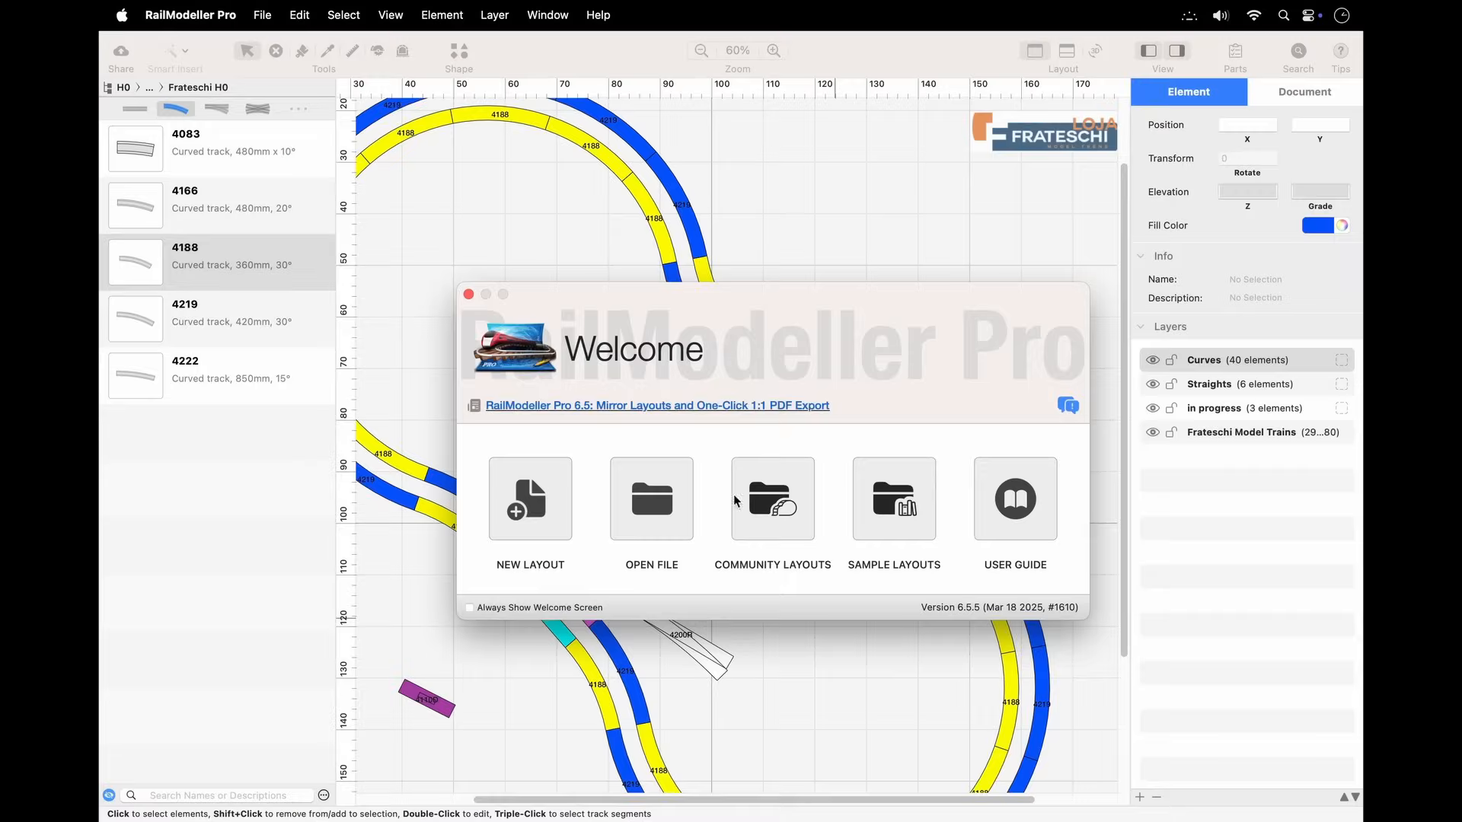
Step: Dismiss the welcome screen and isolate single layers, showing only Straights then only Frateschi
click(468, 294)
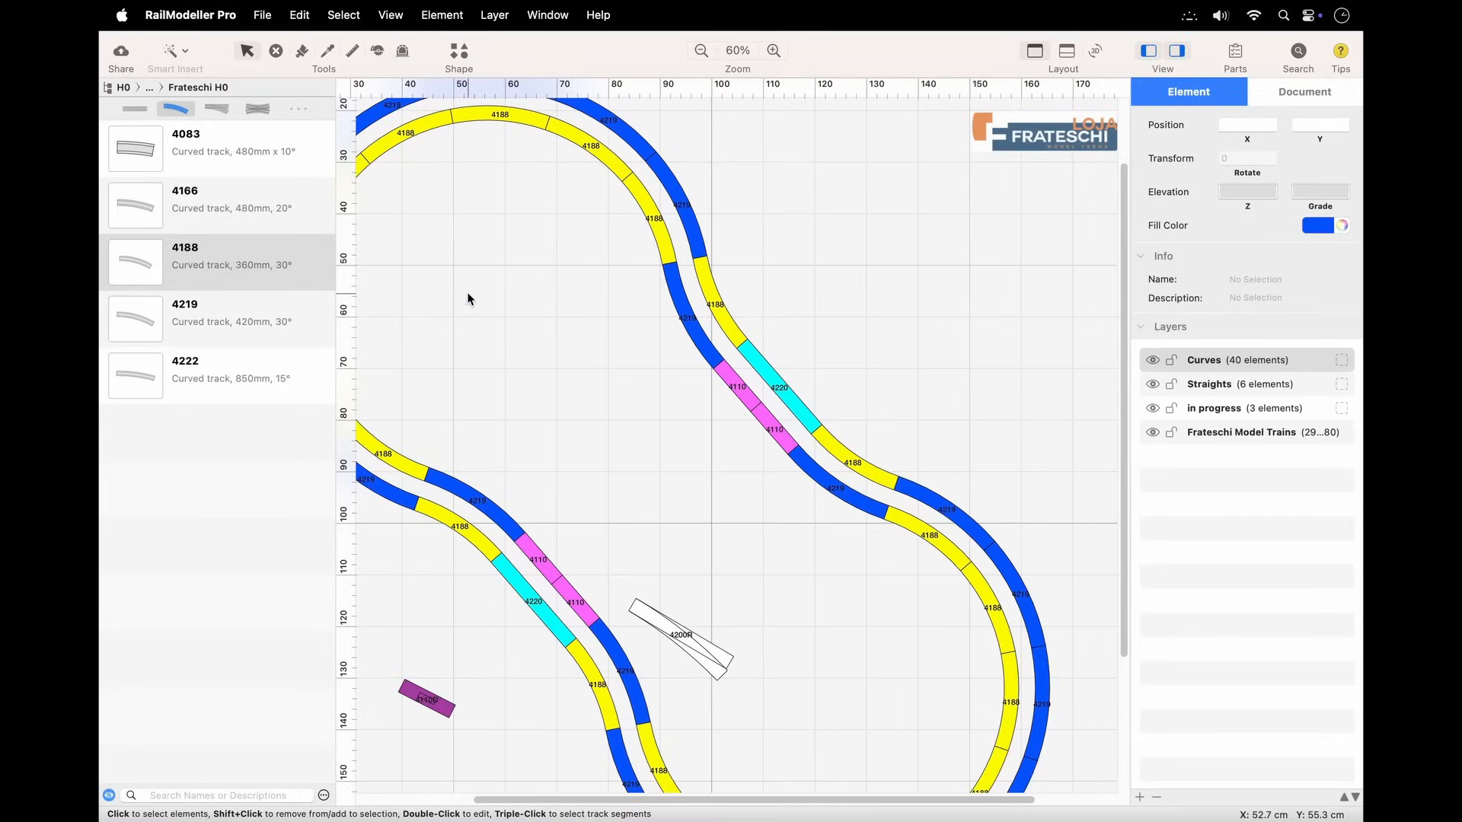
click(1244, 359)
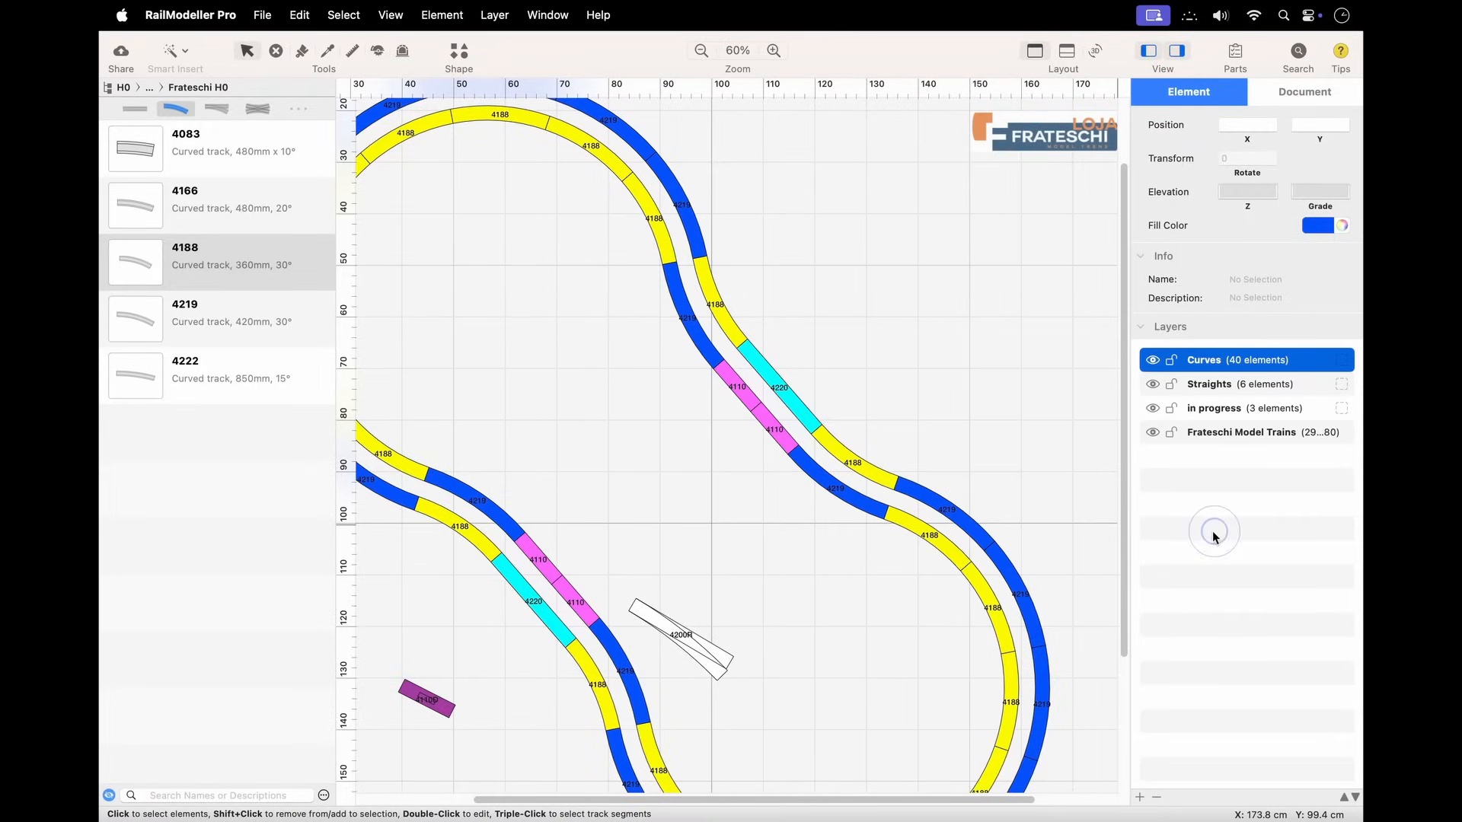
right_click(1240, 360)
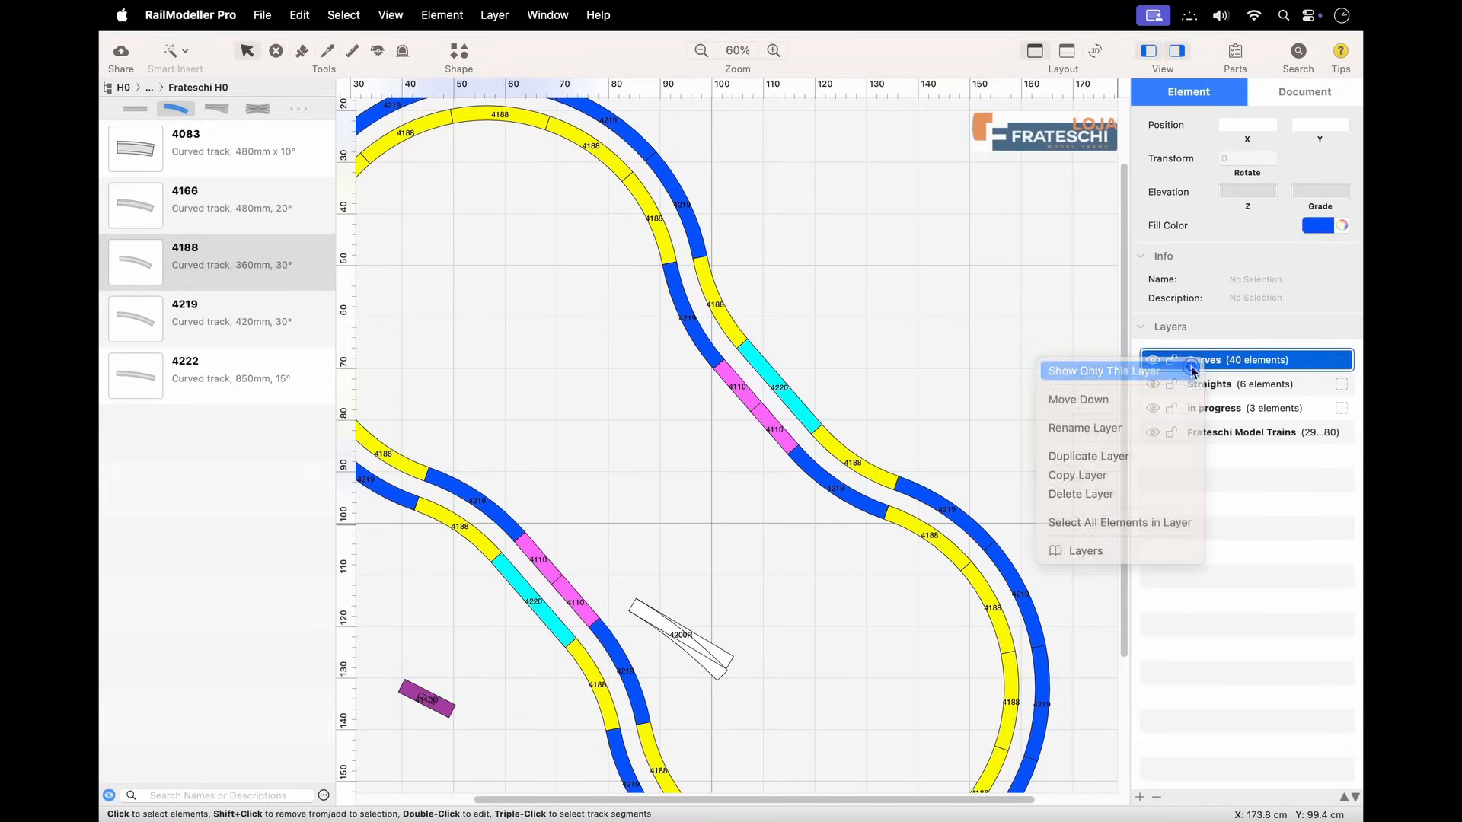
click(1103, 372)
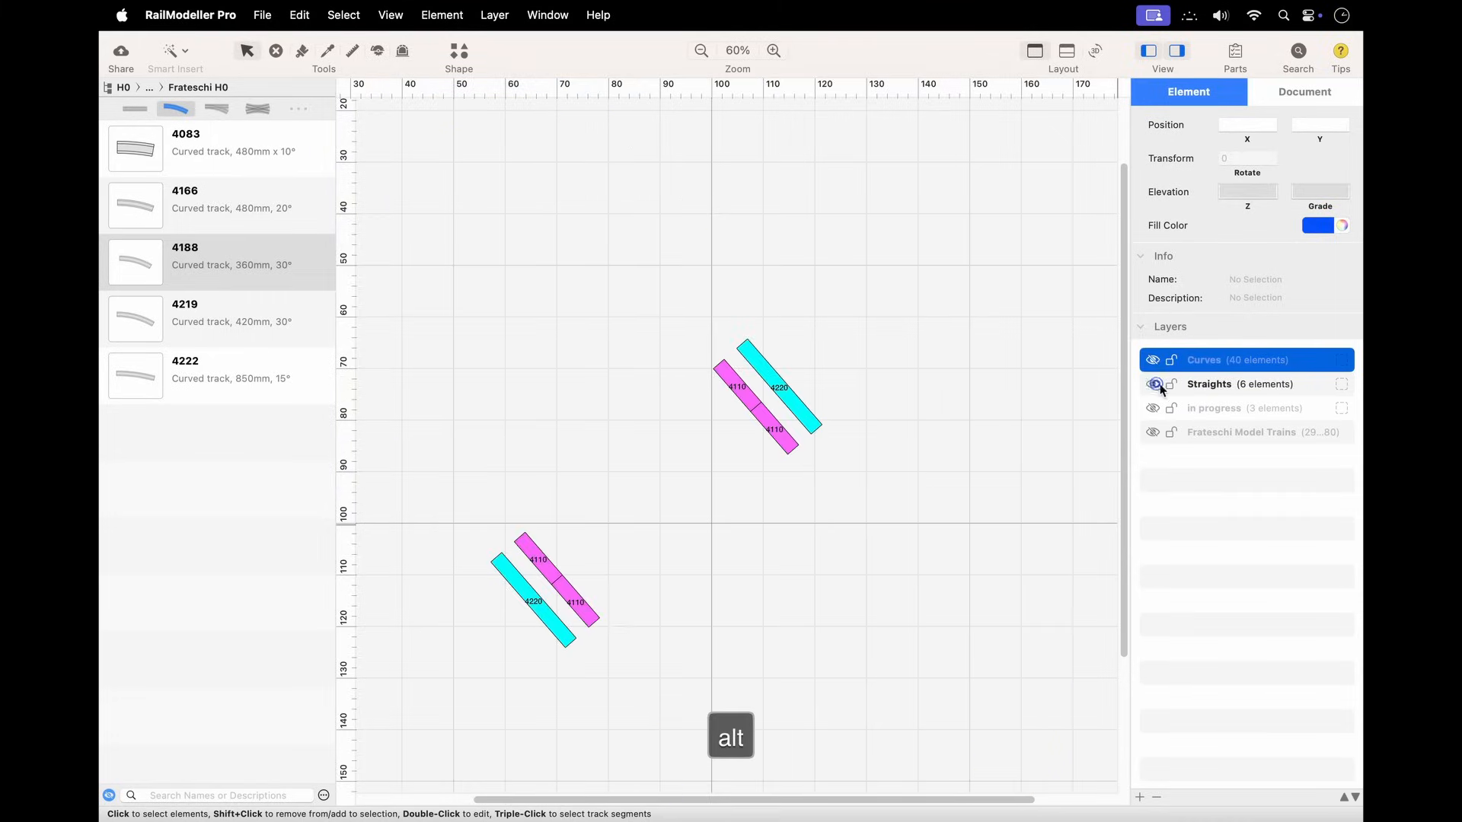
click(1154, 383)
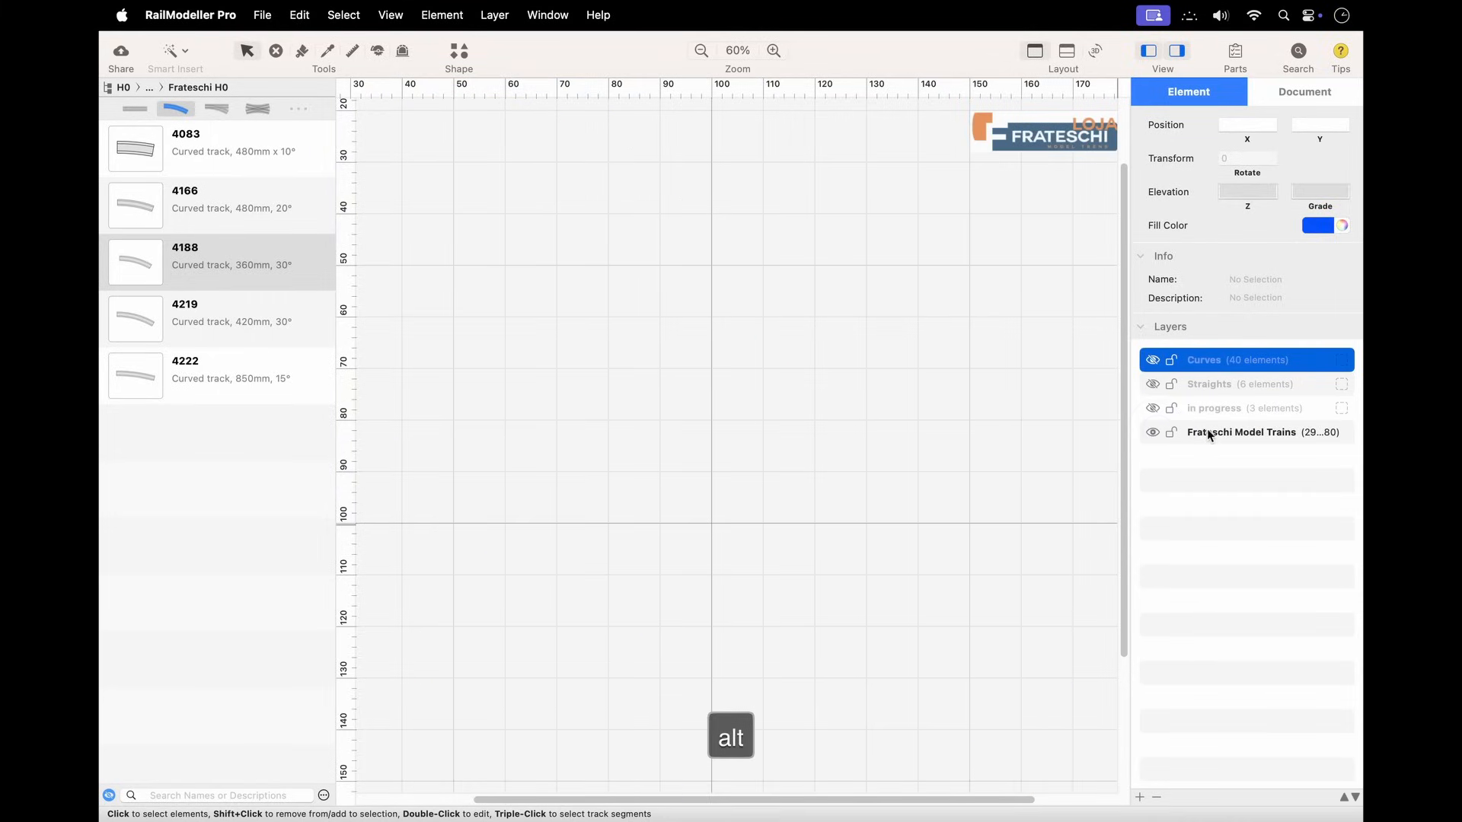
Step: Show all layers again and lock the Curves layer against changes
right_click(1239, 431)
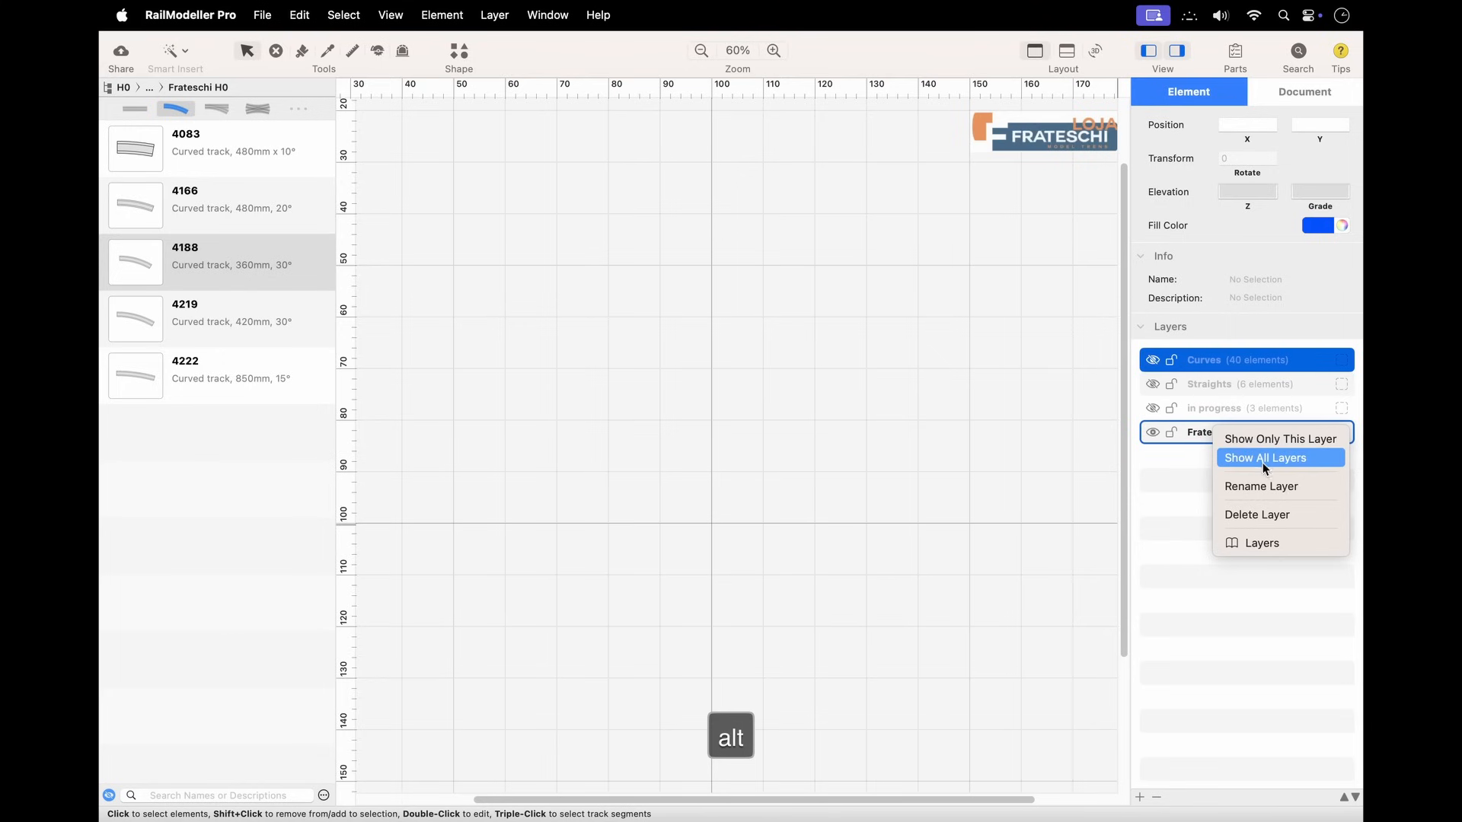
click(1264, 459)
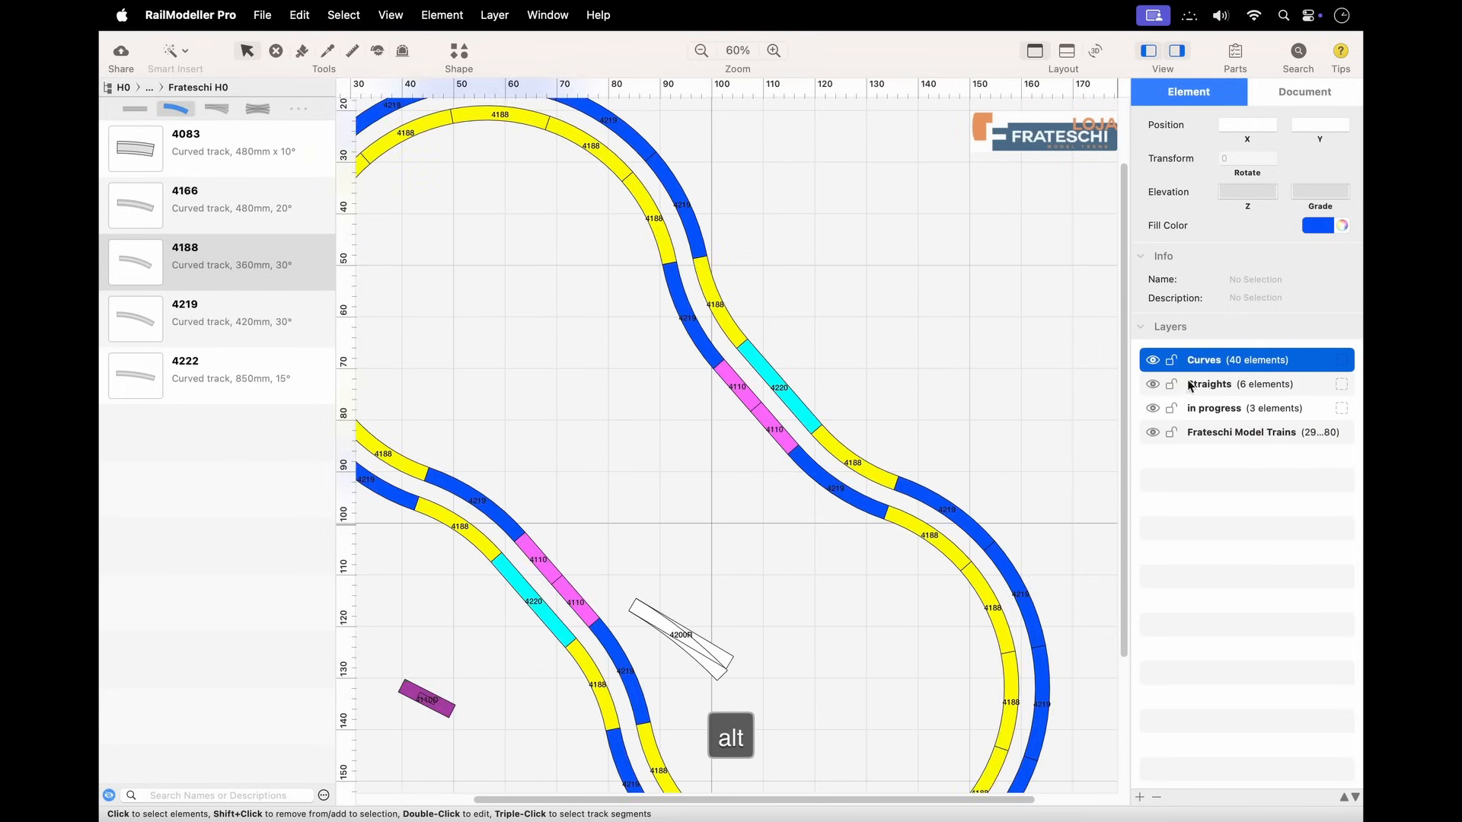
click(1173, 360)
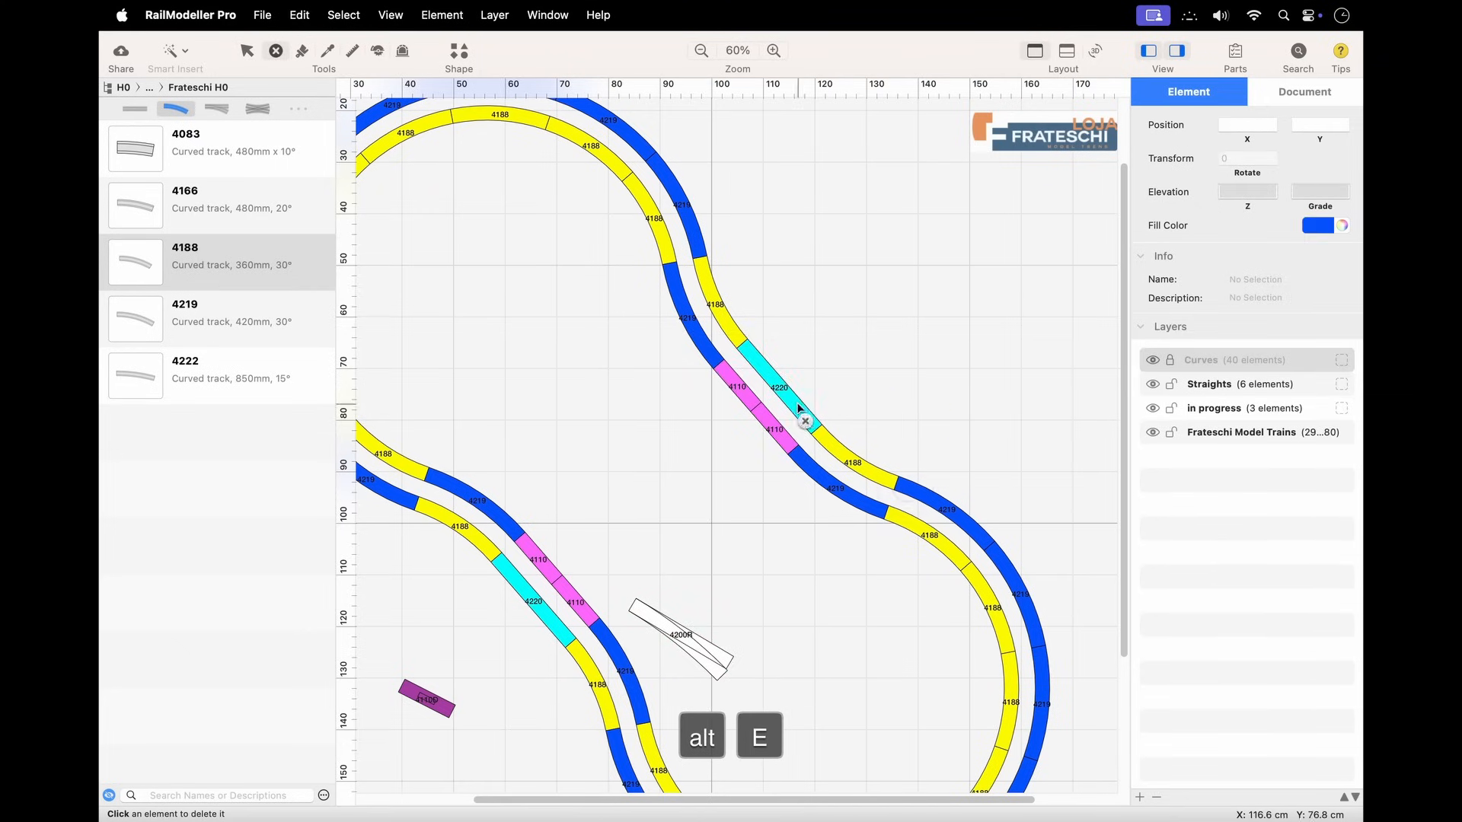
key(cmd+z)
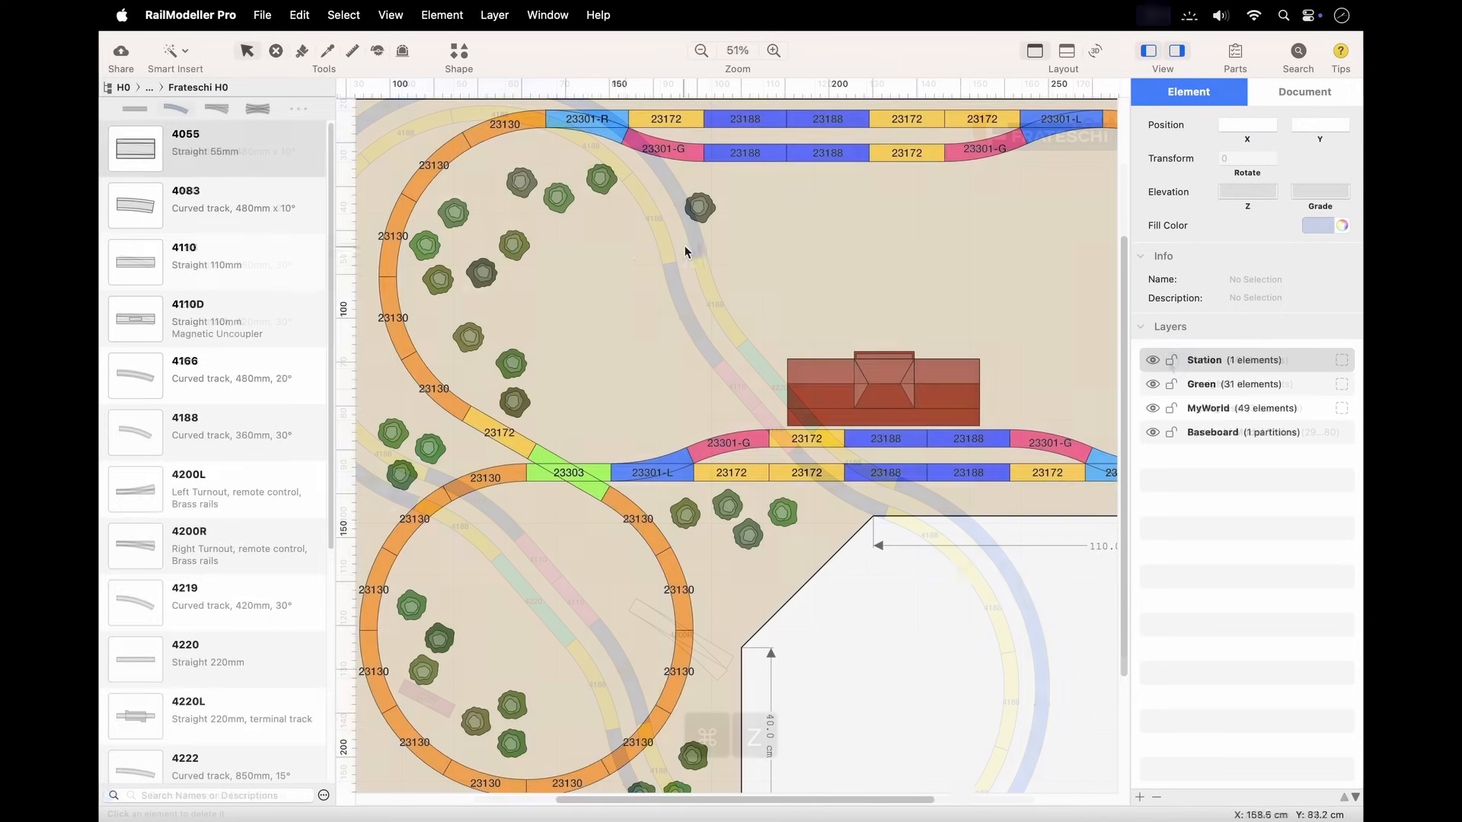
Step: Create a new Untitled layout via File > New, then return to the MyWorld layout
click(262, 15)
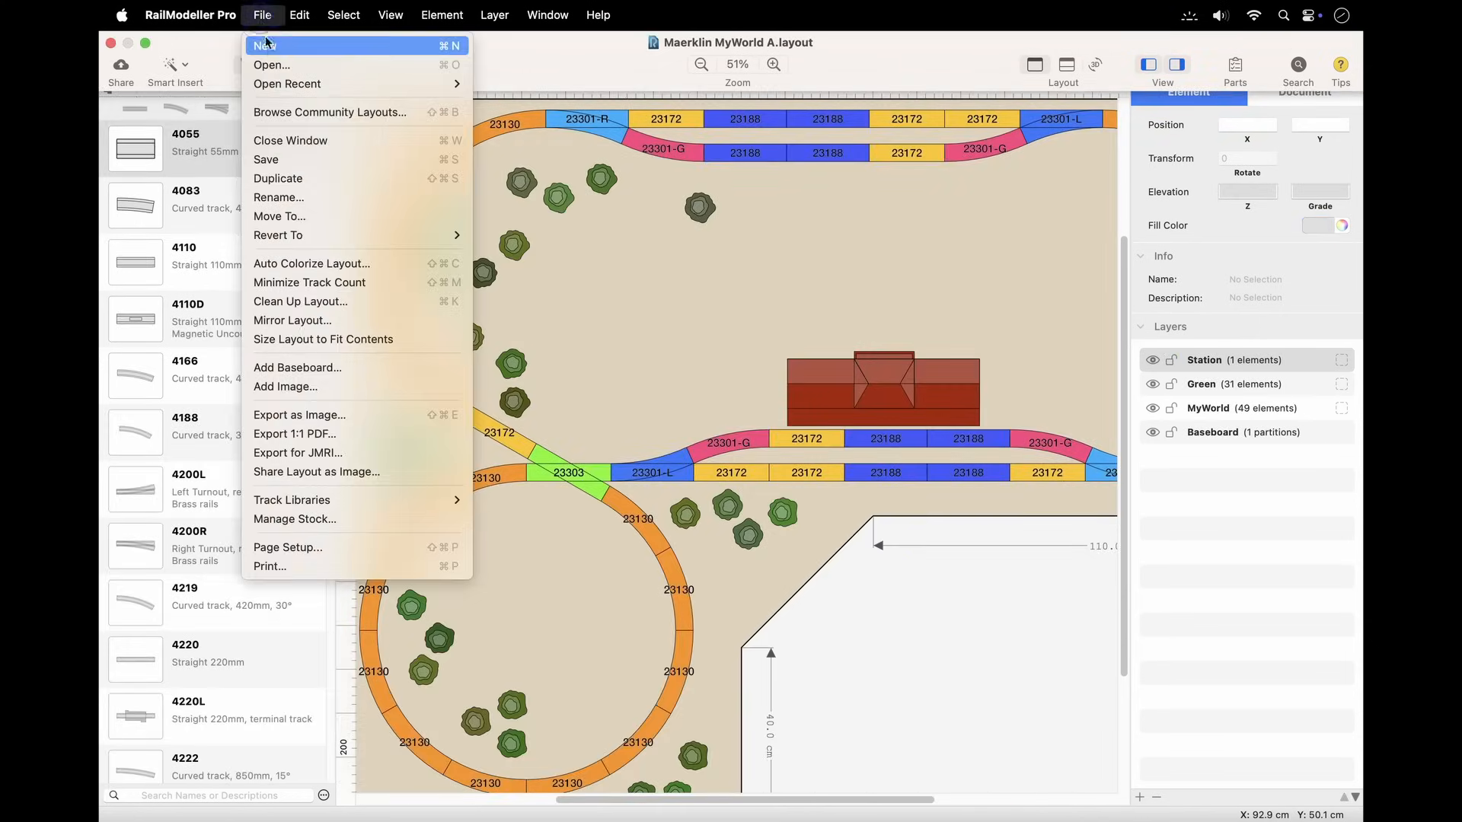
click(263, 44)
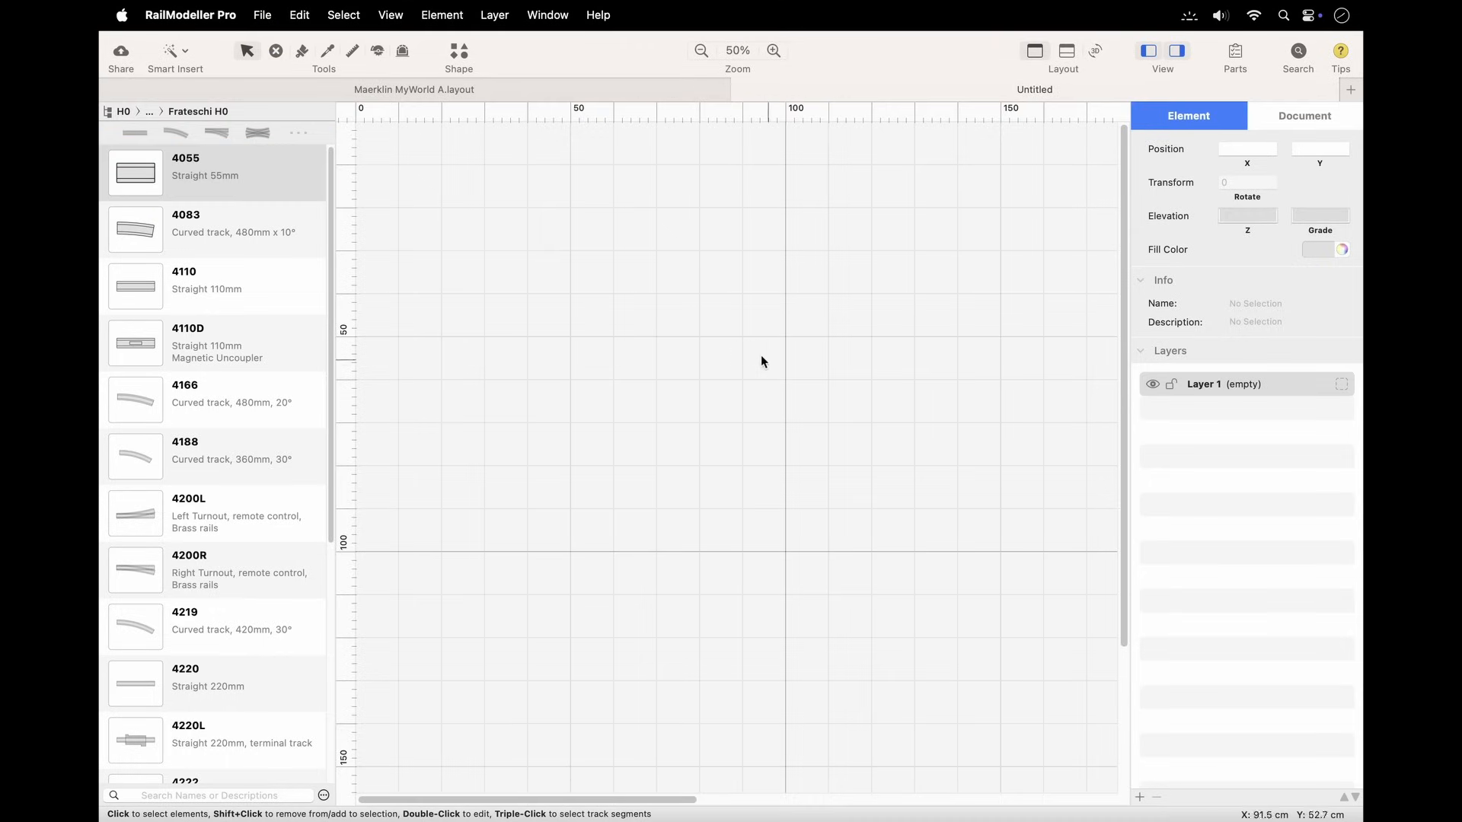
click(1244, 384)
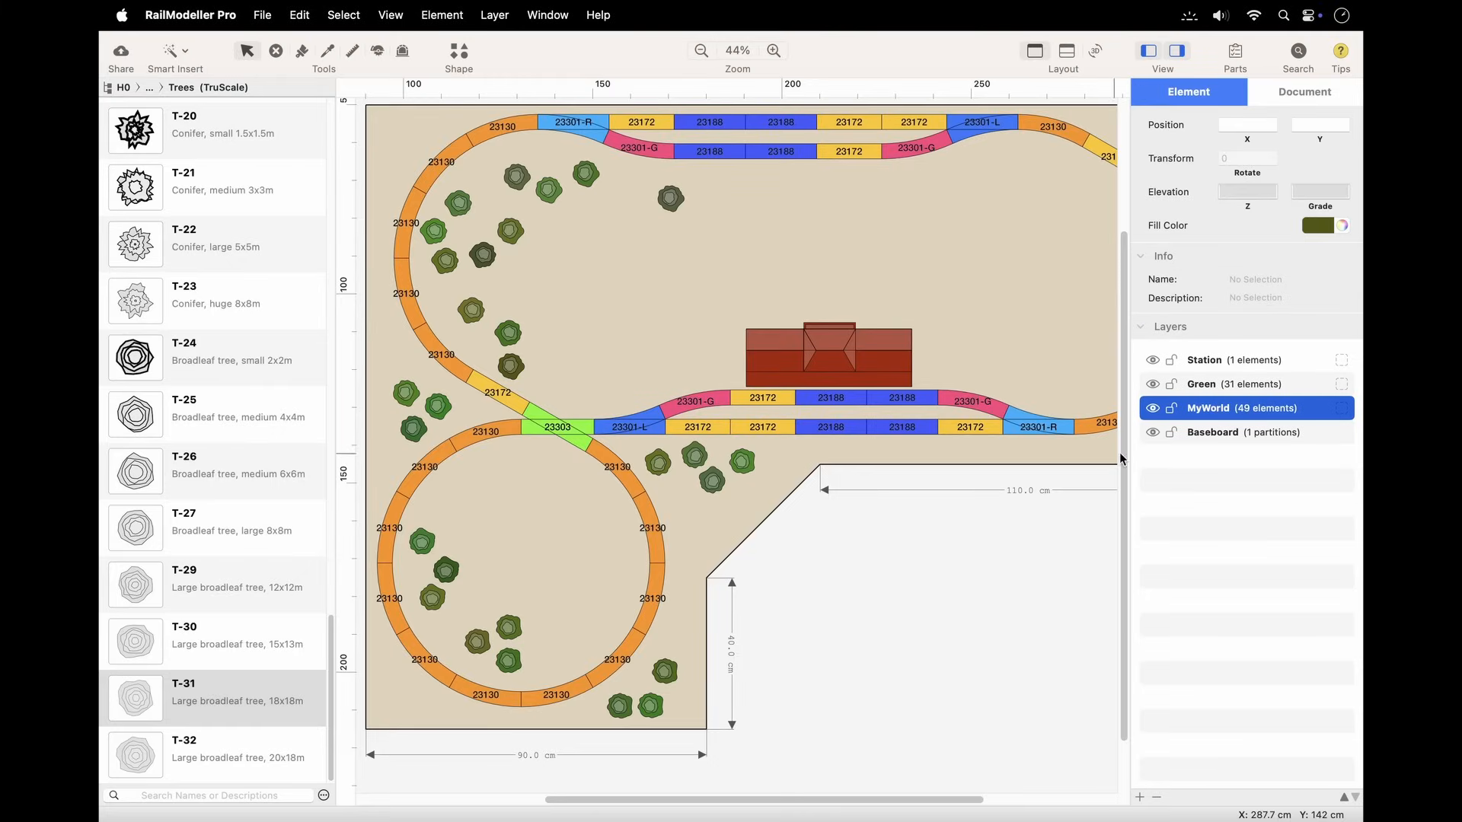
Step: Place large broadleaf trees inside the track circle on the Green layer
click(824, 355)
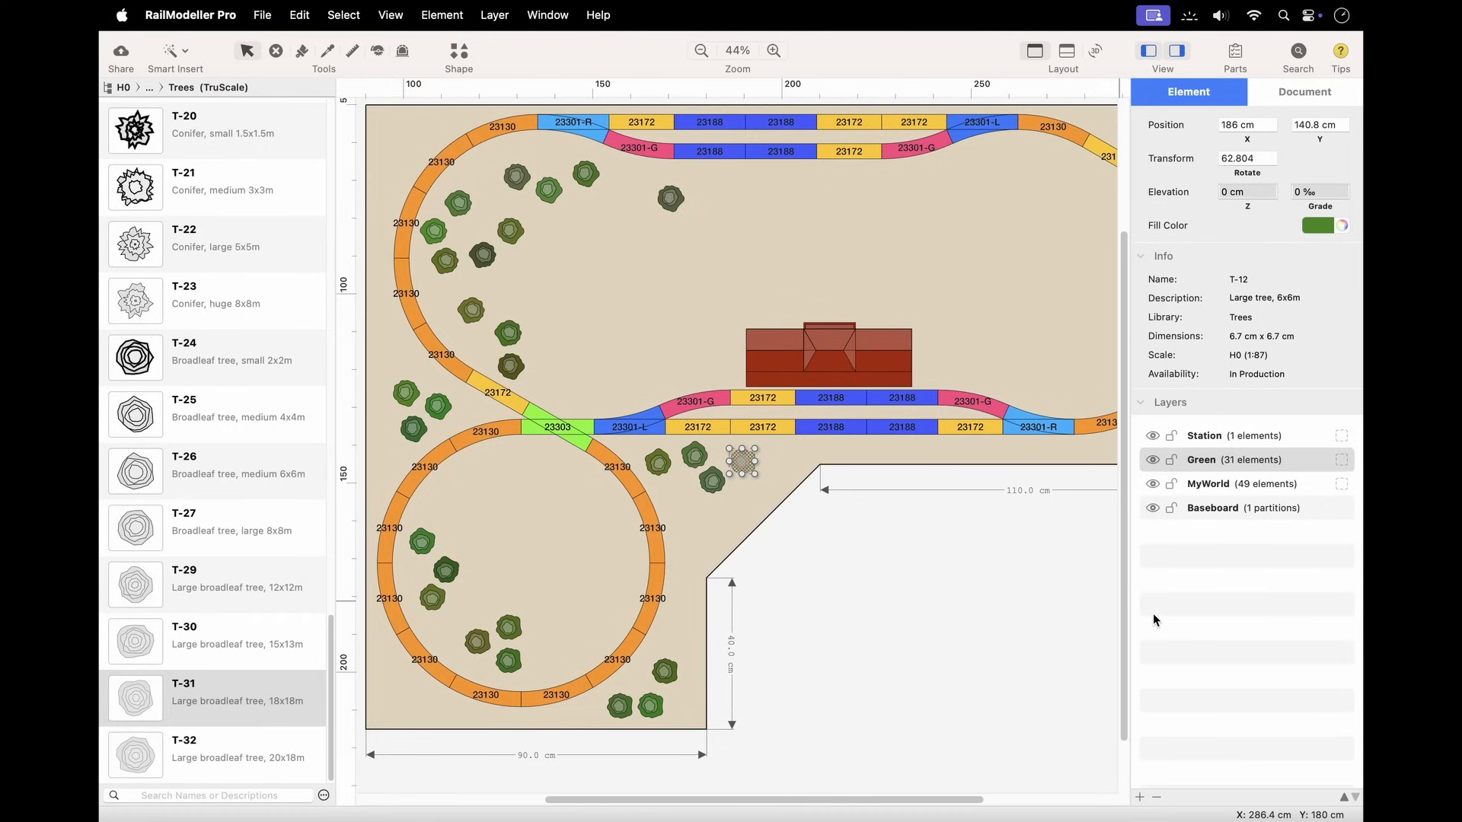
click(1247, 458)
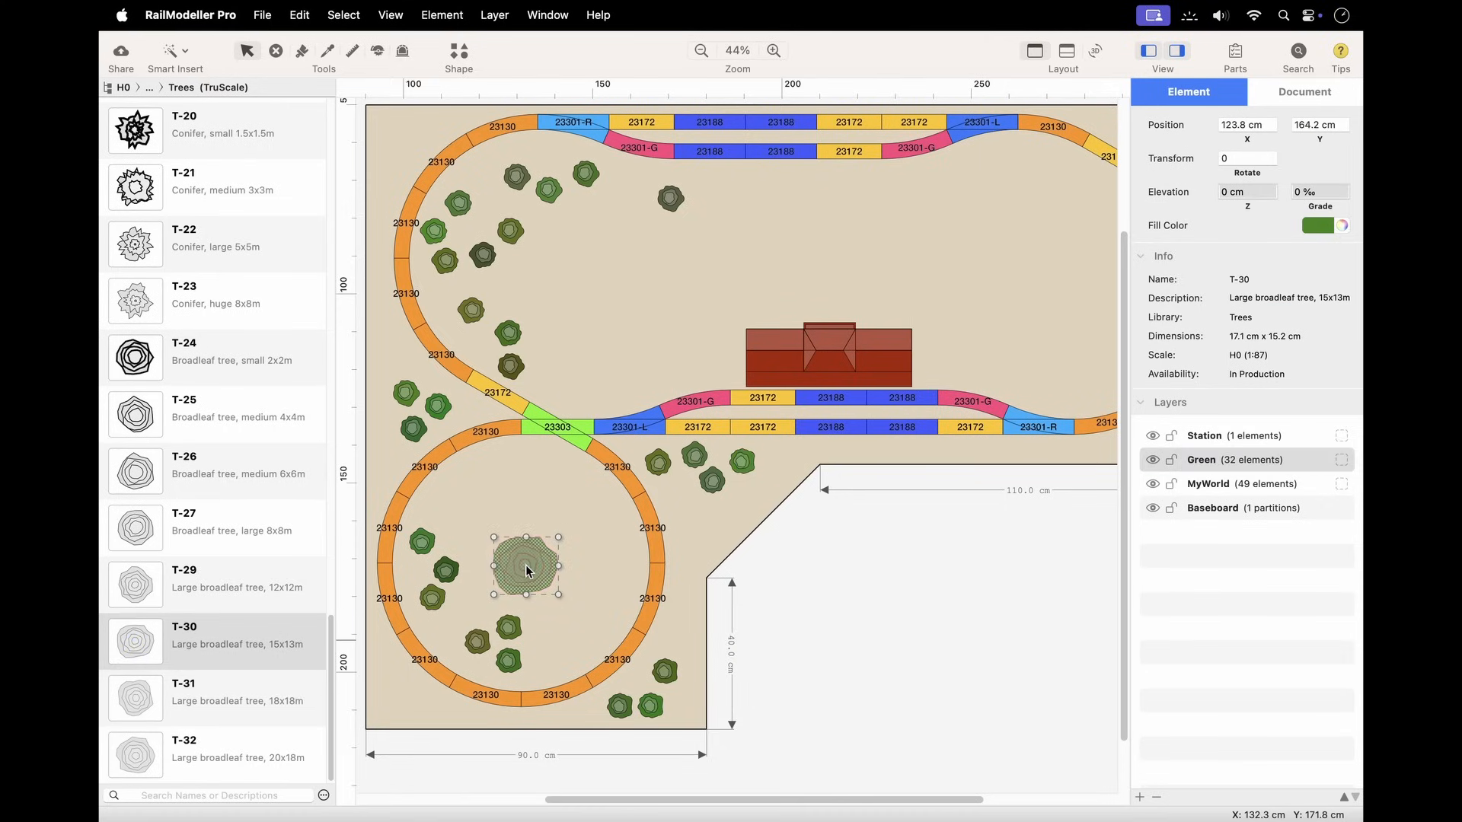
click(536, 289)
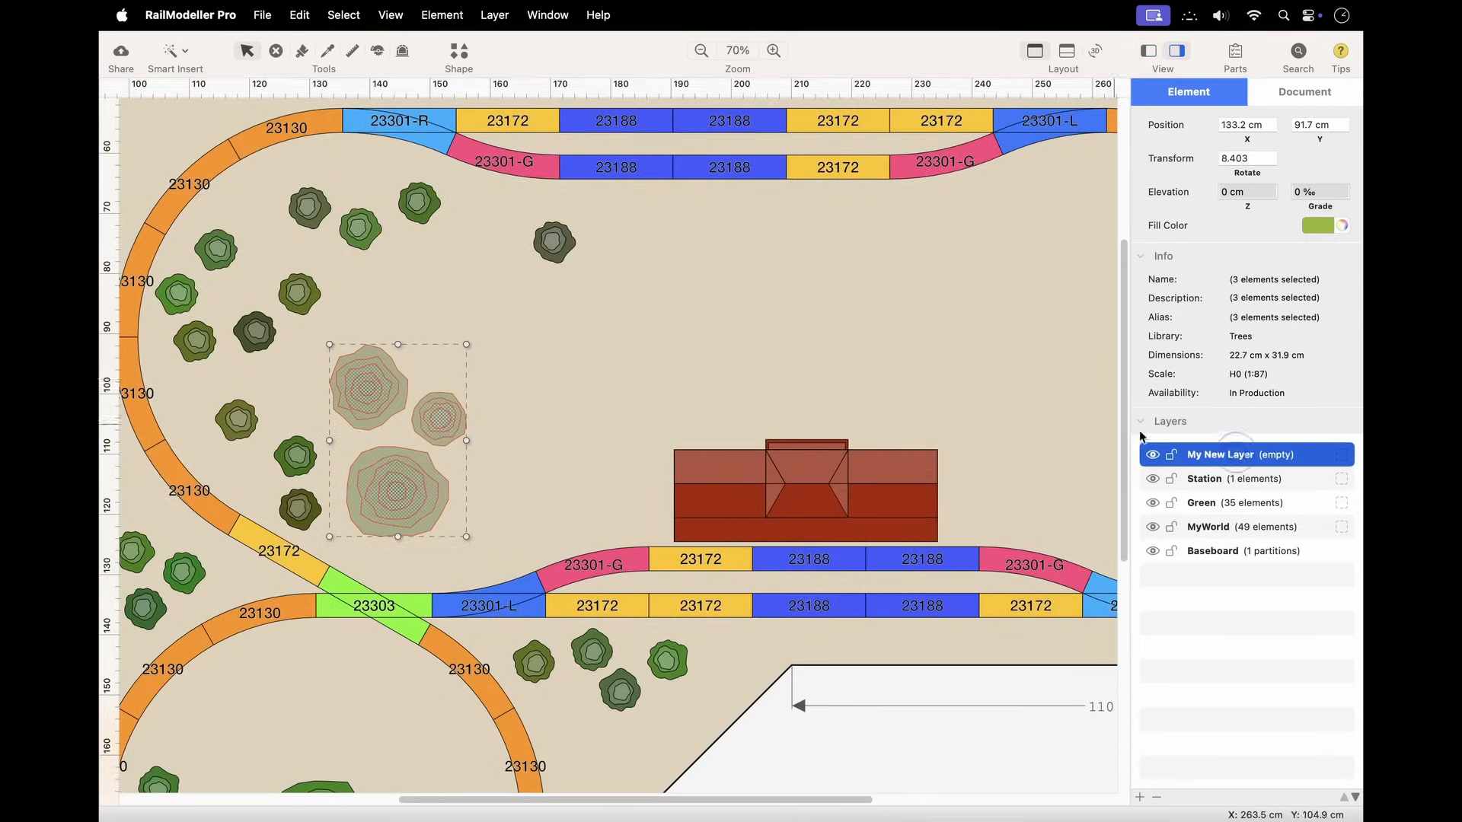
Step: Assign the selected trees to the active My New Layer via the Layer menu, then deselect
click(493, 15)
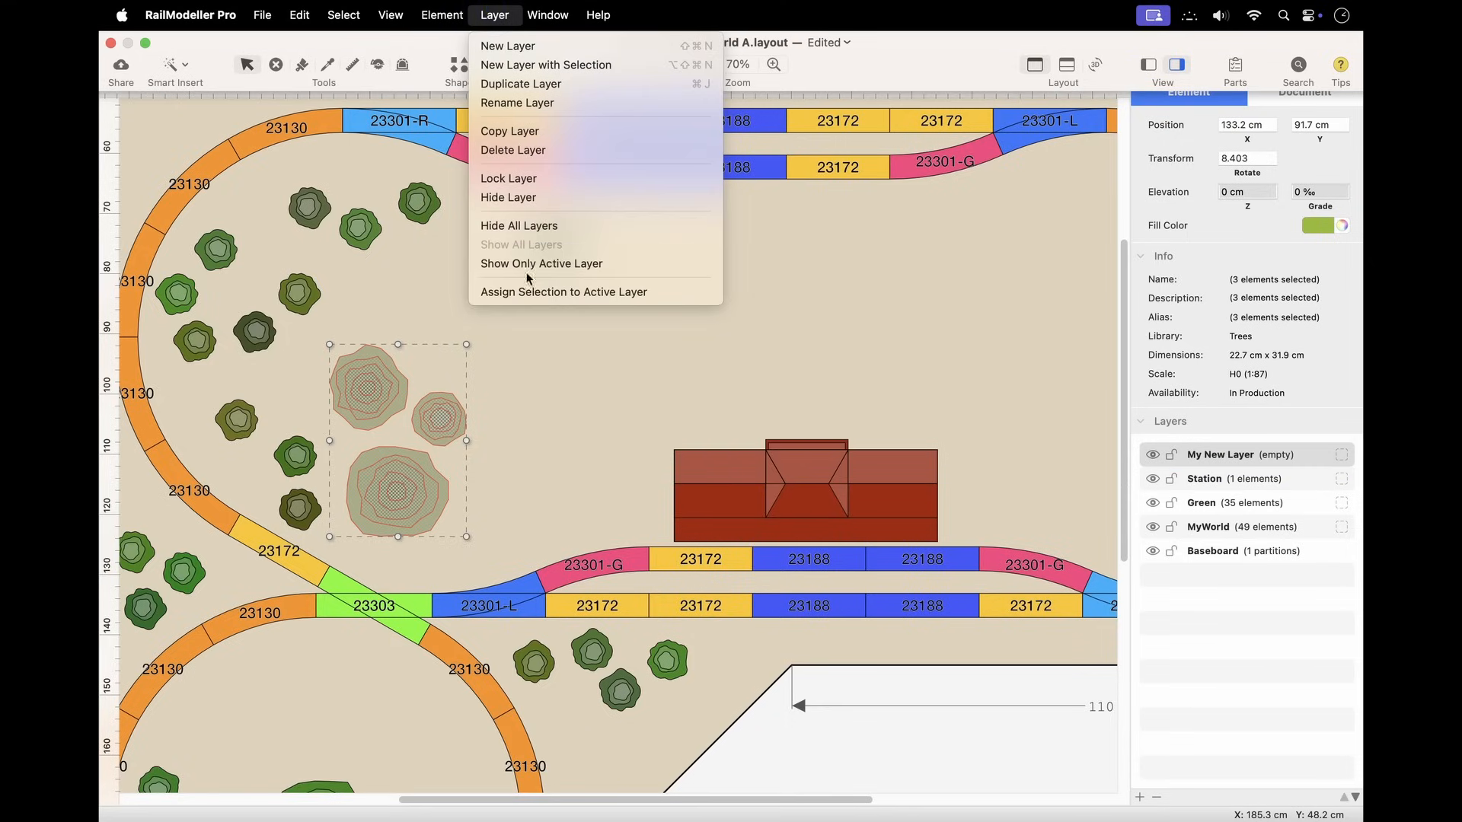
click(564, 293)
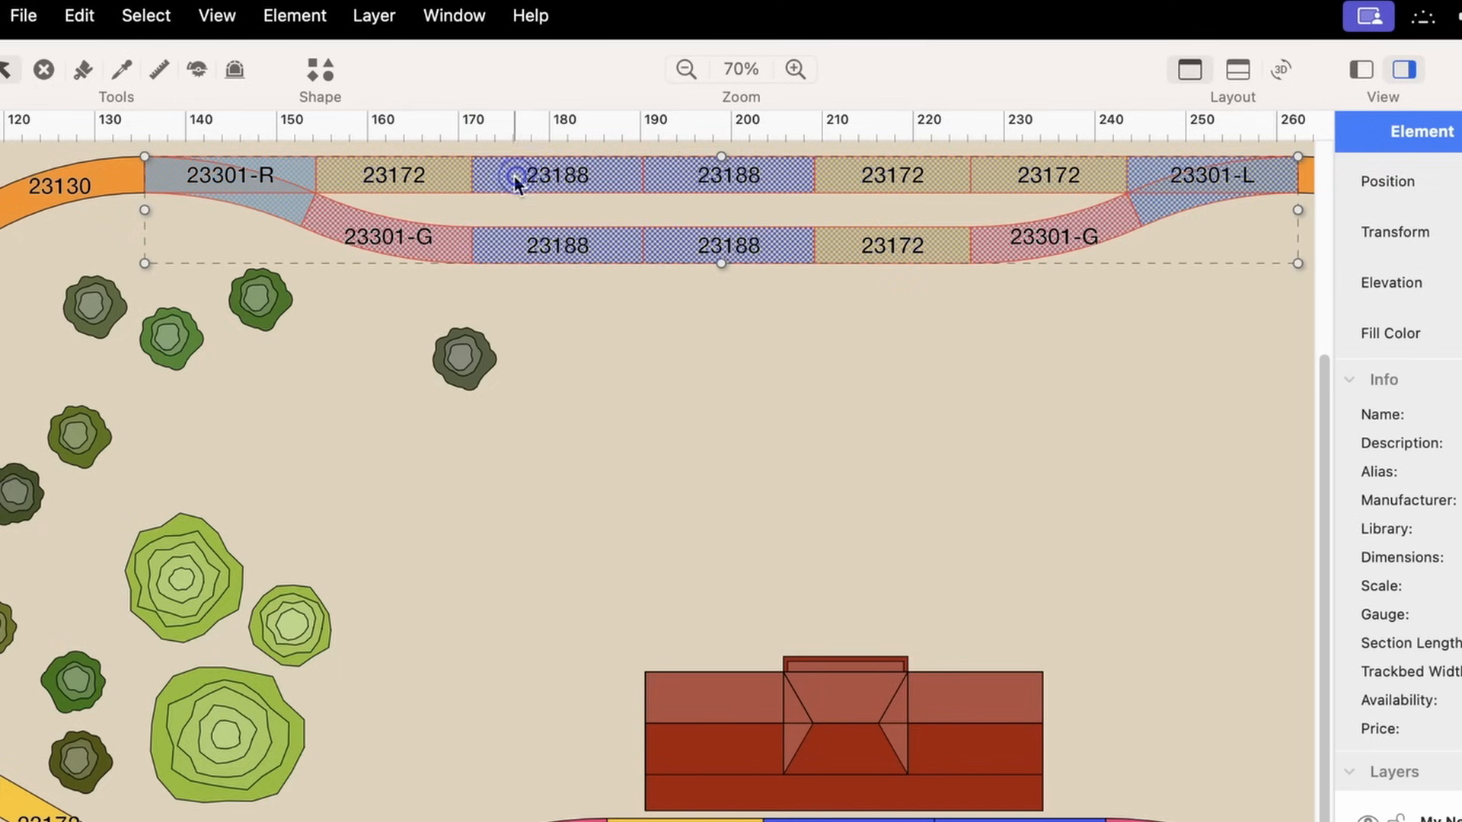
click(373, 15)
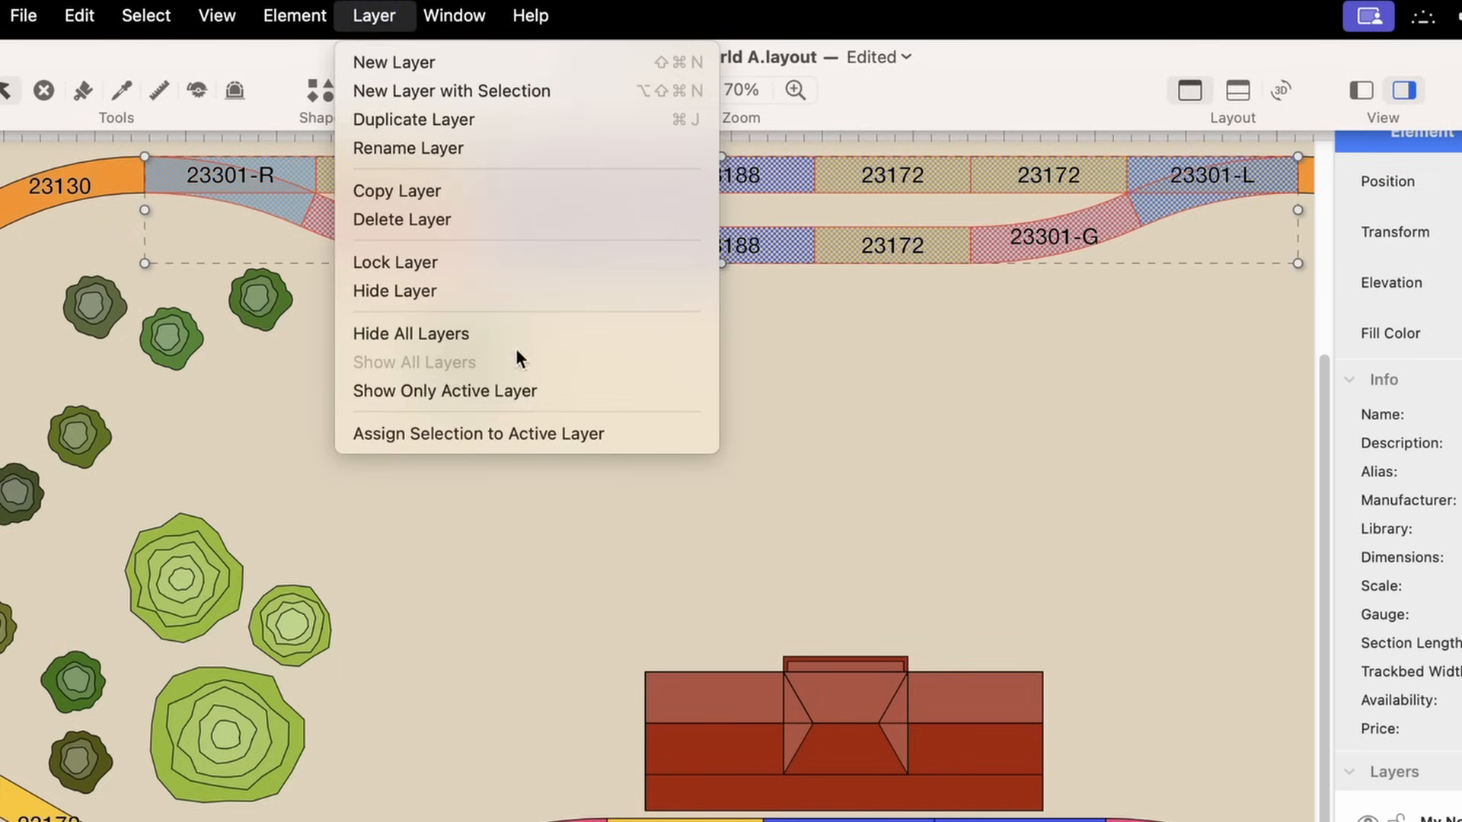
mouse_move(477, 435)
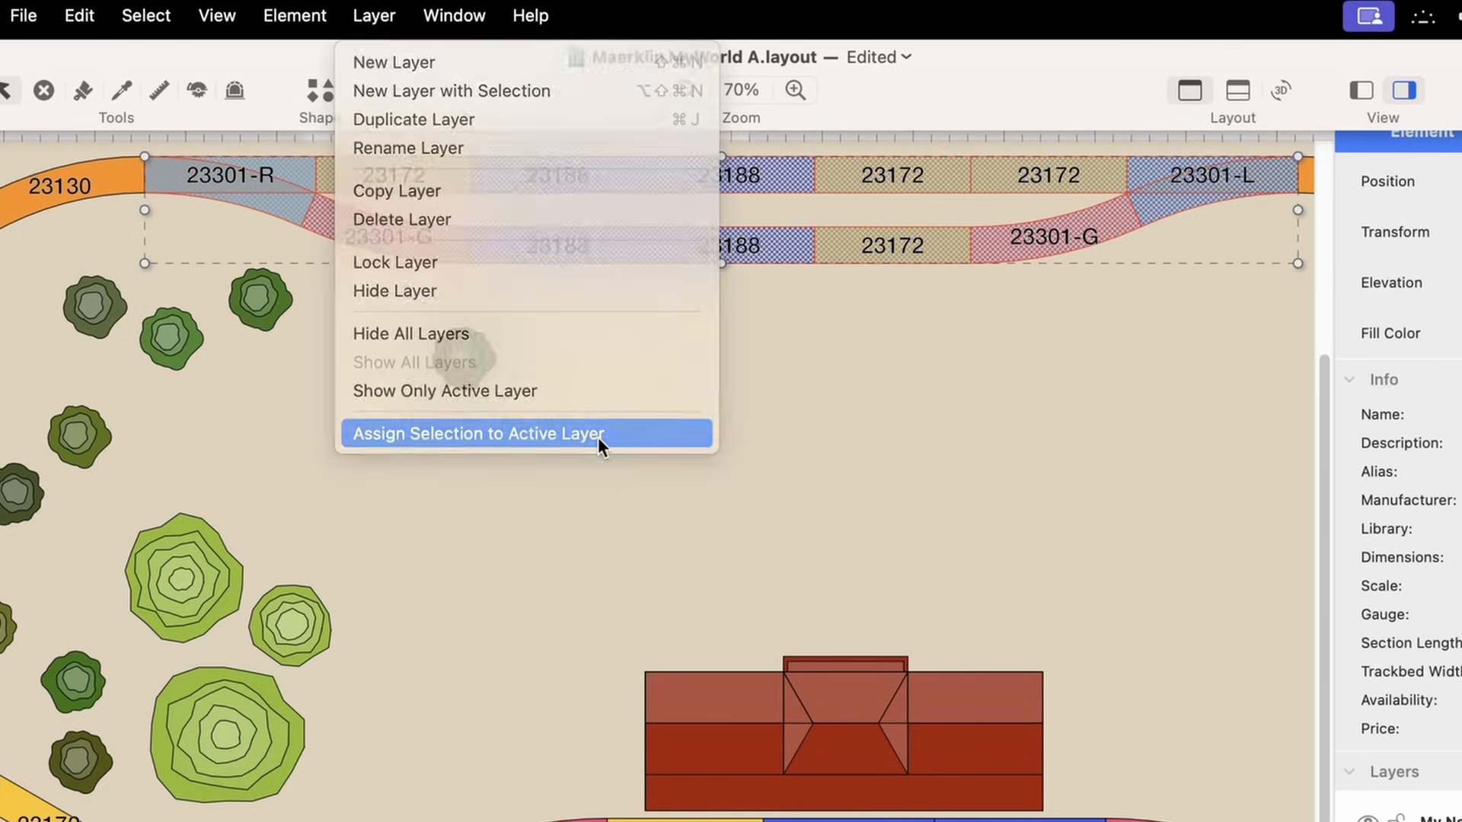
click(478, 433)
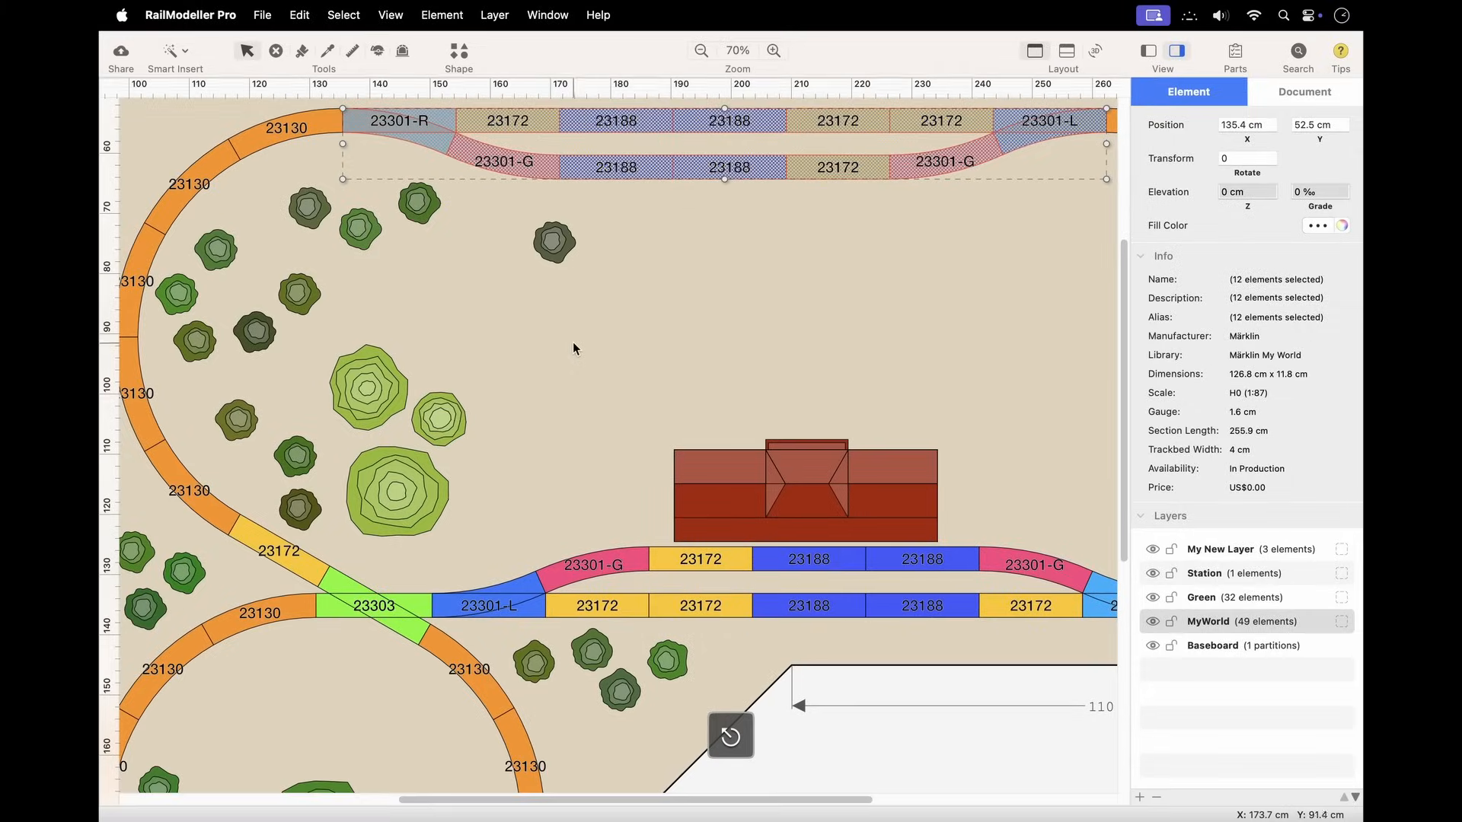
click(571, 347)
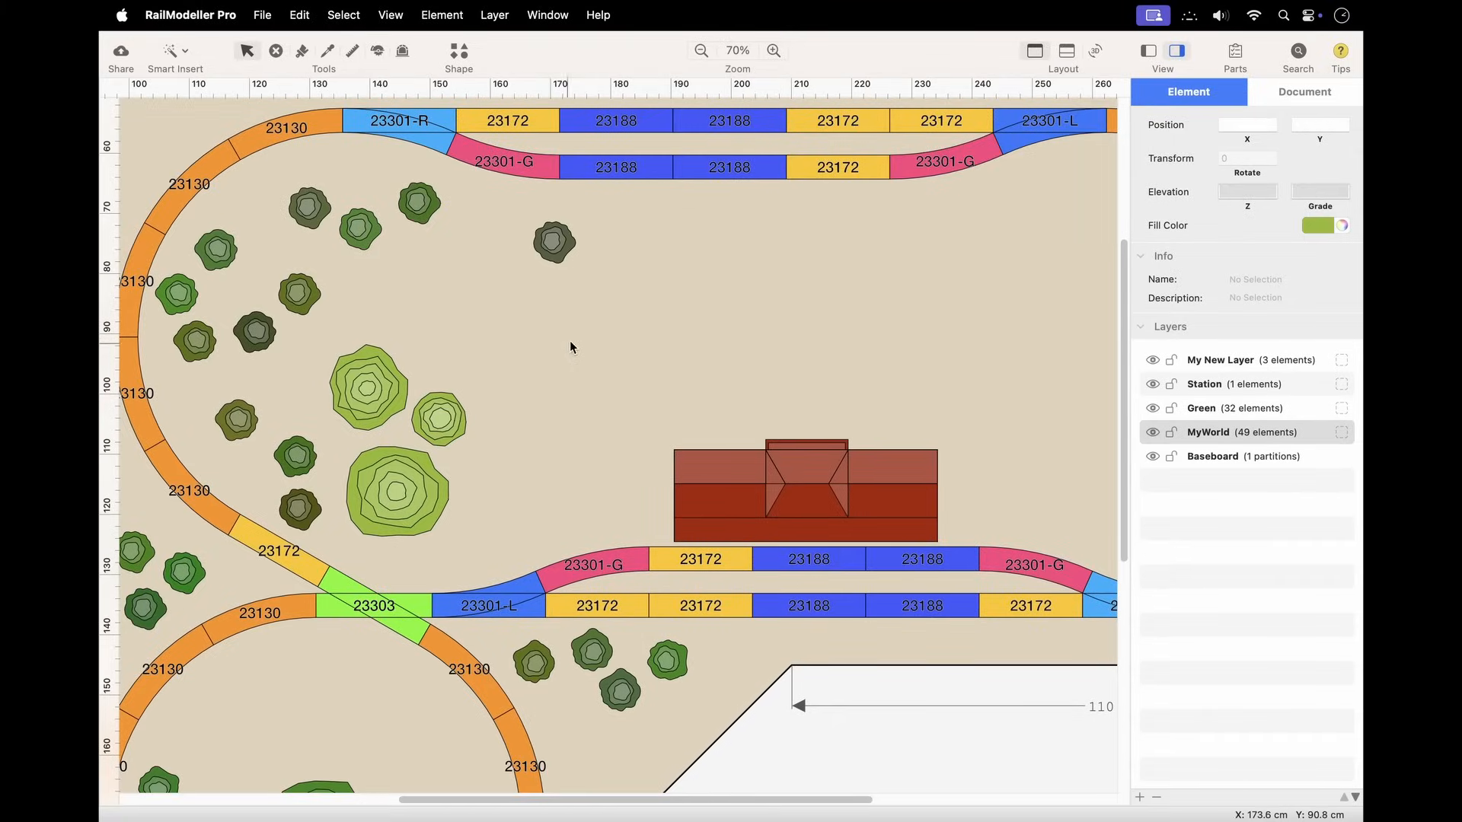
Step: Move tree T-12 onto My New Layer from its context menu
right_click(300, 456)
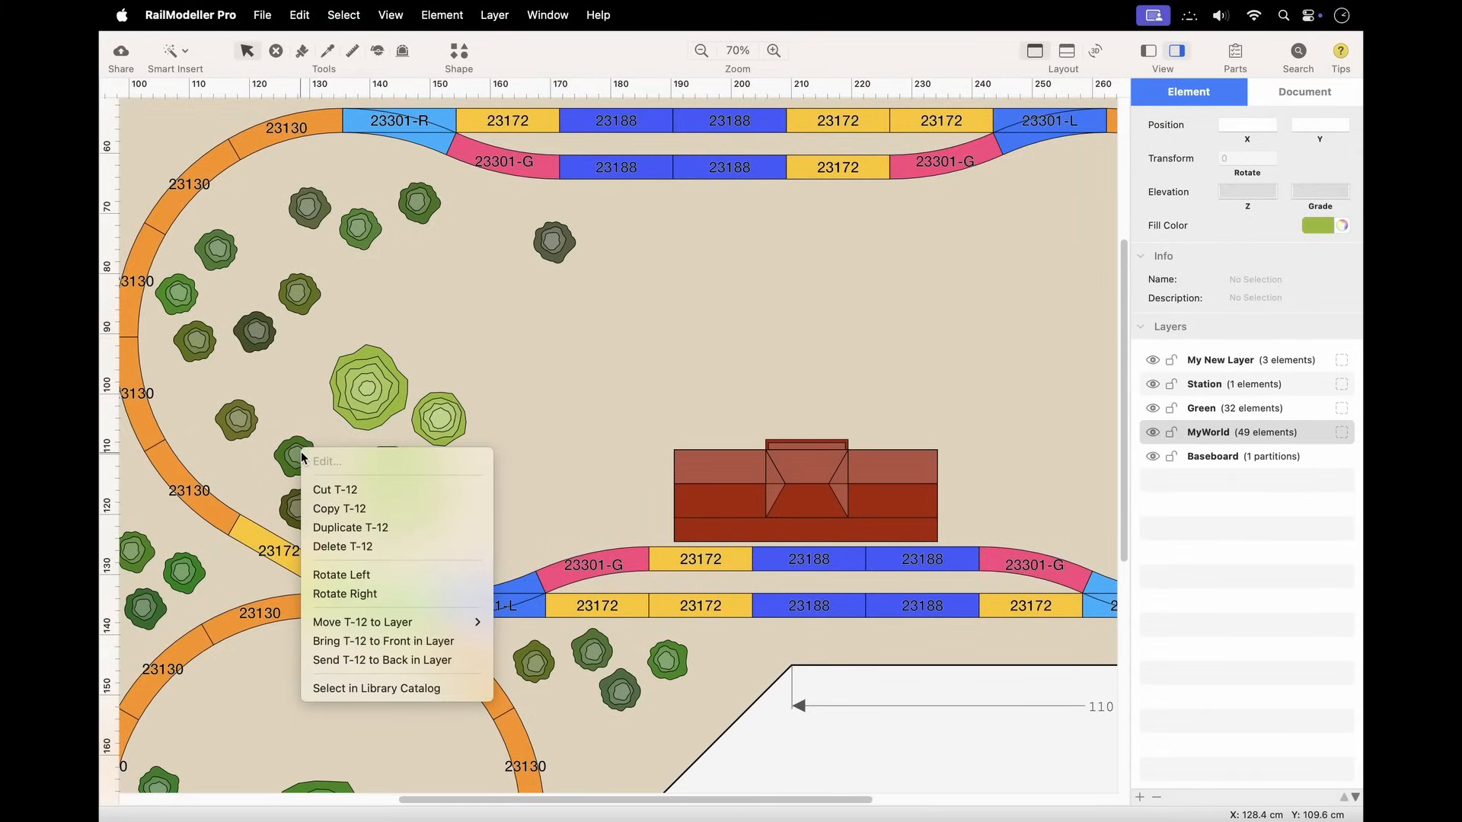
mouse_move(362, 621)
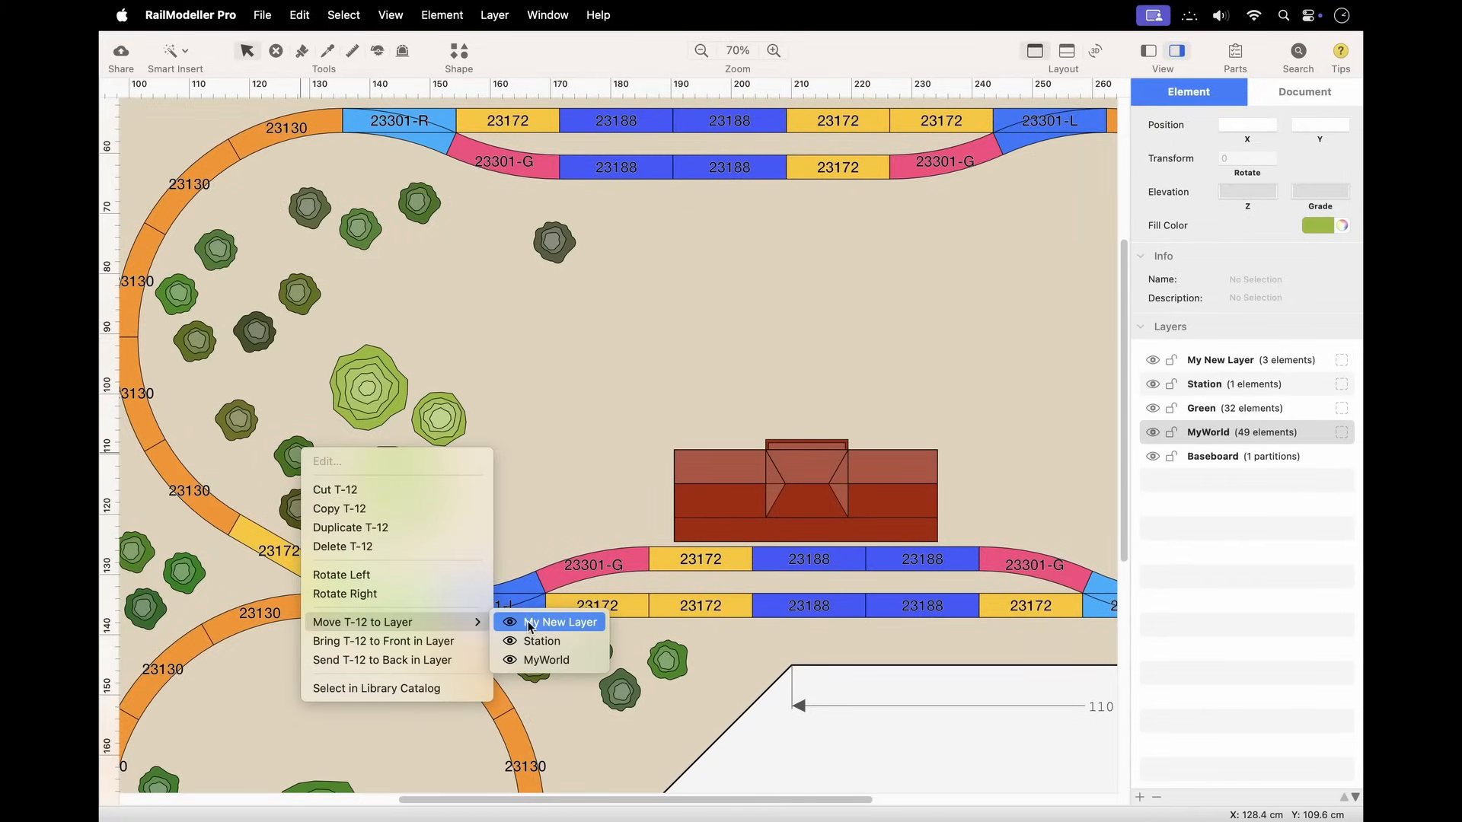
click(559, 622)
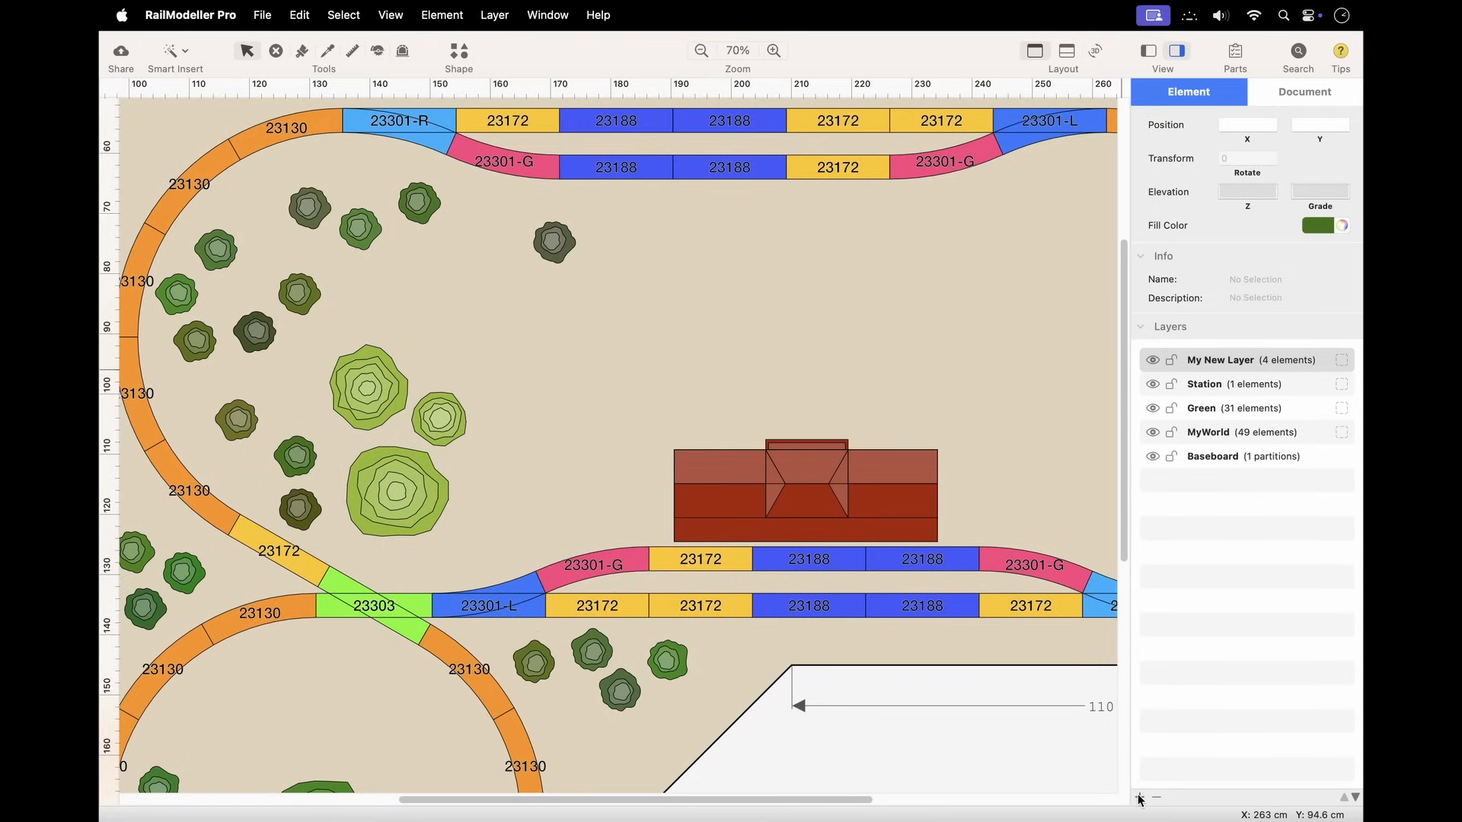
click(1139, 798)
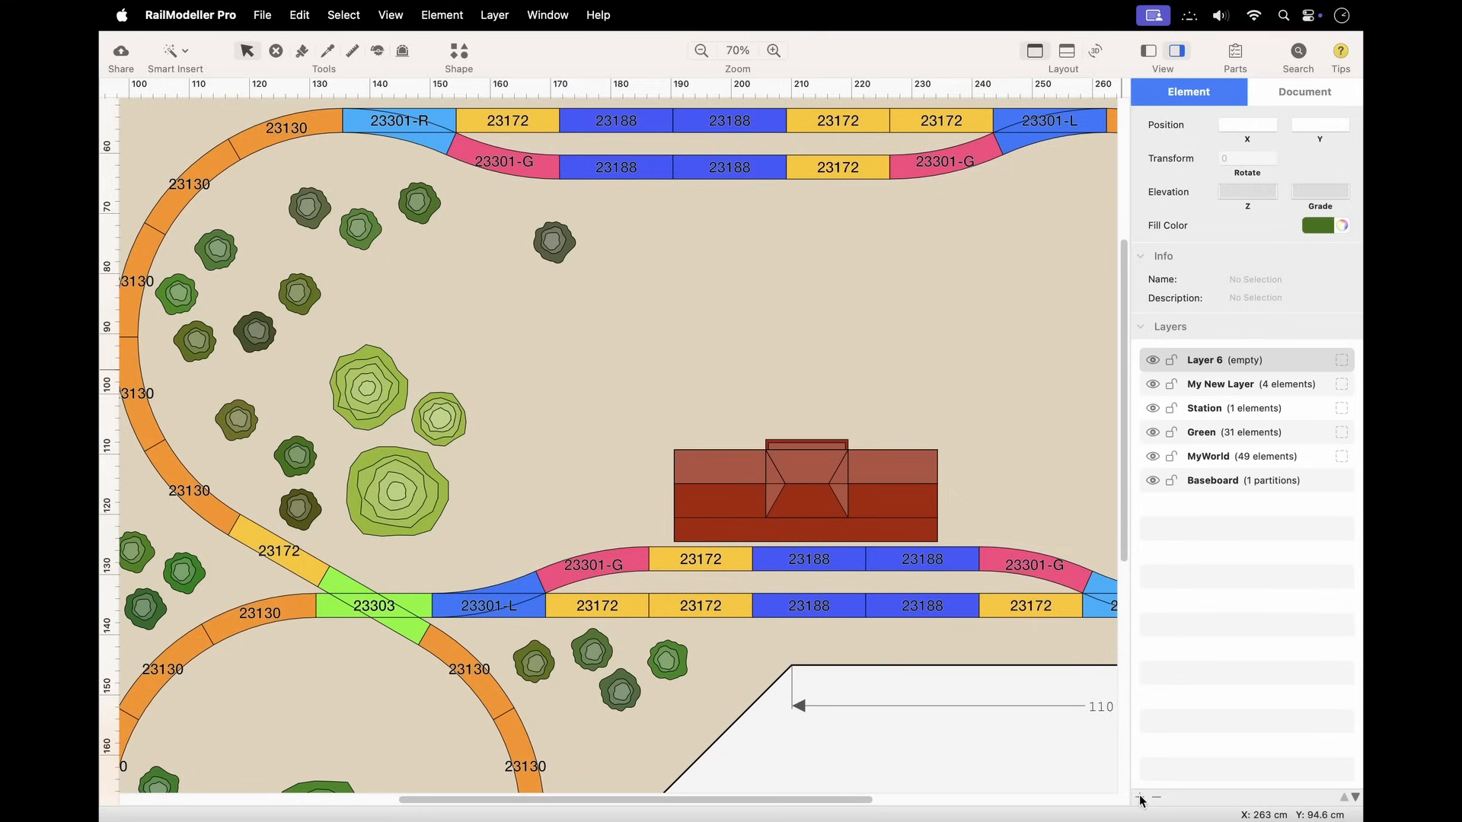
click(494, 15)
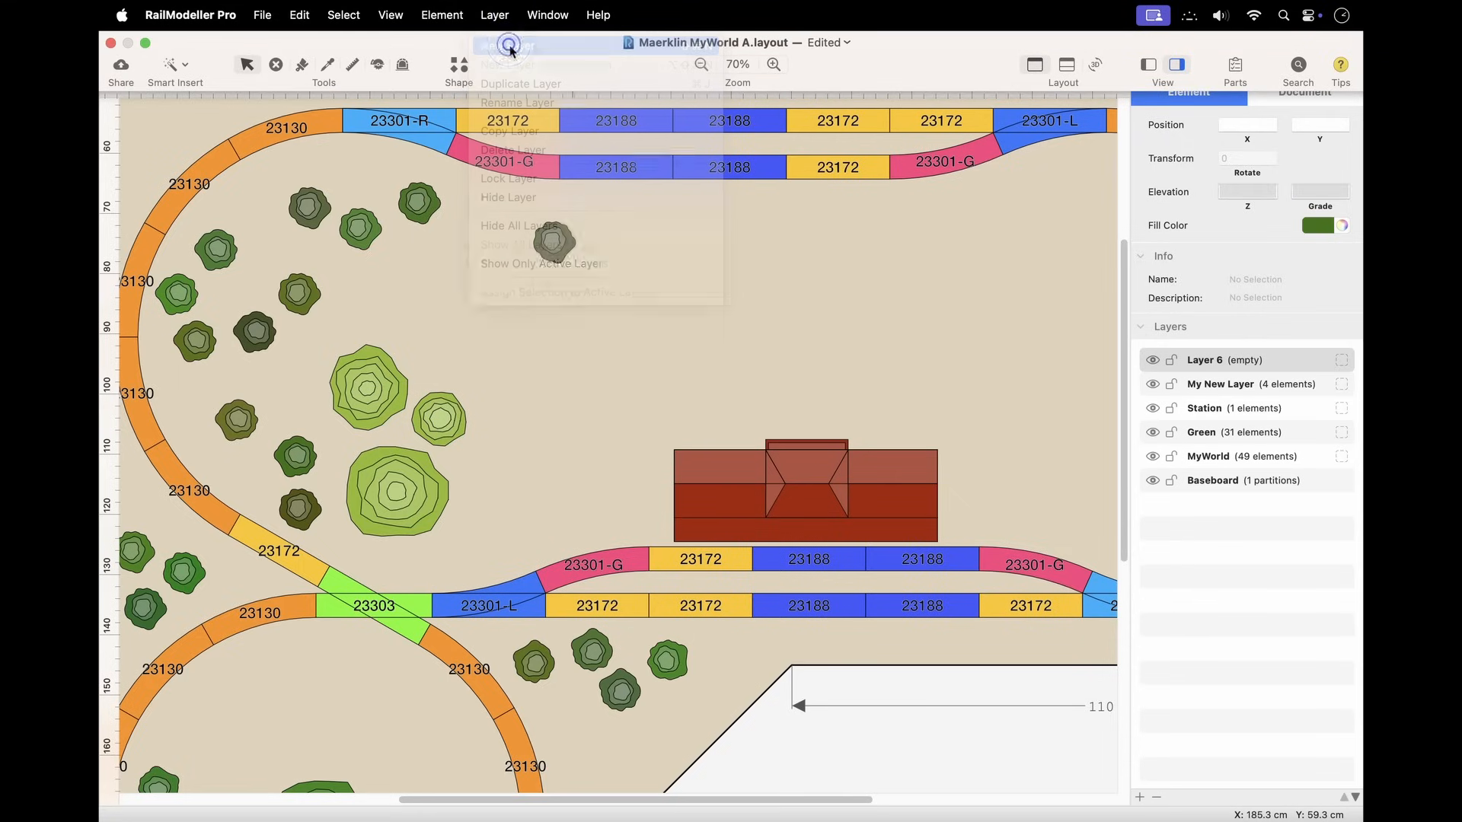
click(509, 44)
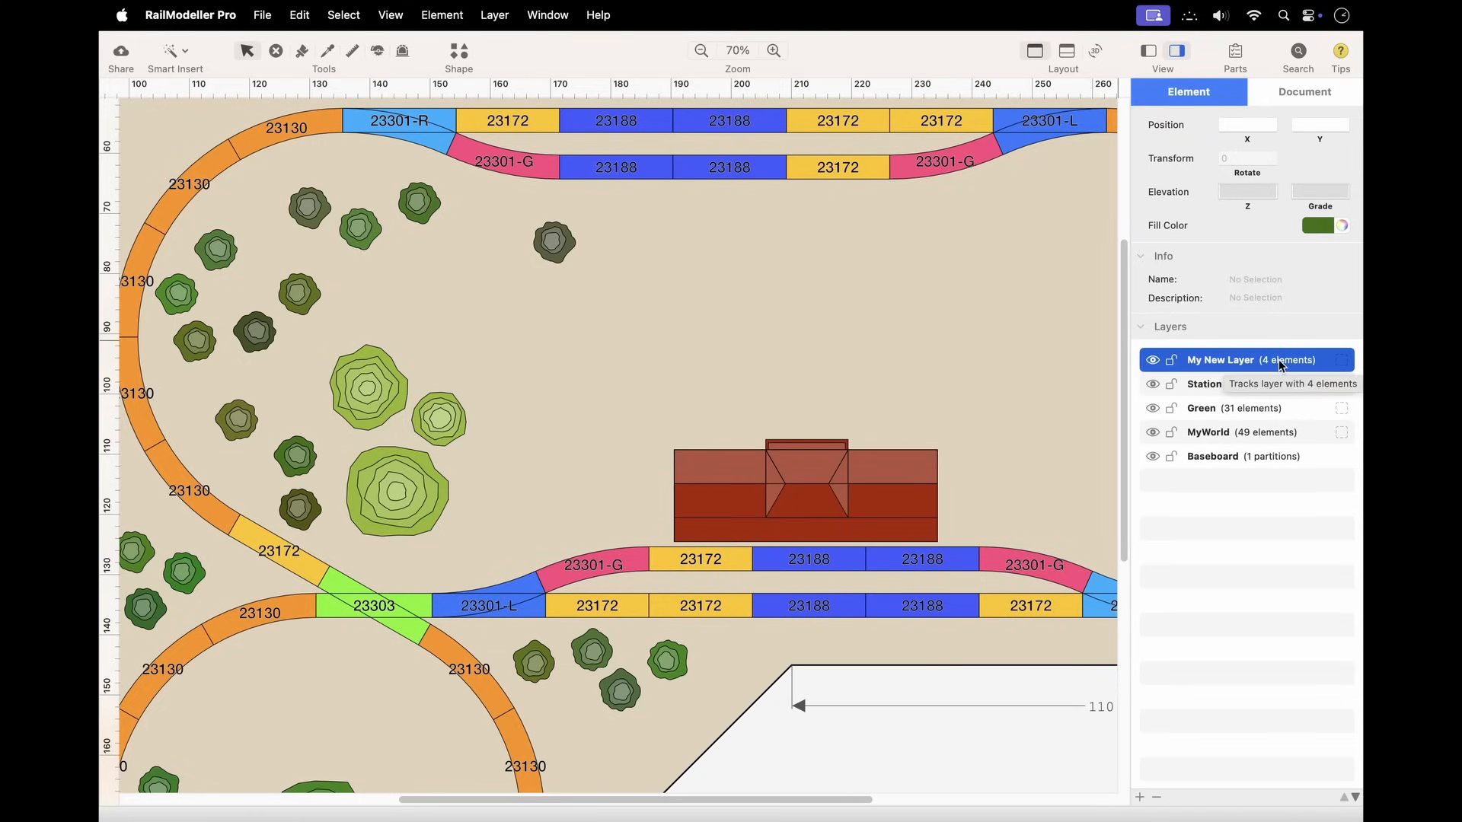
right_click(1244, 360)
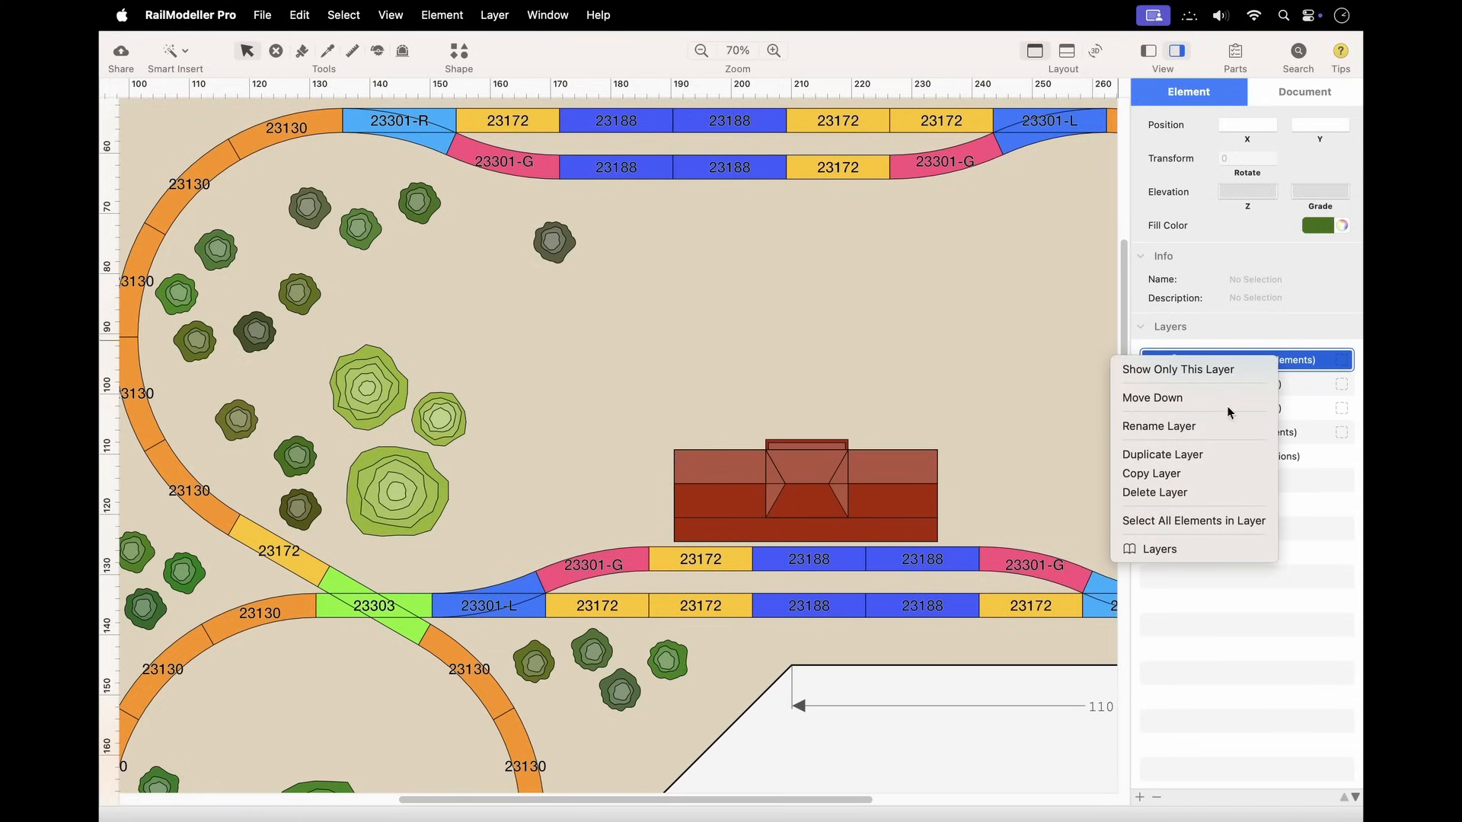
click(1162, 454)
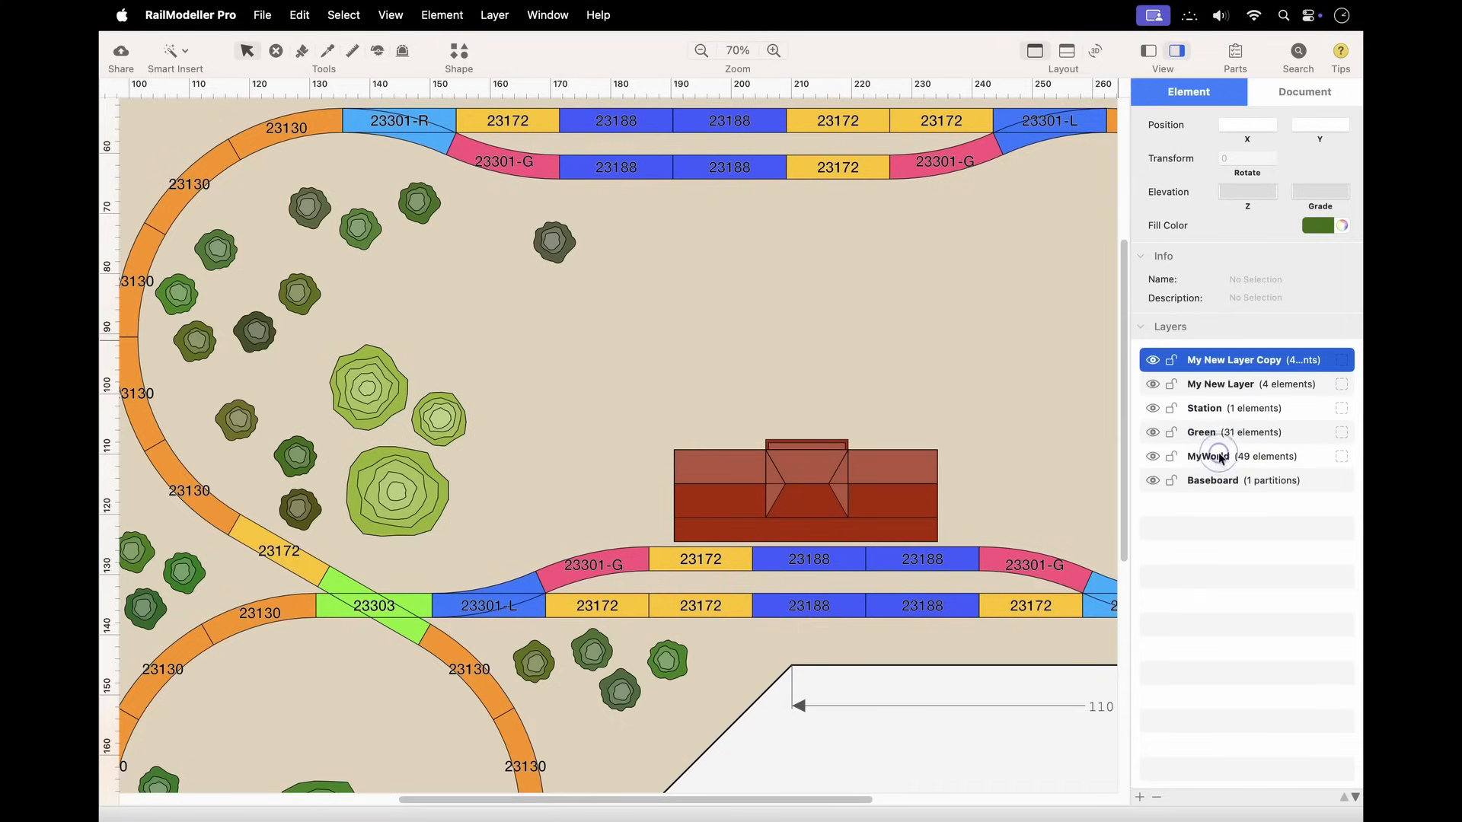
mouse_move(1220, 456)
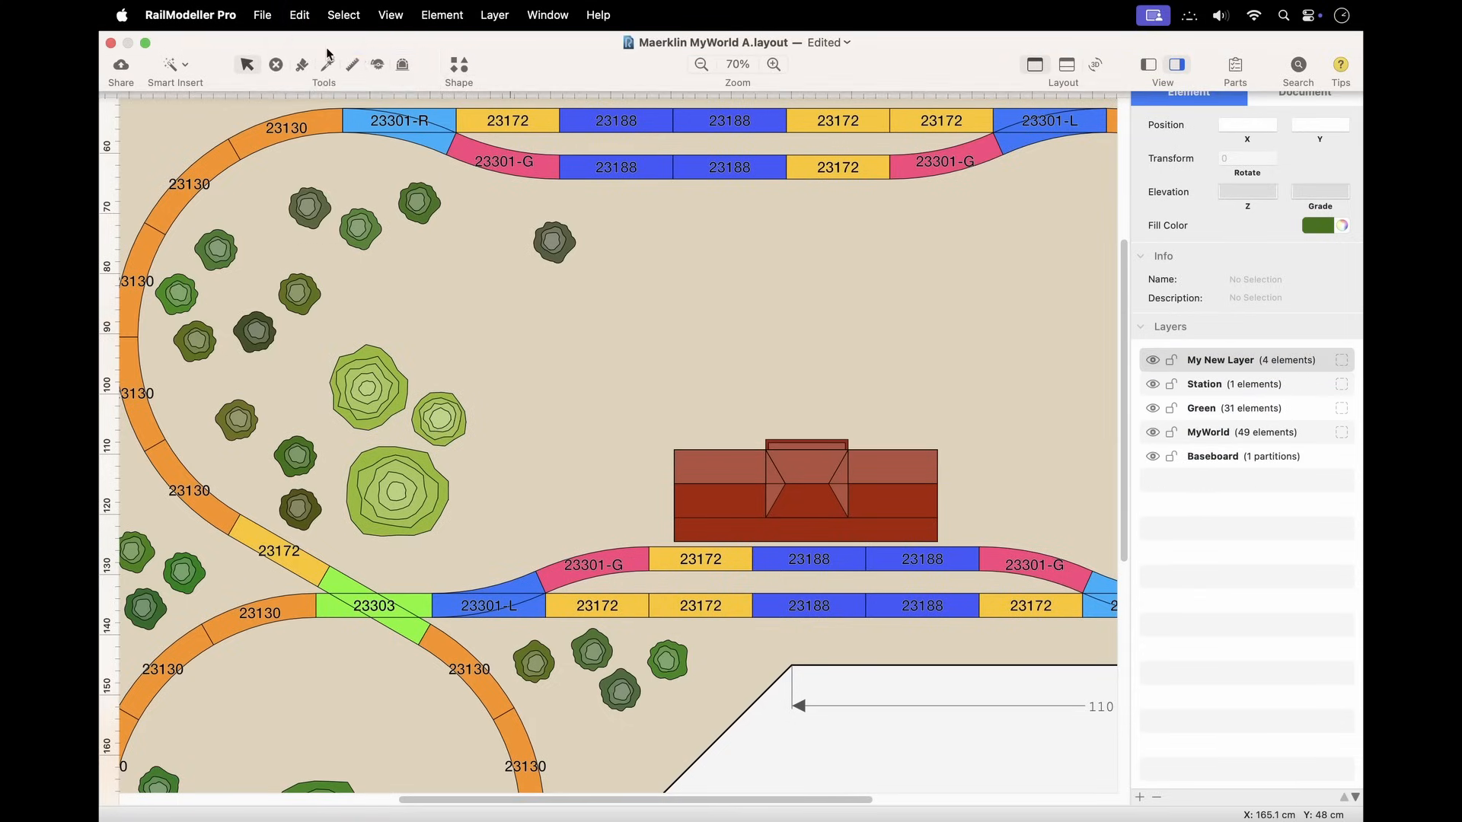
click(1220, 359)
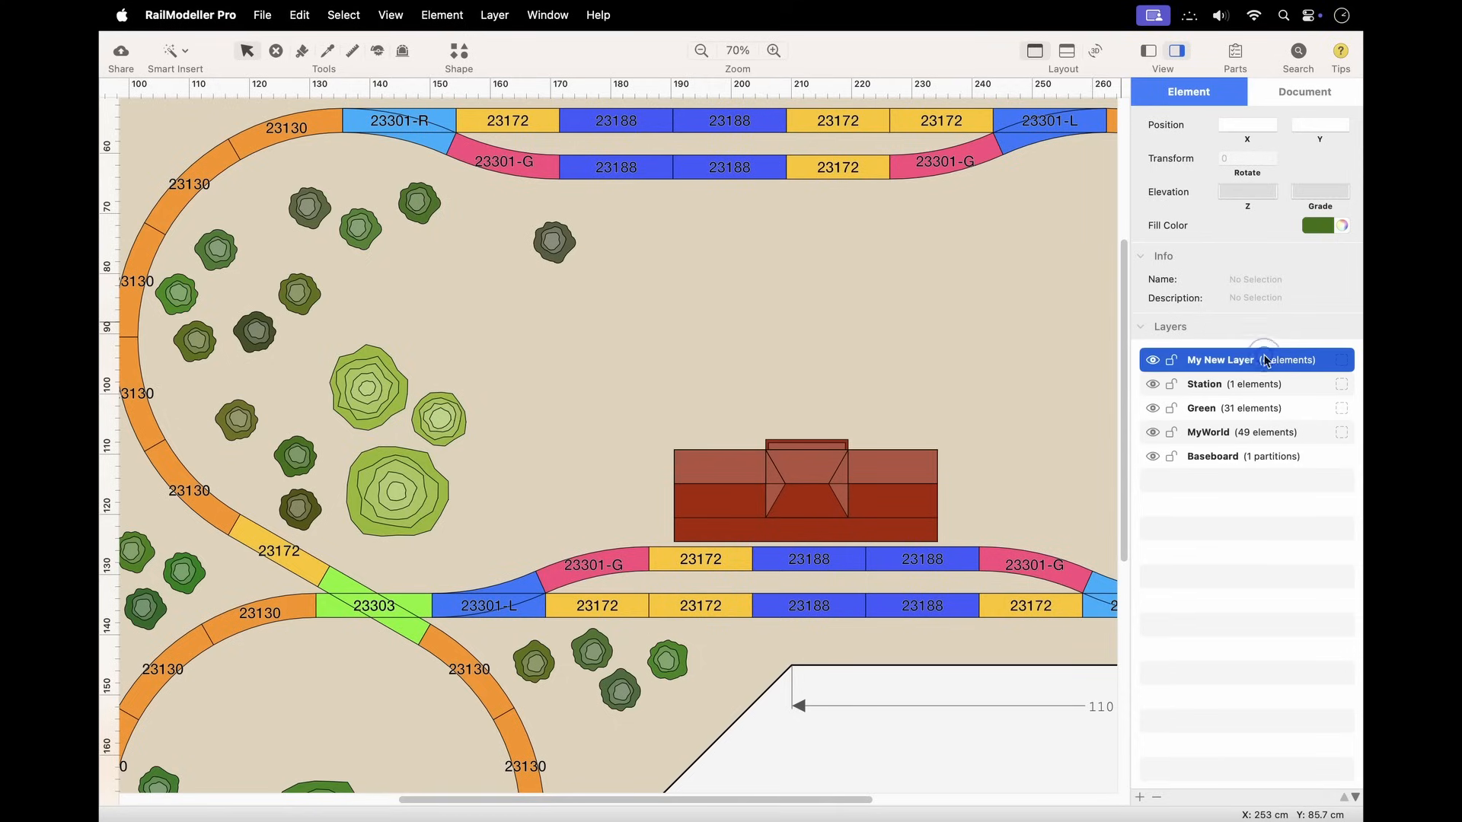
key(cmd+c)
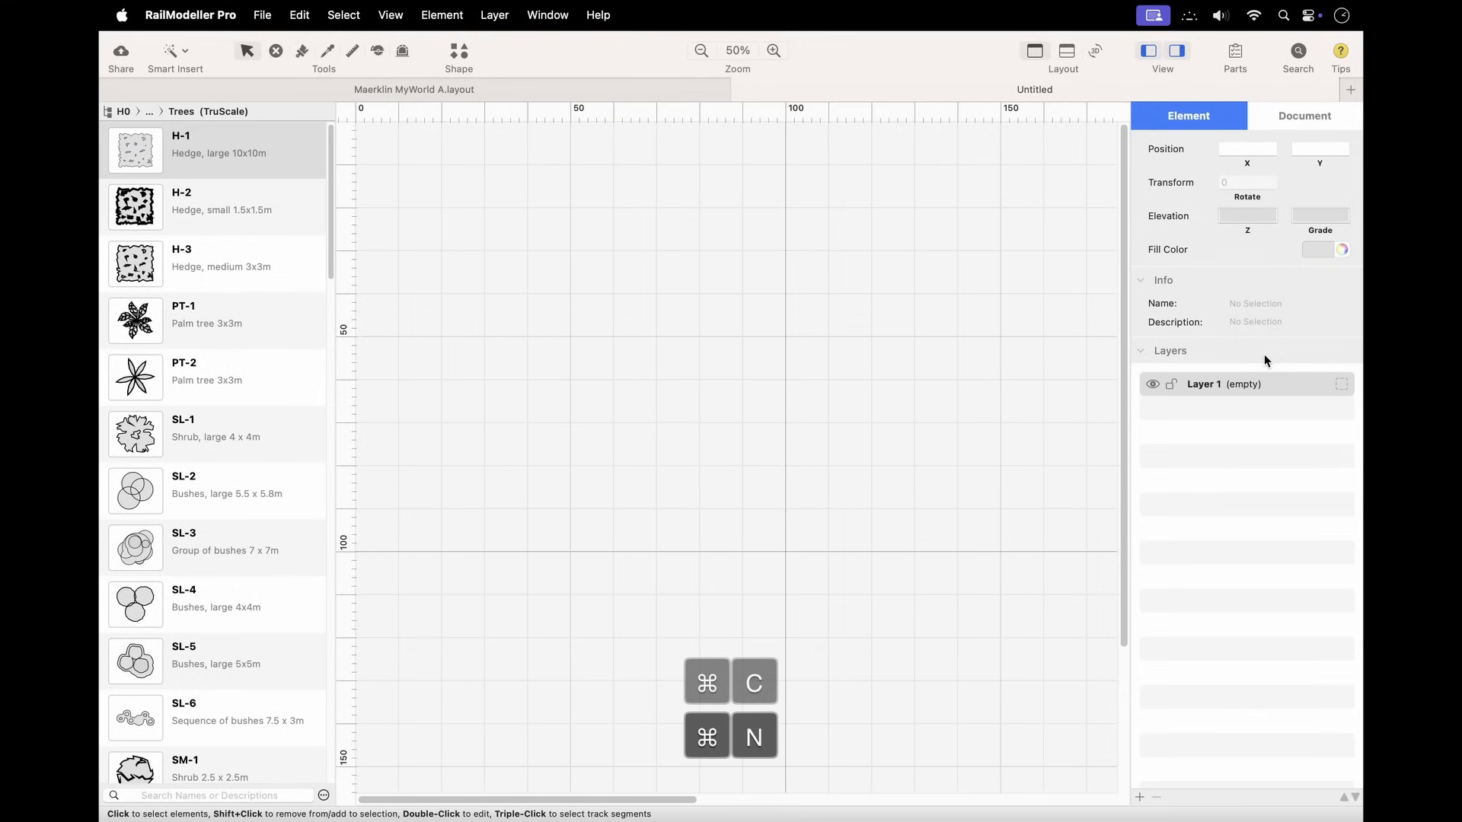
Step: Paste My New Layer Copy with its four trees into the new layout and select it
key(cmd+v)
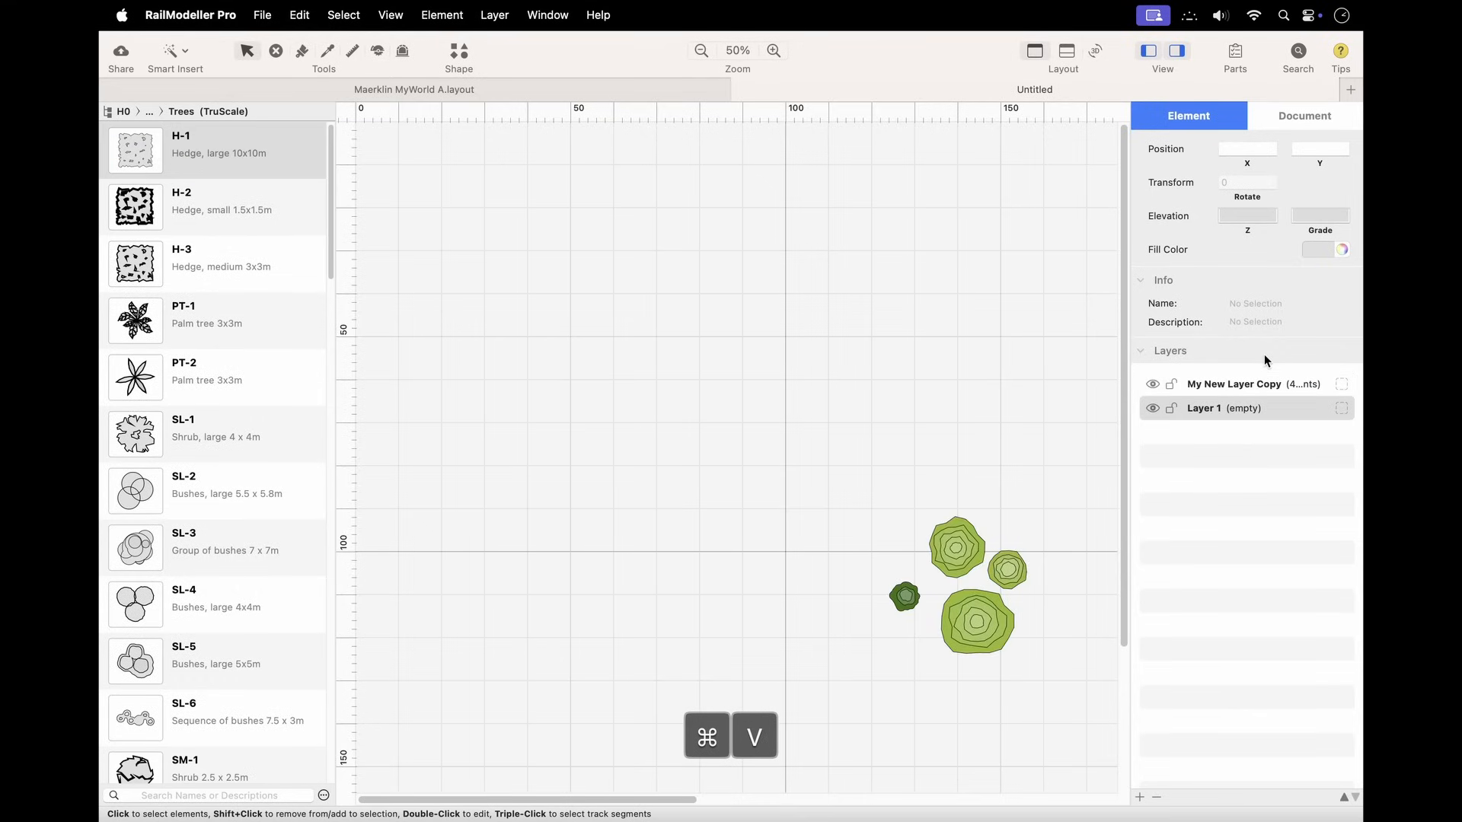
click(1244, 383)
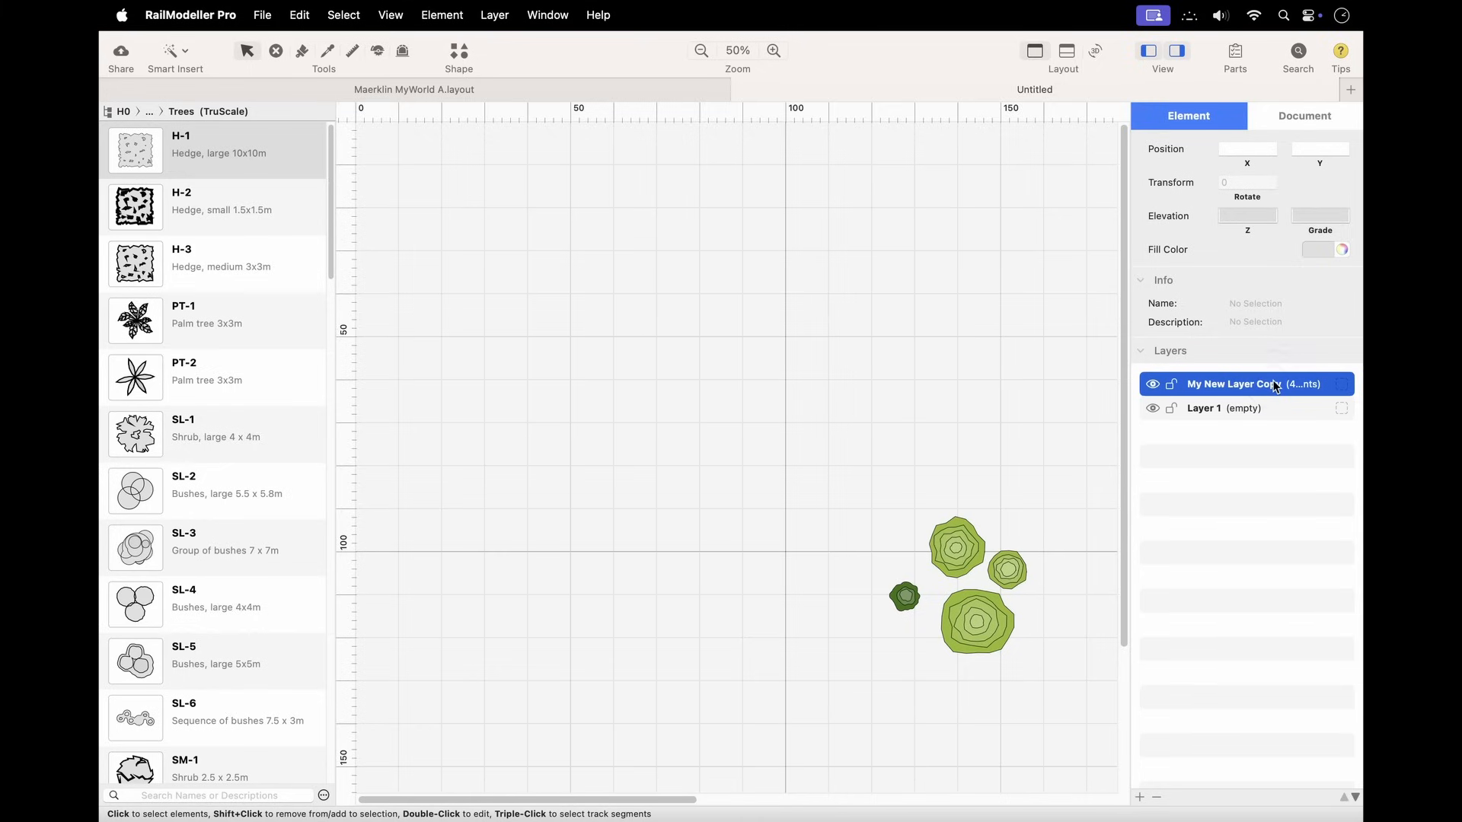
mouse_move(1153, 383)
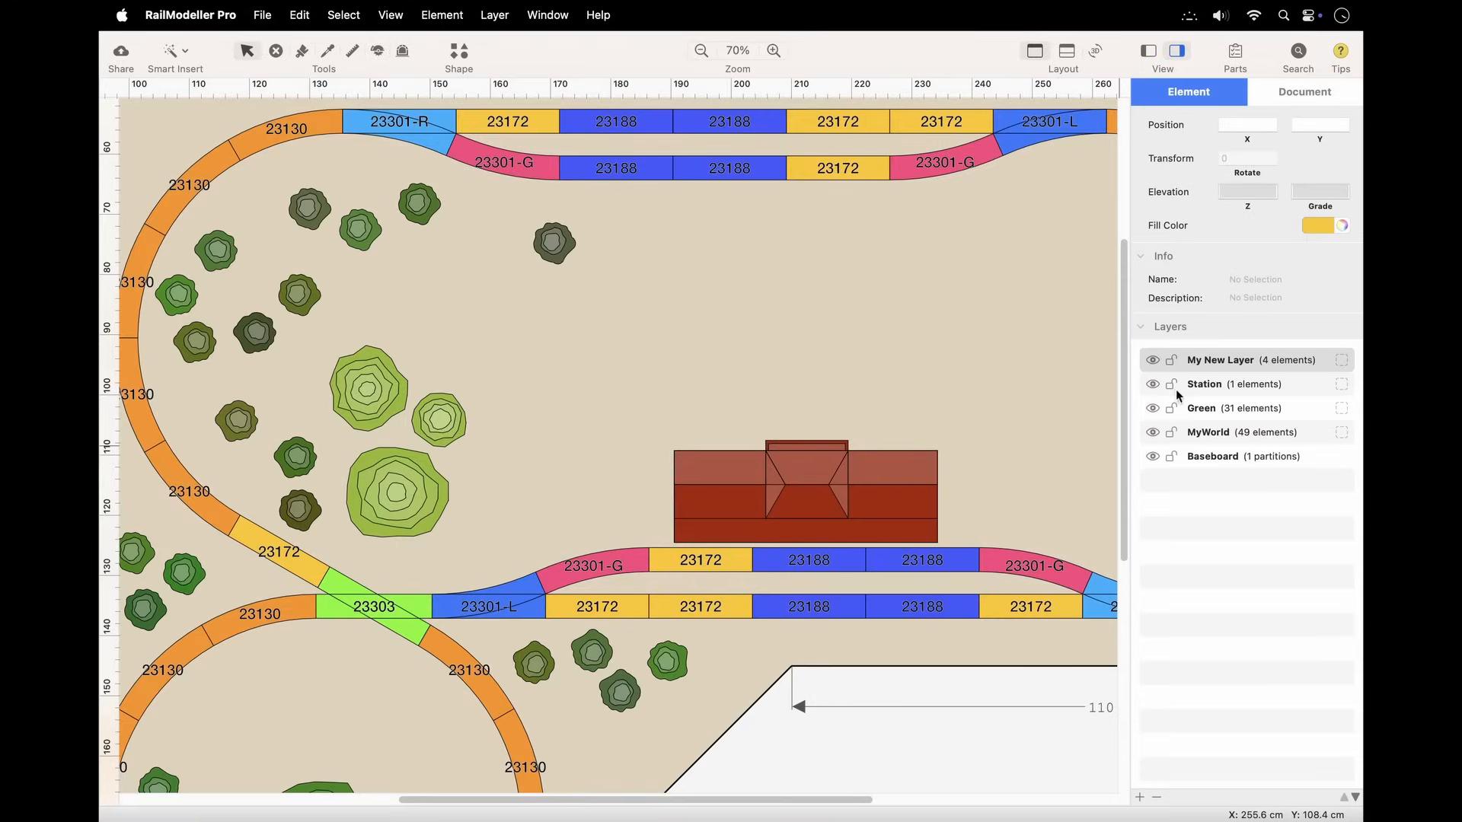
Step: Lock the Station layer against edits
click(1171, 384)
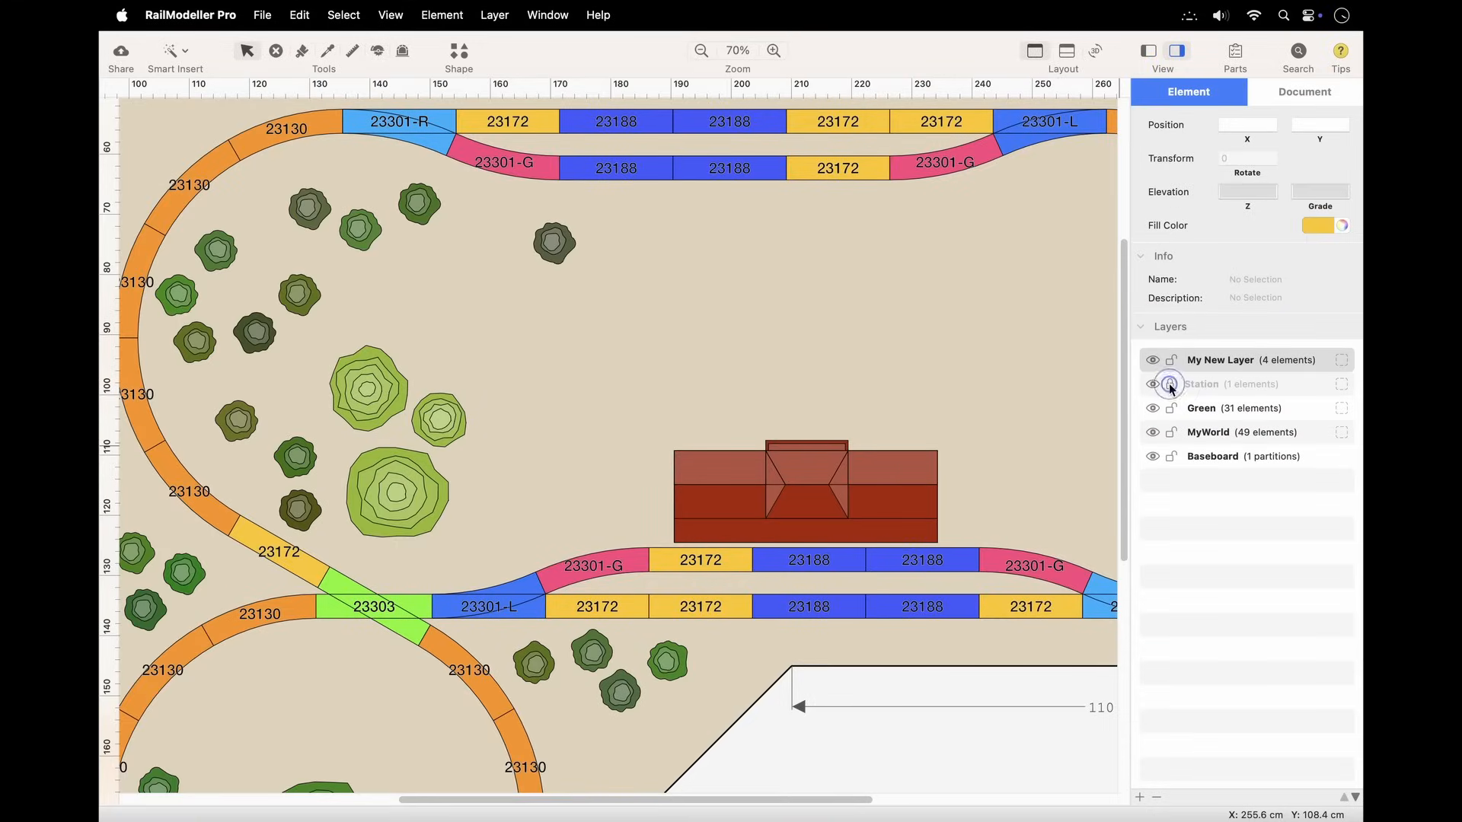
click(1172, 384)
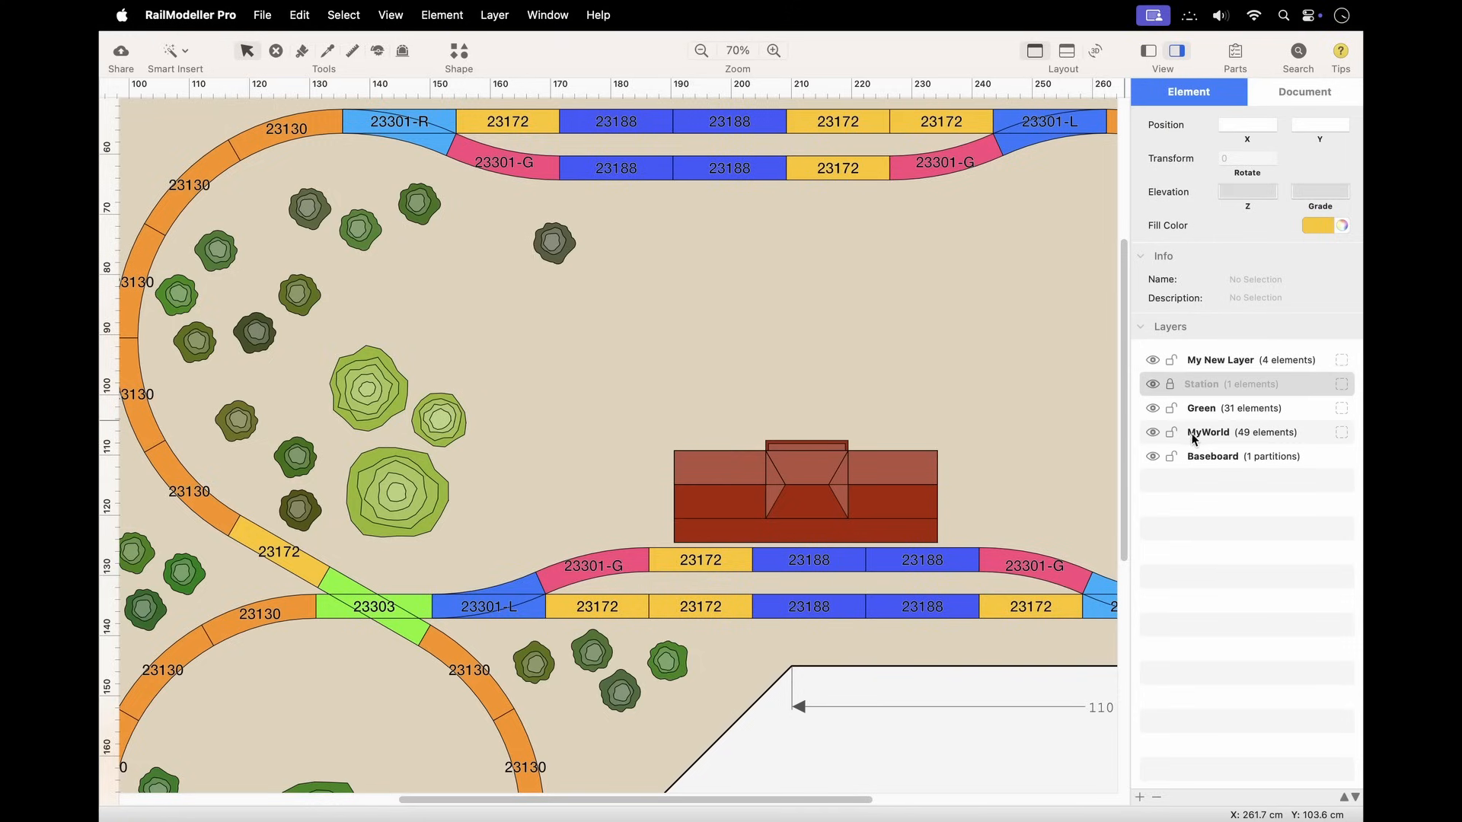
click(1200, 408)
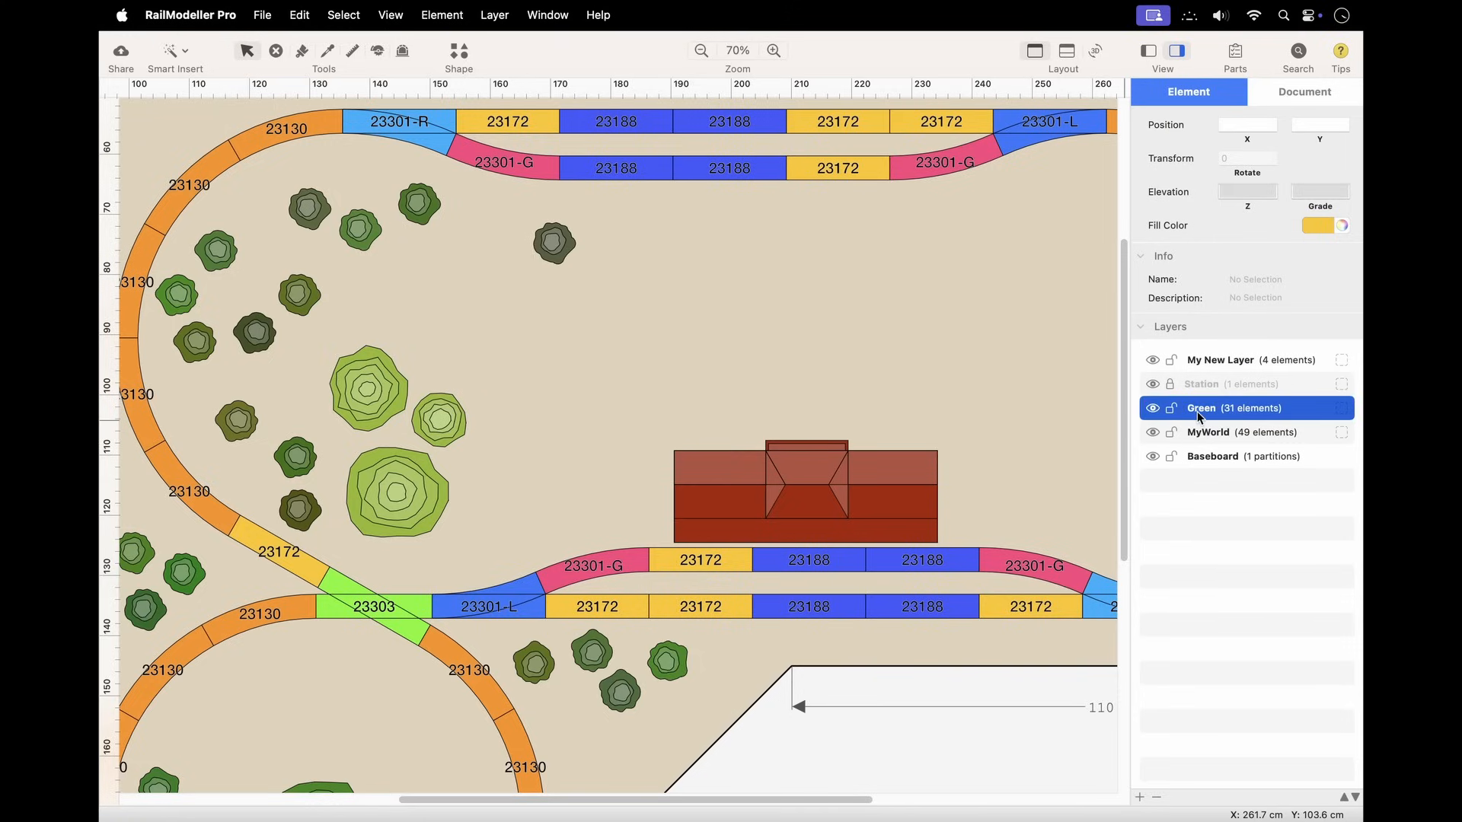
Step: Lock the Green layer, then unlock it again
click(1172, 409)
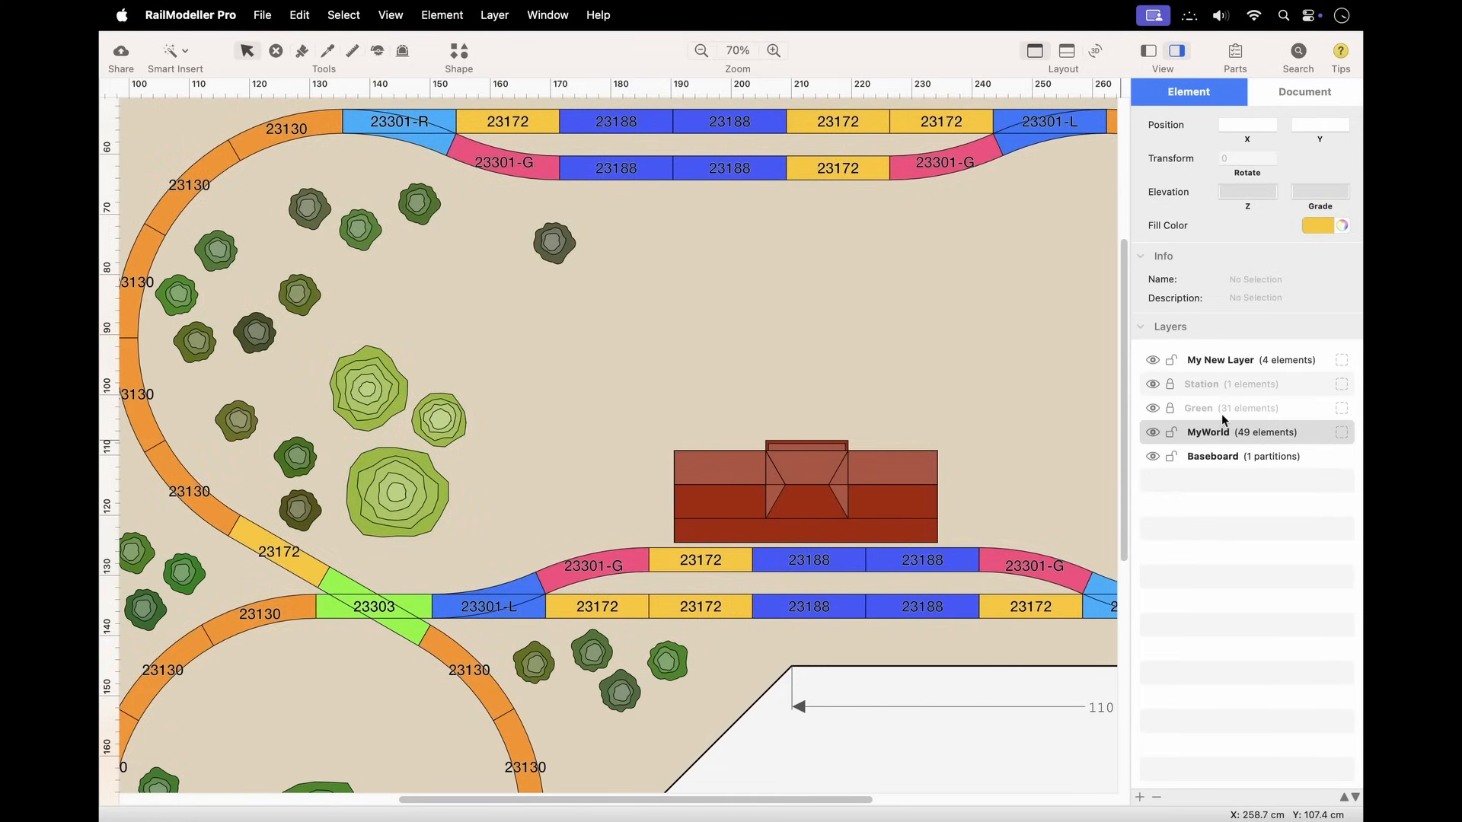
click(1230, 409)
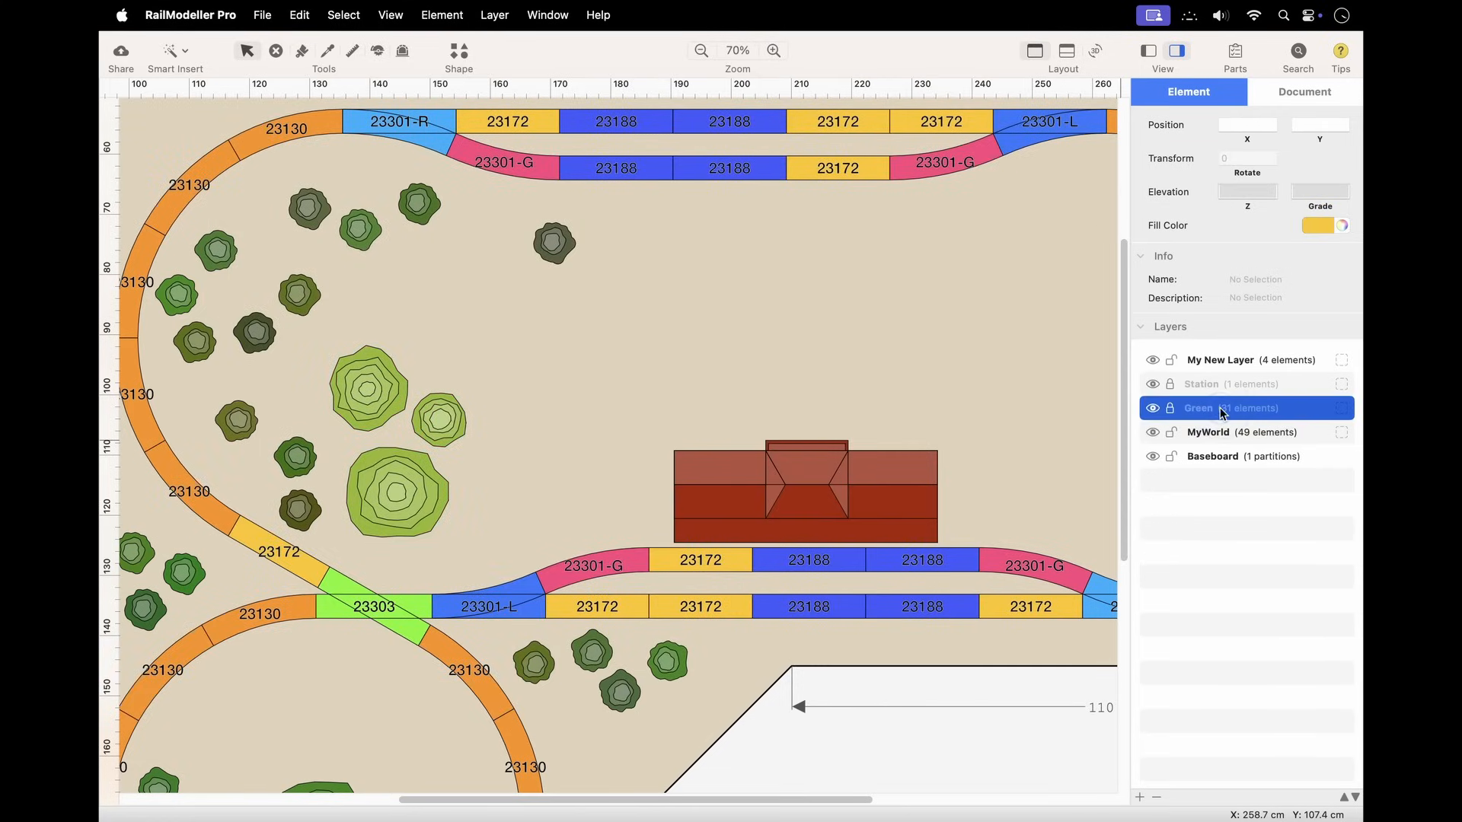
click(495, 15)
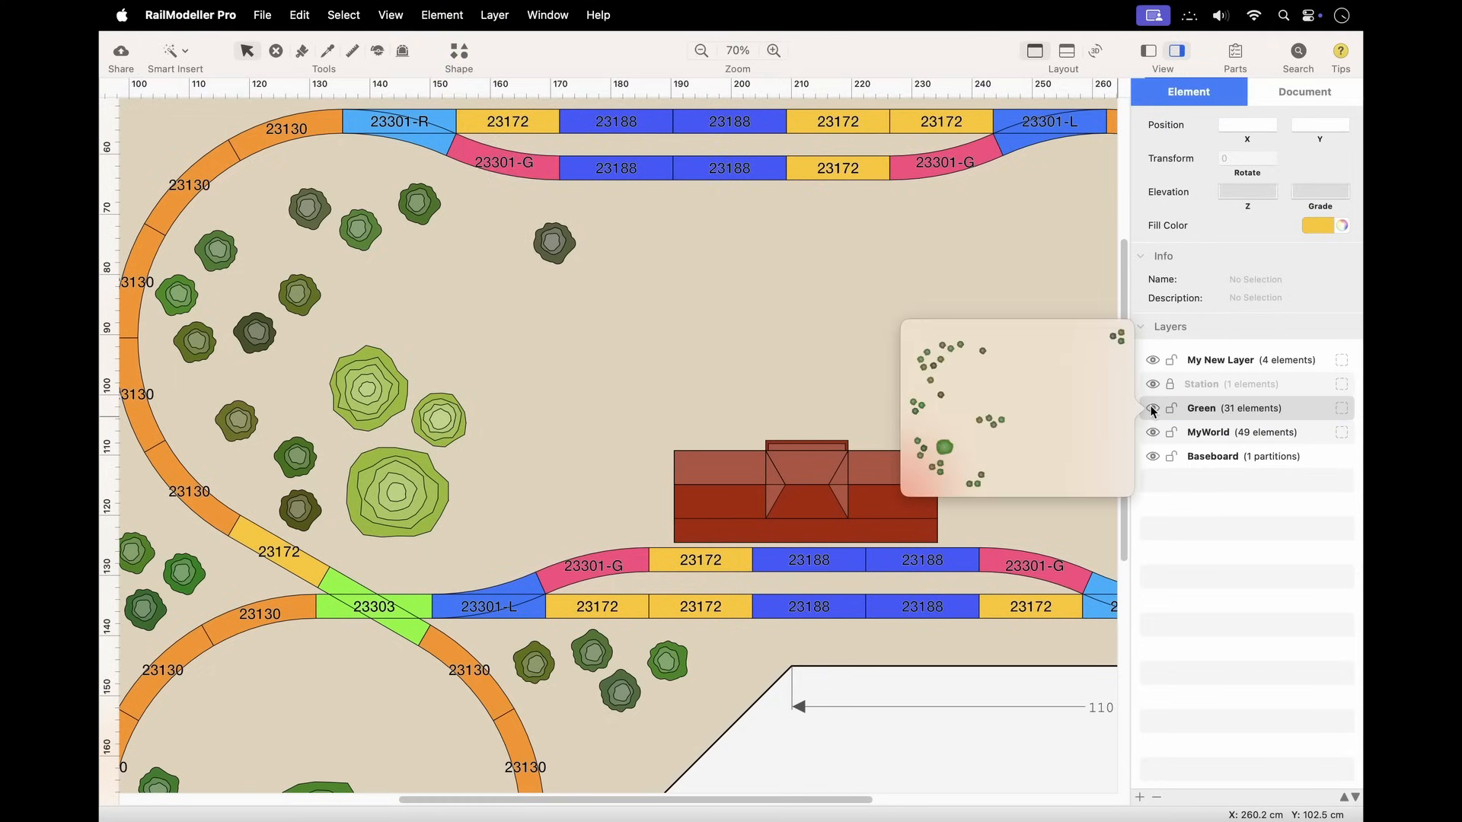
Step: Hide the Green and MyWorld layers so only the station remains visible
click(1153, 408)
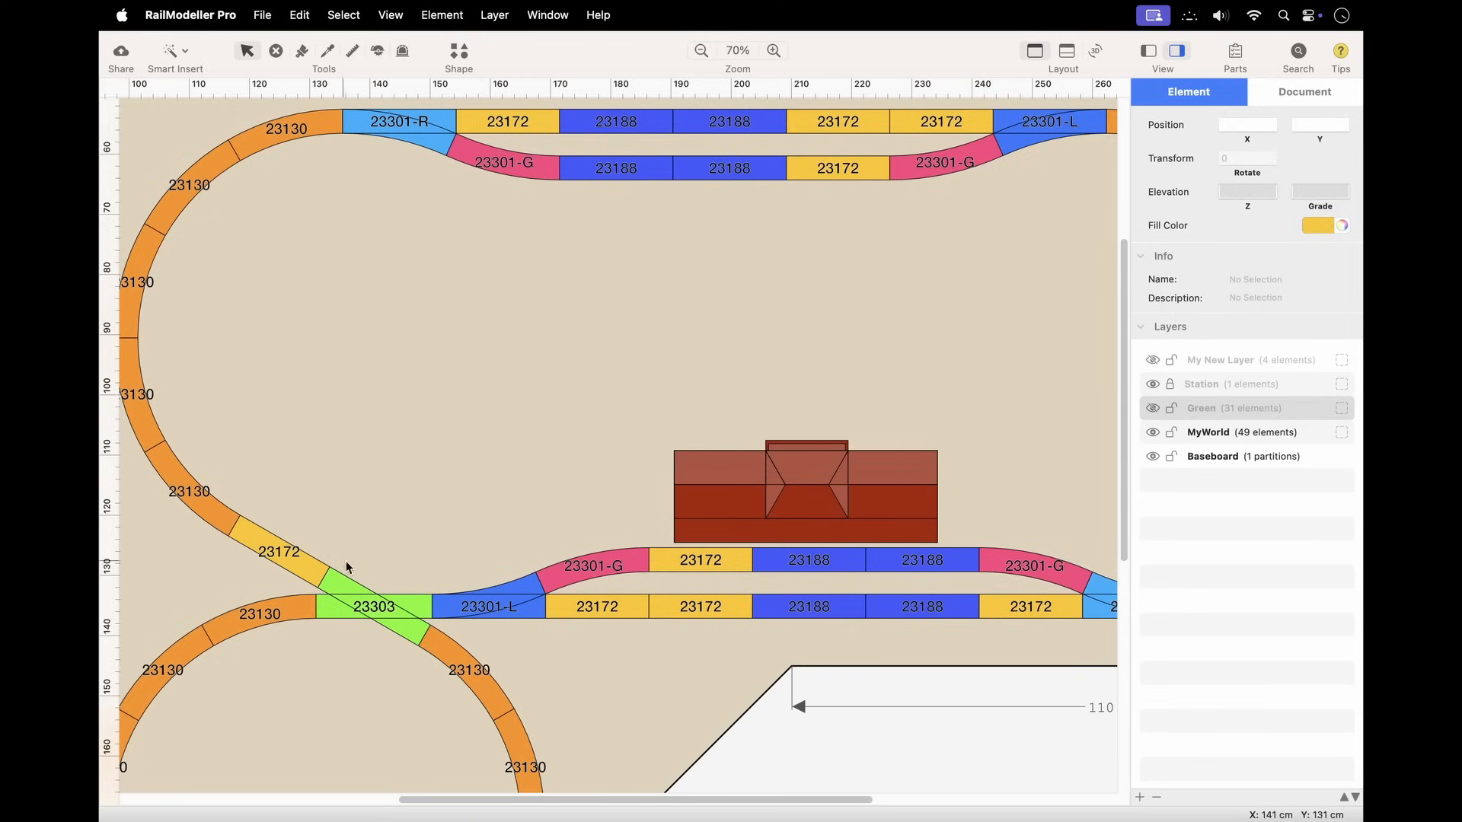
click(302, 136)
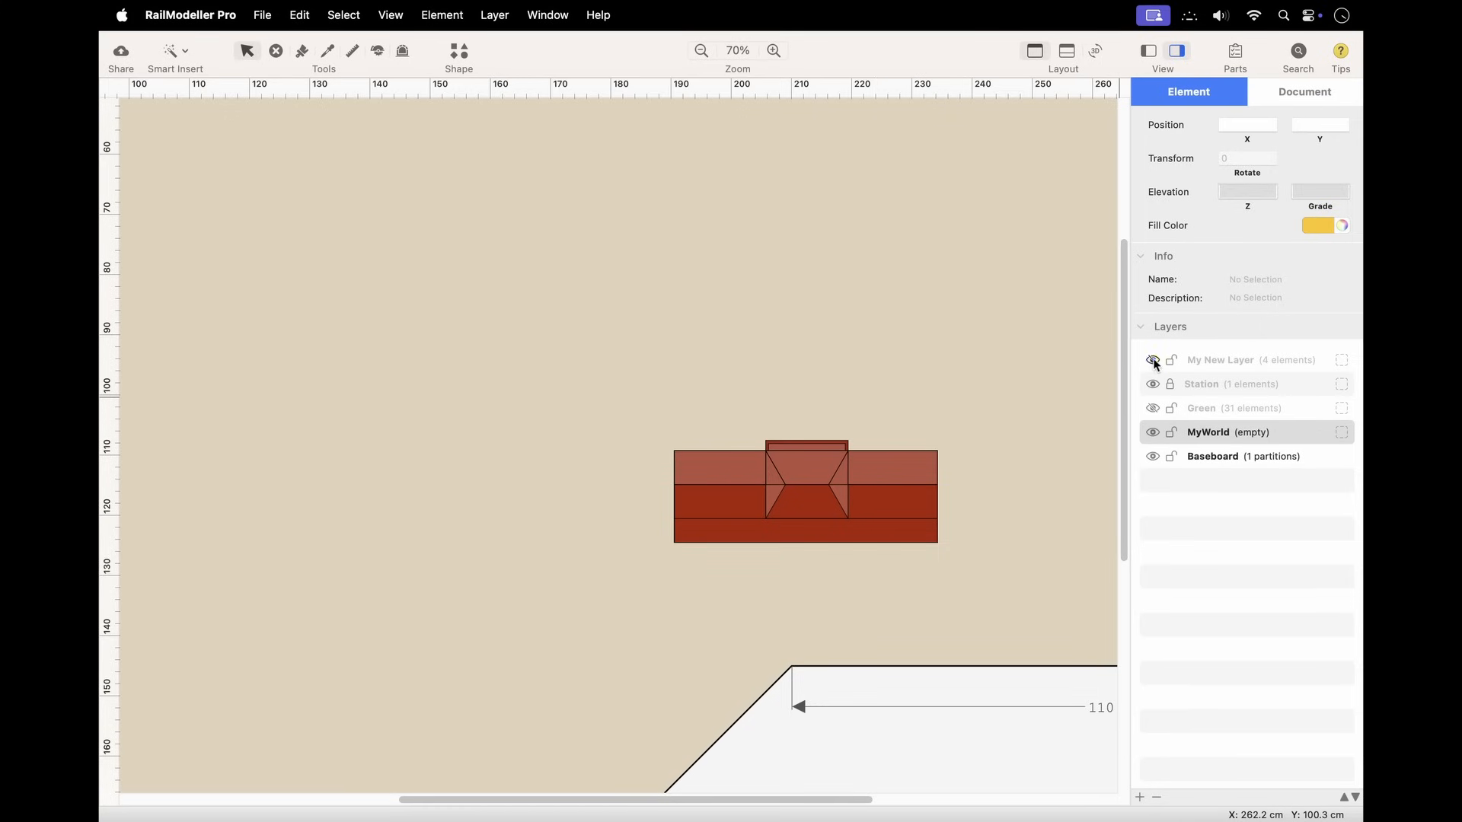
click(1153, 408)
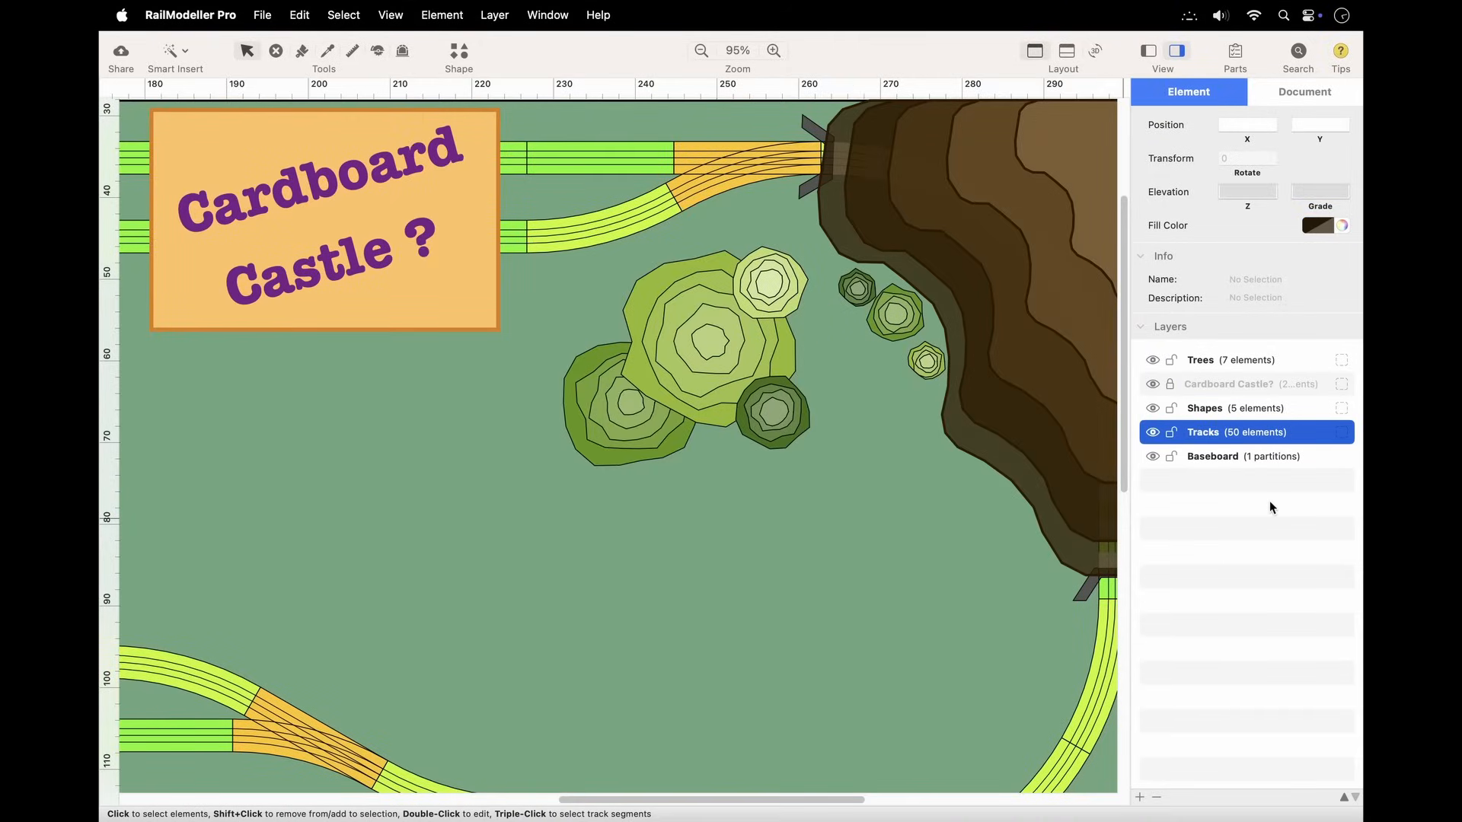
mouse_move(1230, 440)
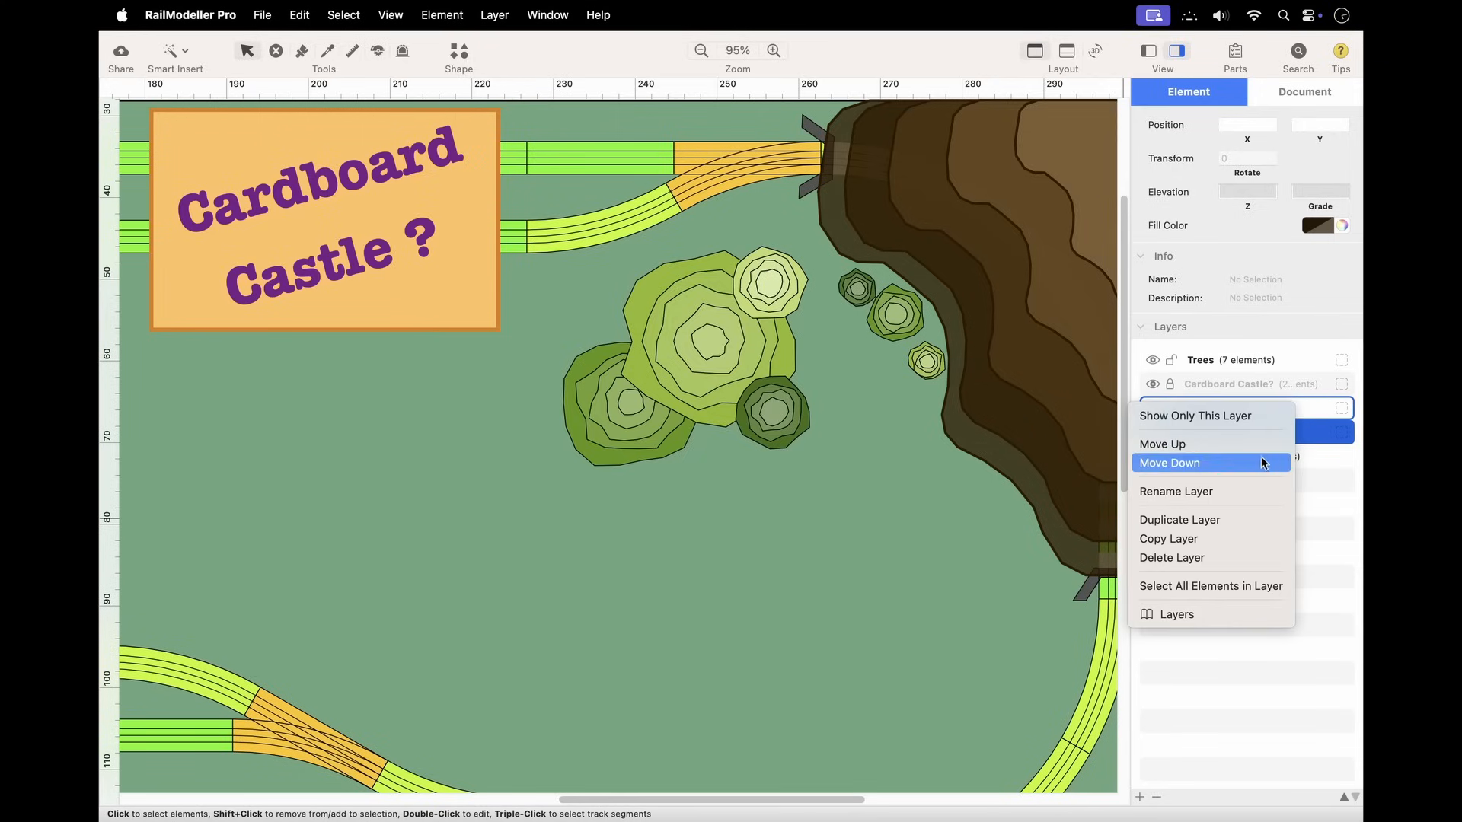
Step: Bring large tree T-32 to the front in its layer and rotate the small tree left
click(1170, 463)
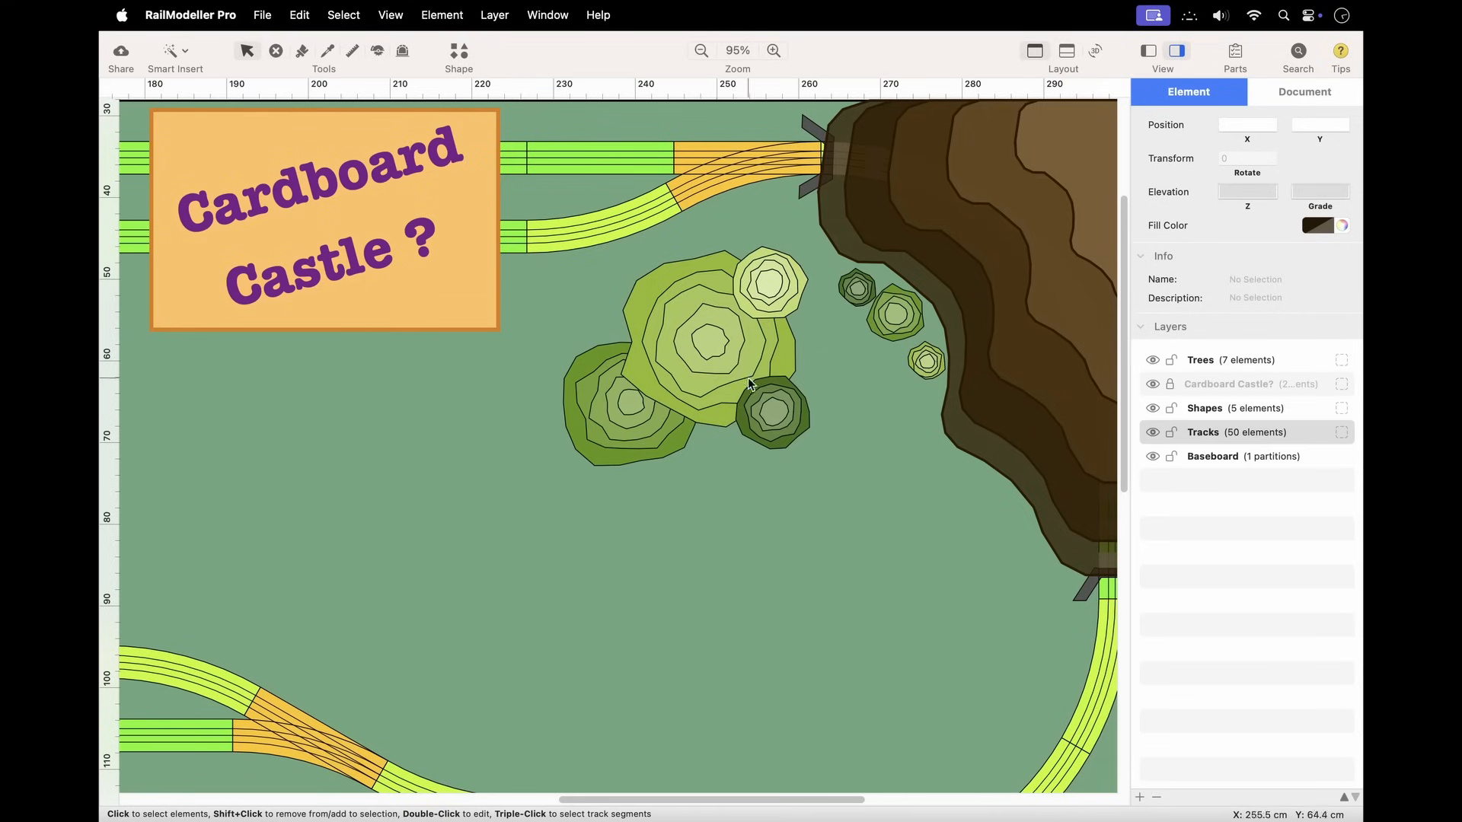
right_click(751, 384)
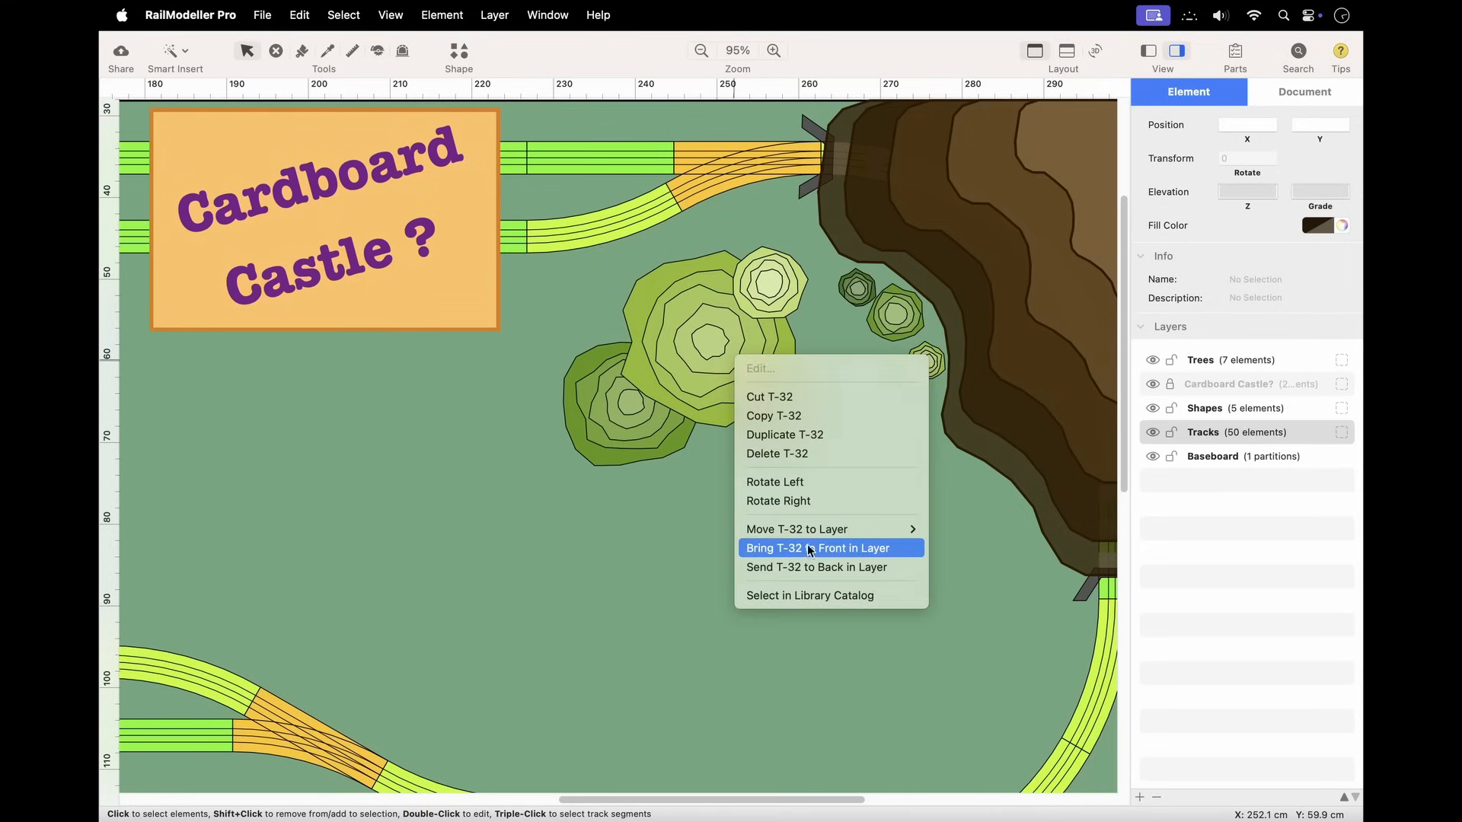
click(818, 548)
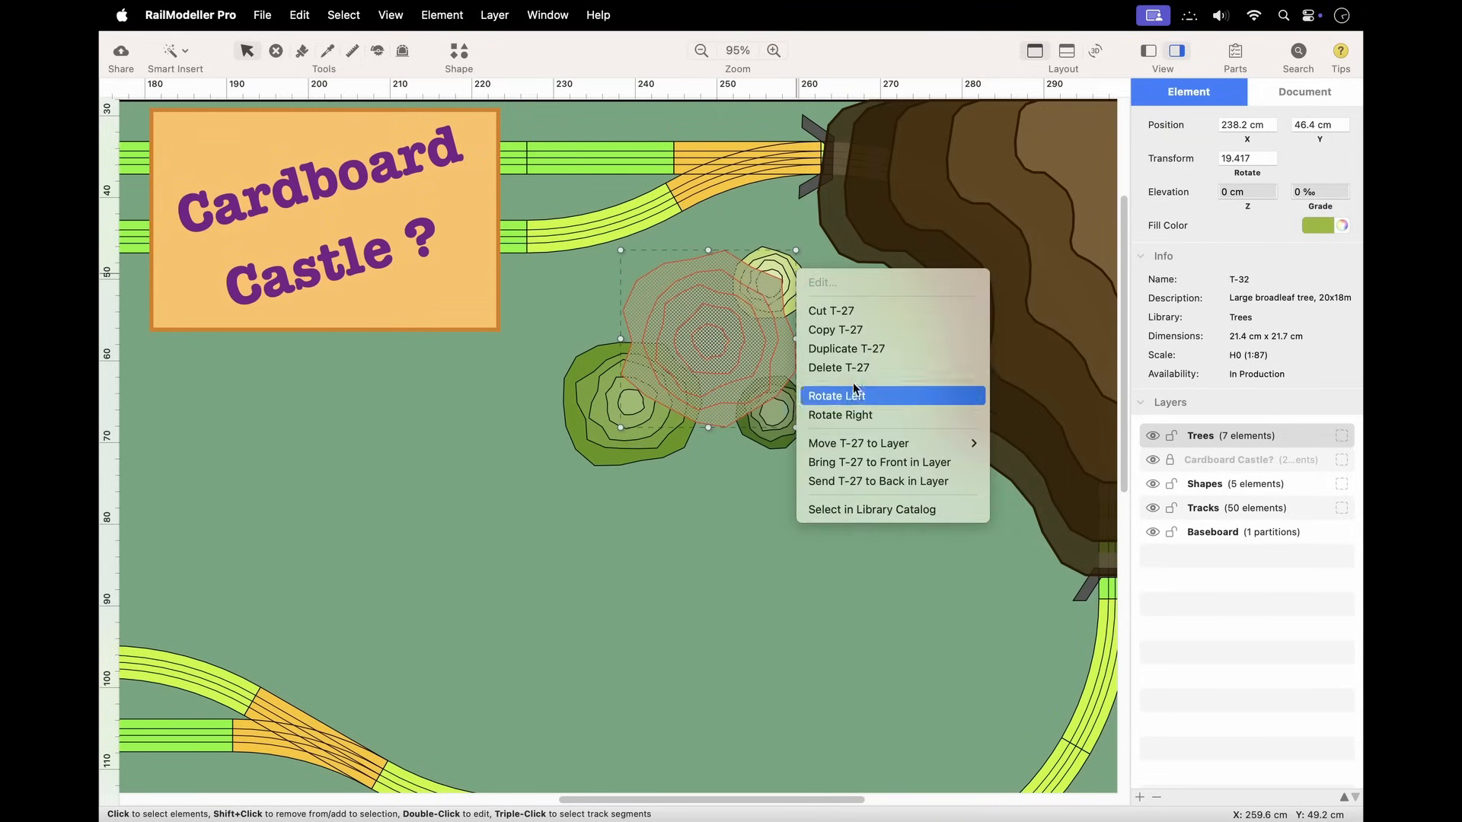
click(836, 396)
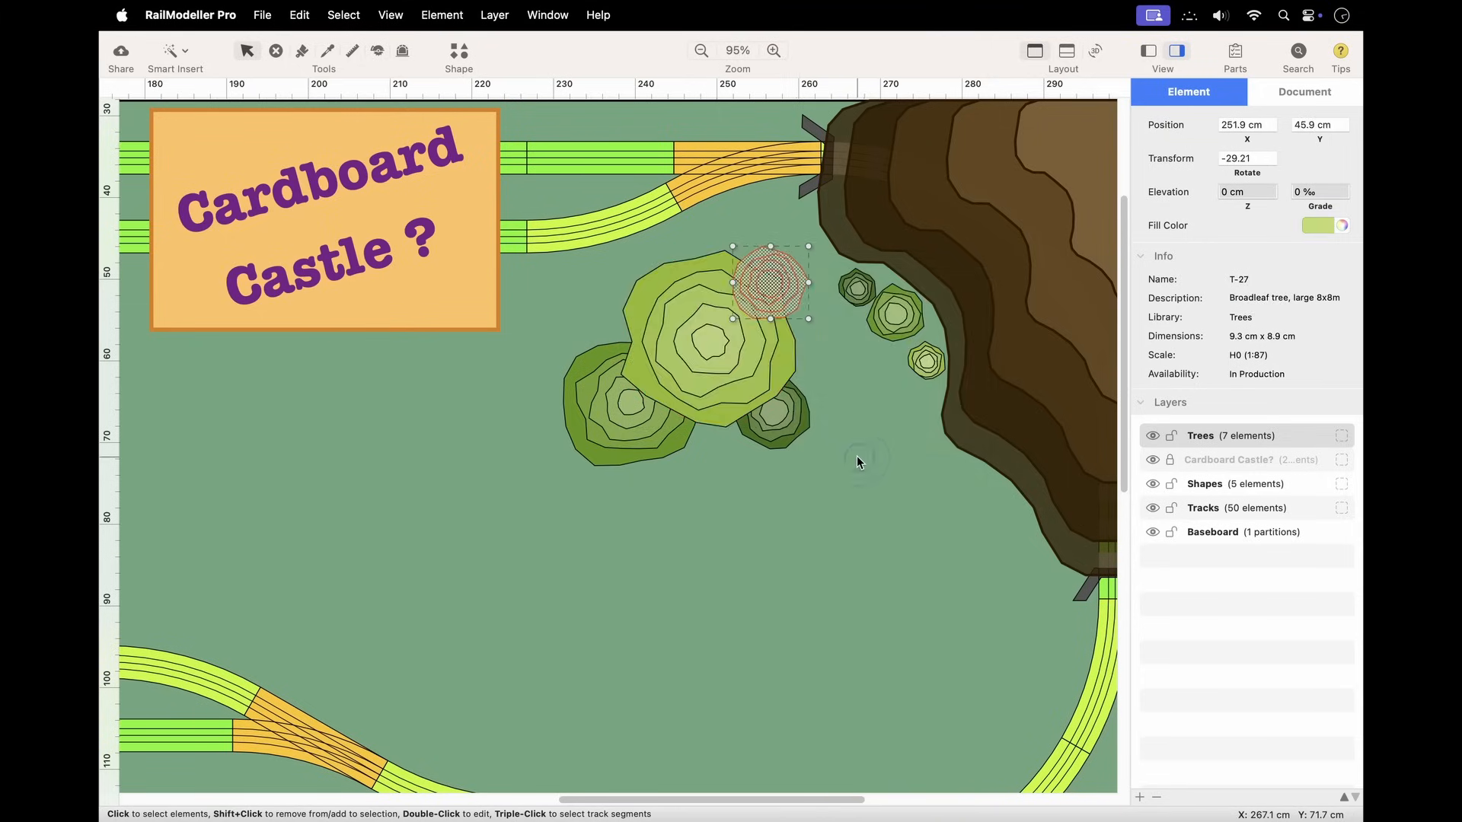
mouse_move(624, 449)
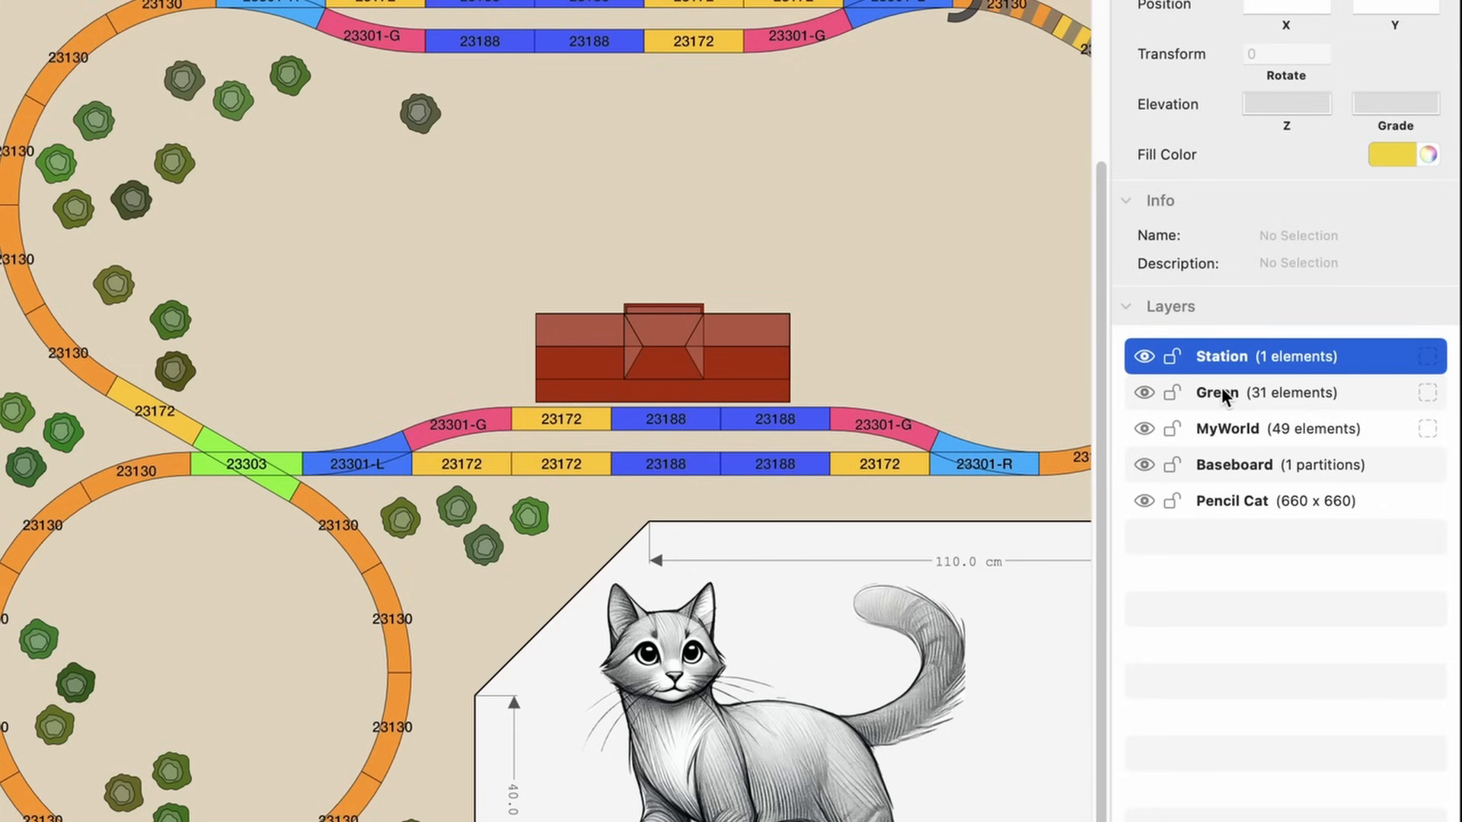
mouse_move(1216, 393)
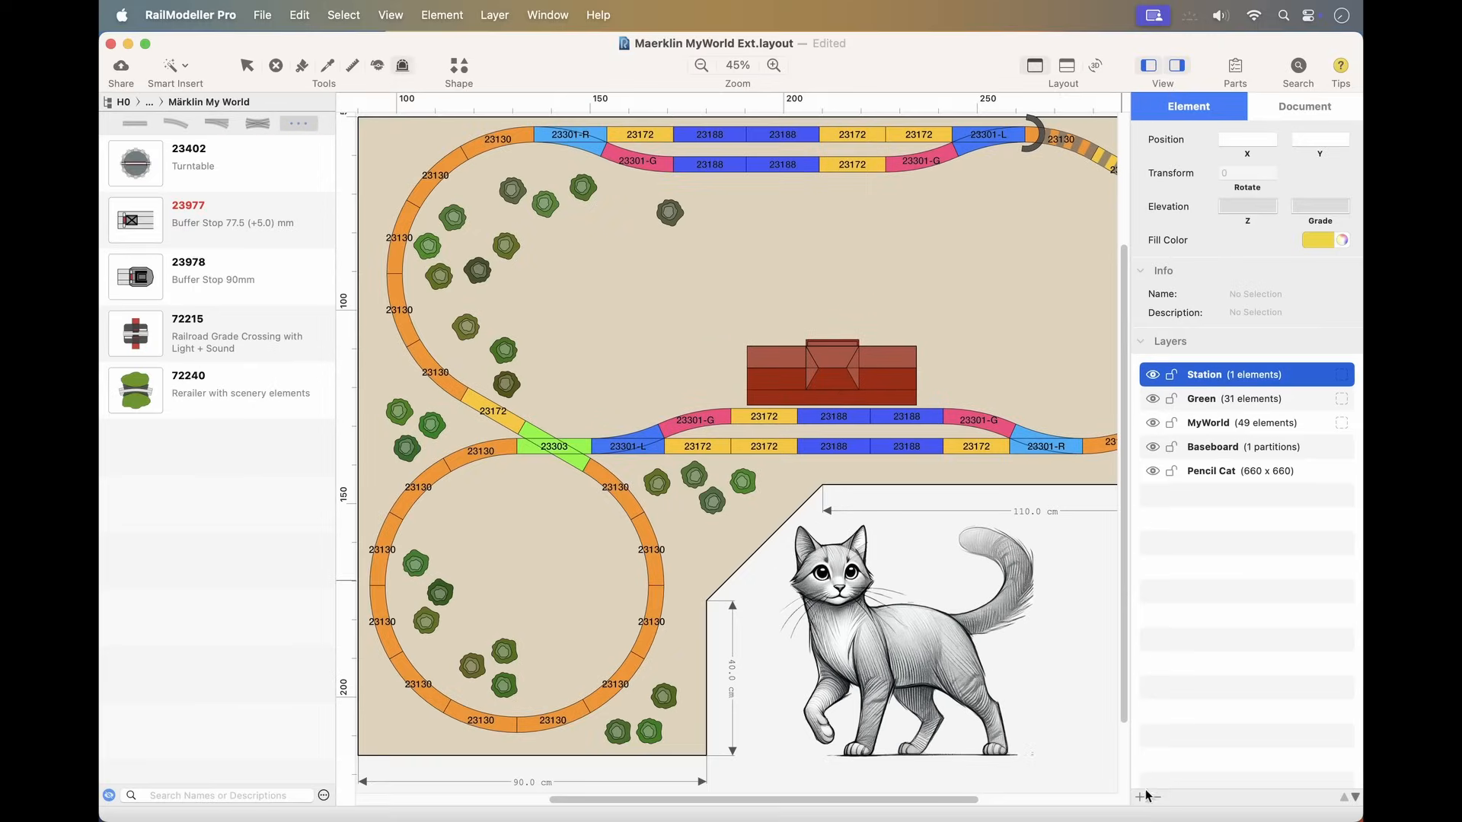
Step: Add an empty More Tracks layer with the + button and select the Baseboard layer
click(1139, 796)
text(More Tracks)
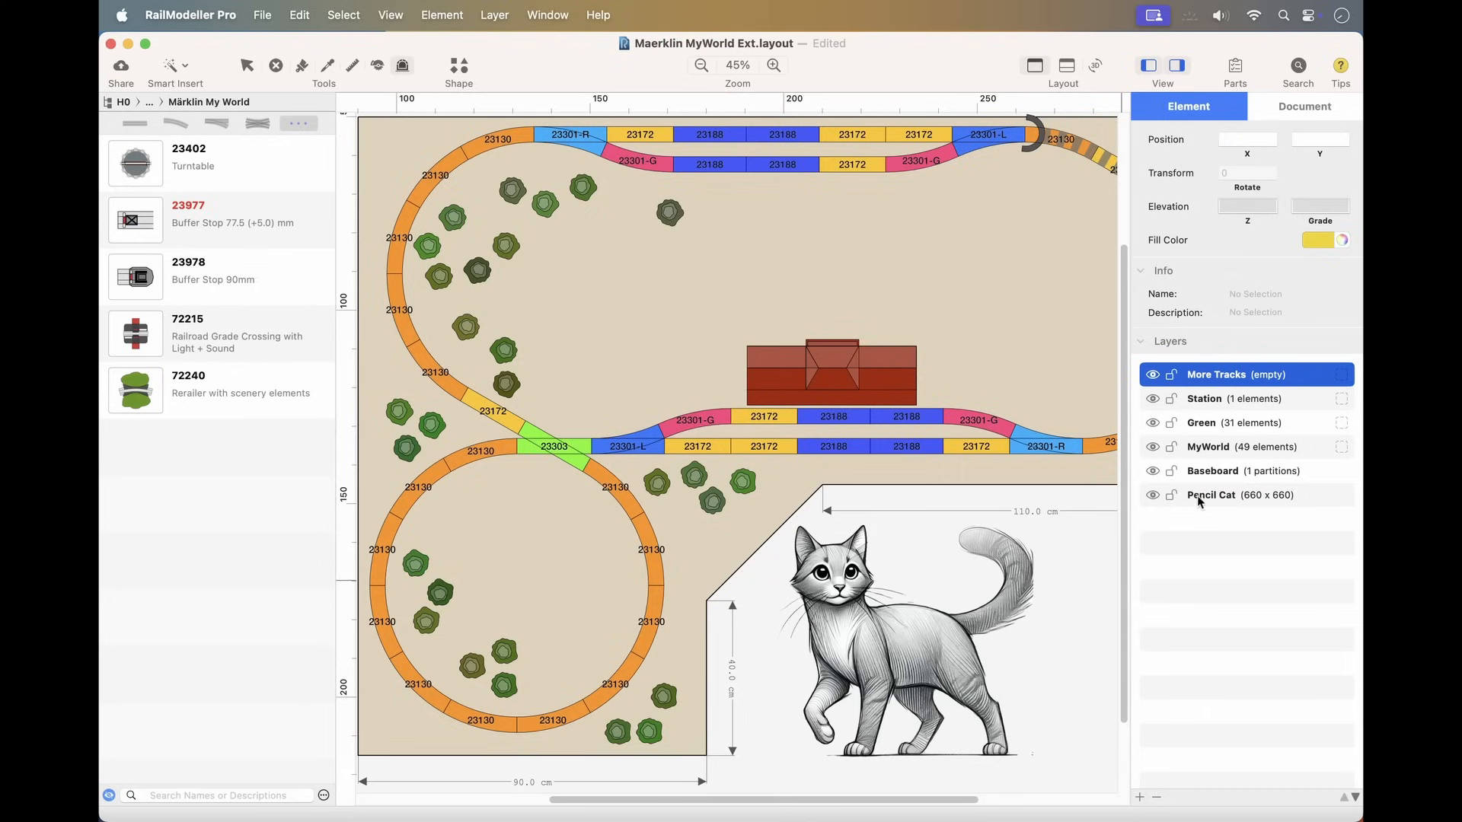
mouse_move(1210, 495)
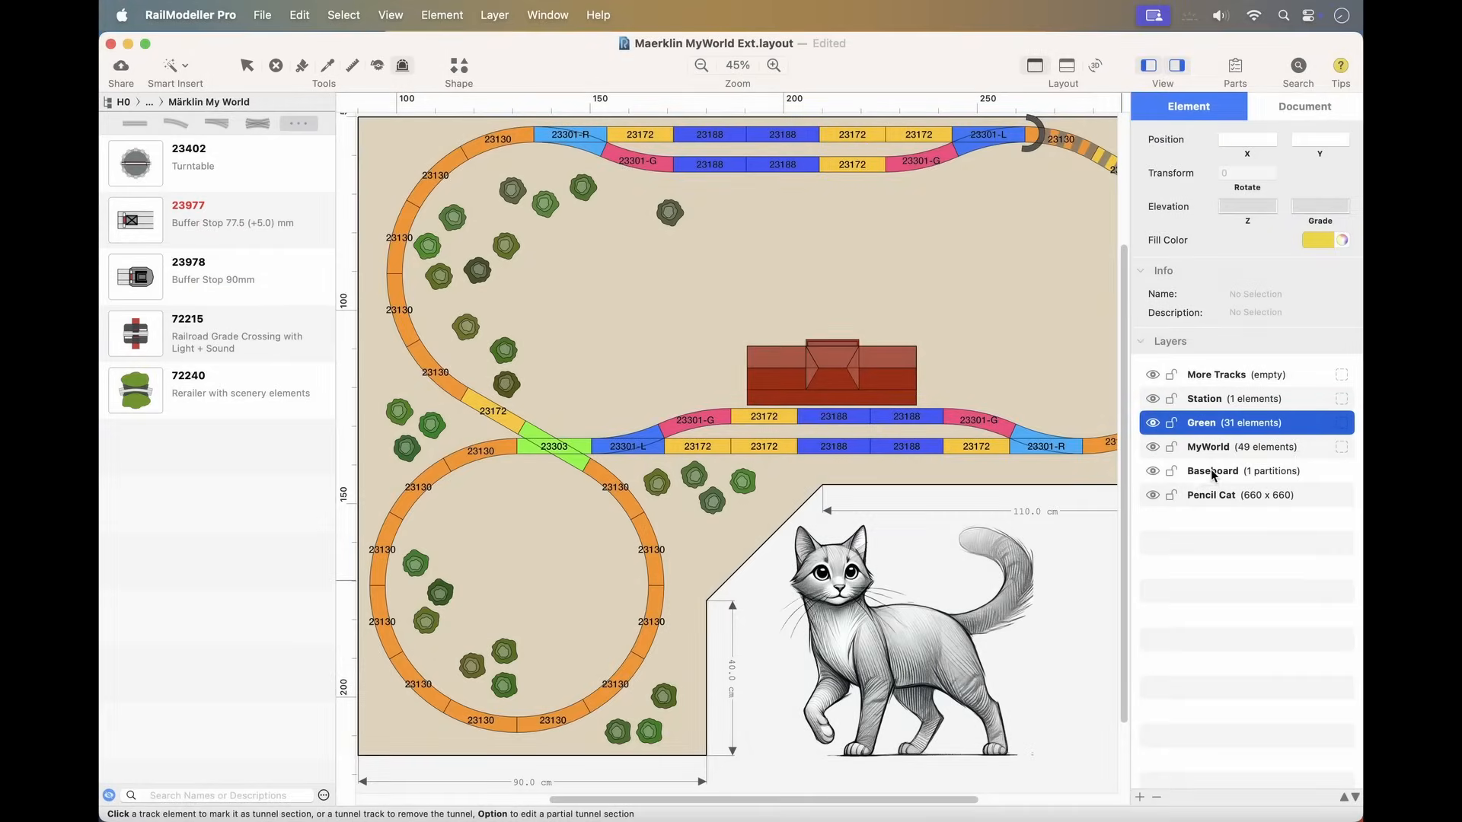
click(1212, 470)
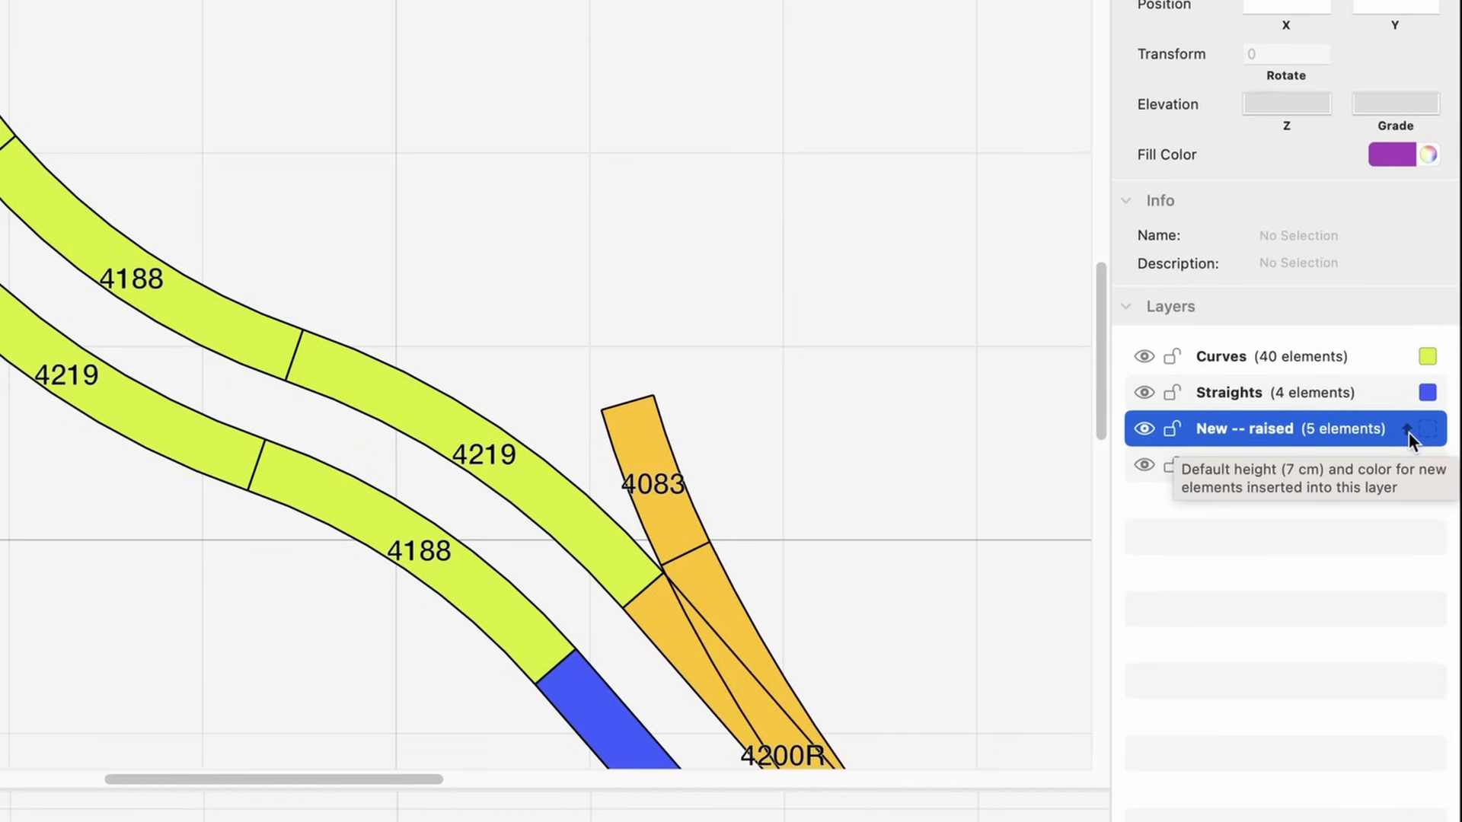
Step: Give the raised layer a 7 cm default height and place a curved track on it
click(1427, 429)
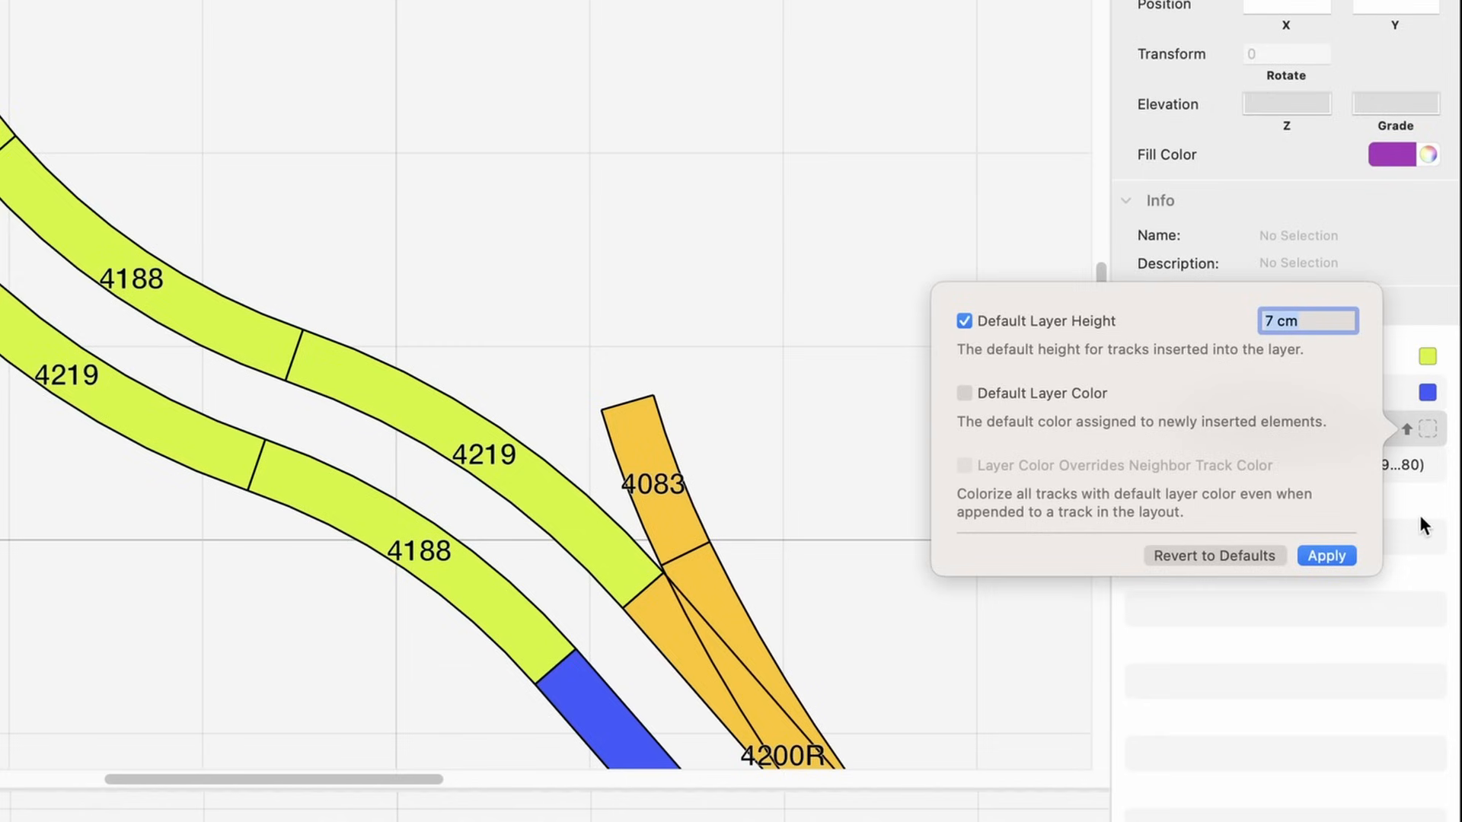
click(1325, 556)
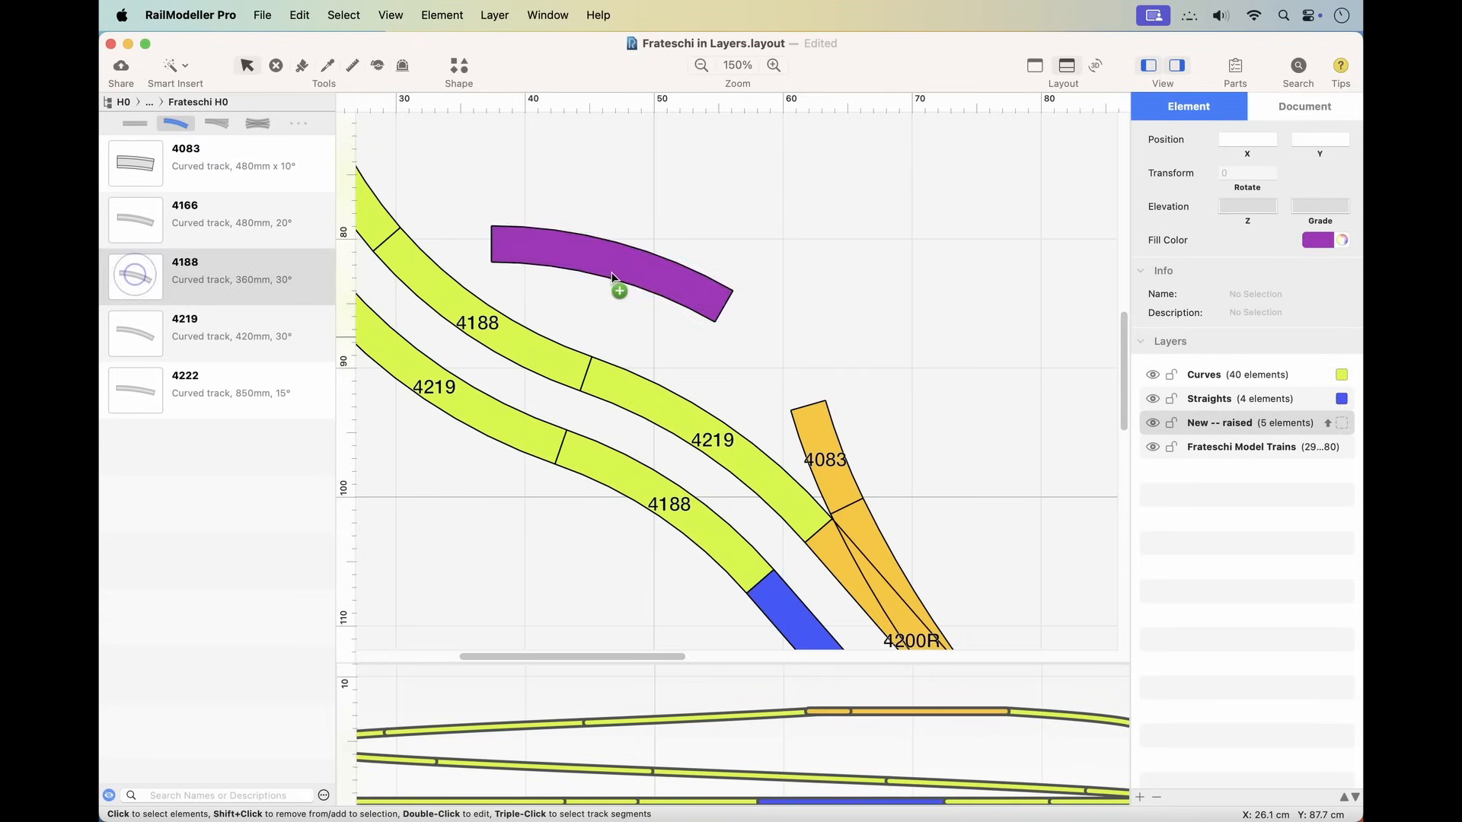
click(611, 271)
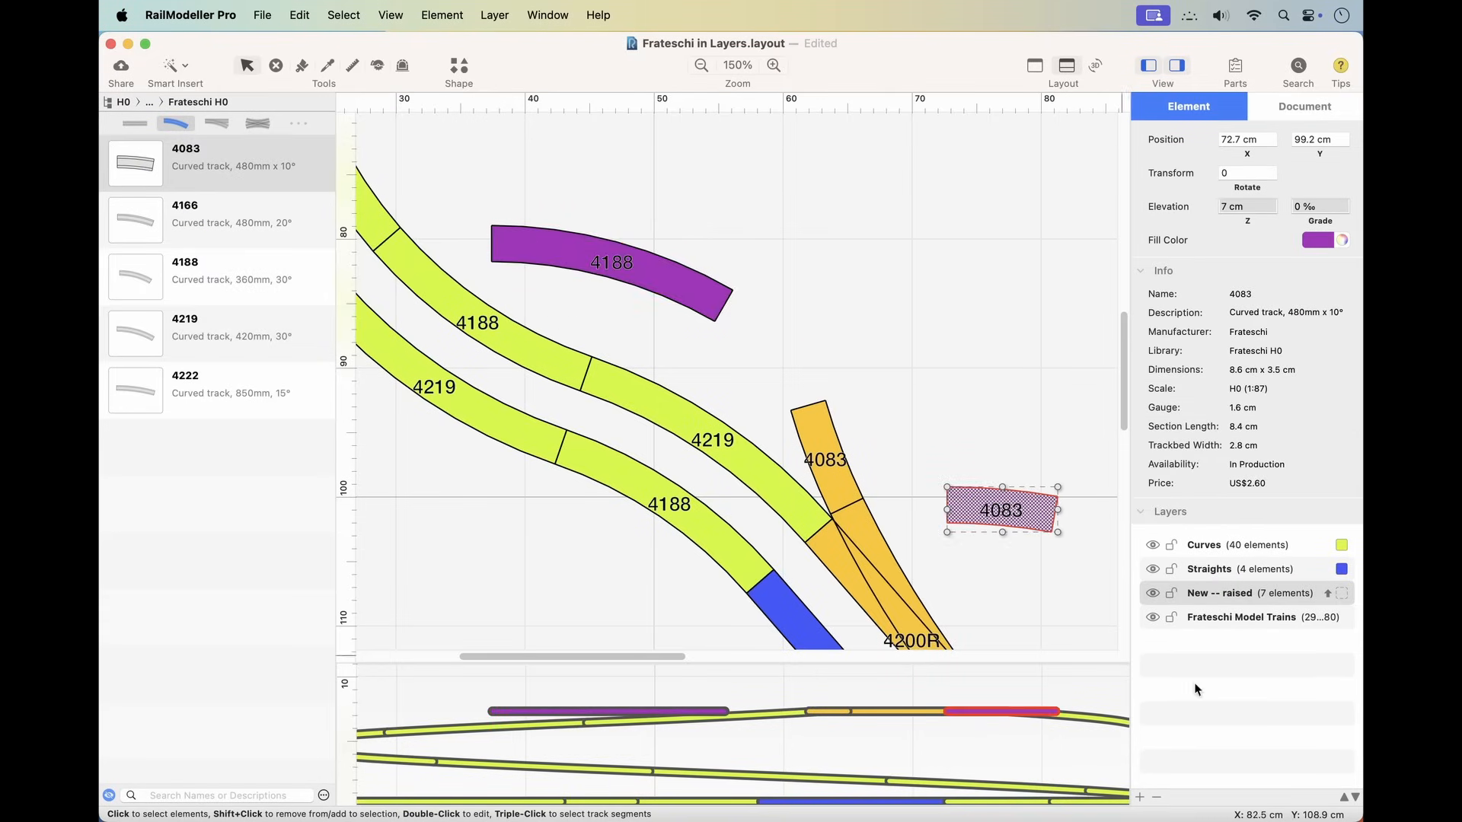
Step: Set a blue default colour on the Straights layer and add straight tracks
click(1248, 592)
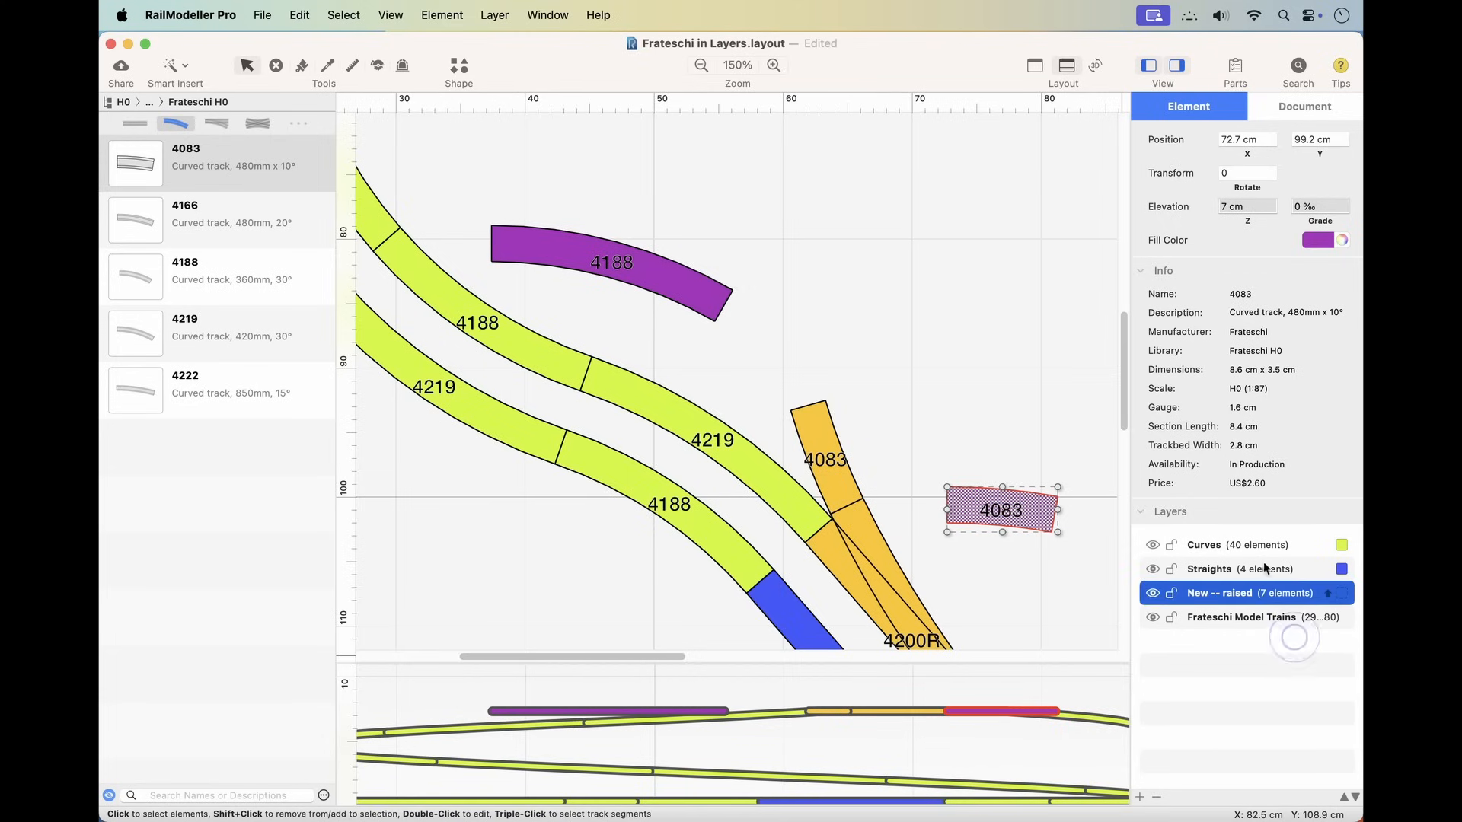
click(1340, 592)
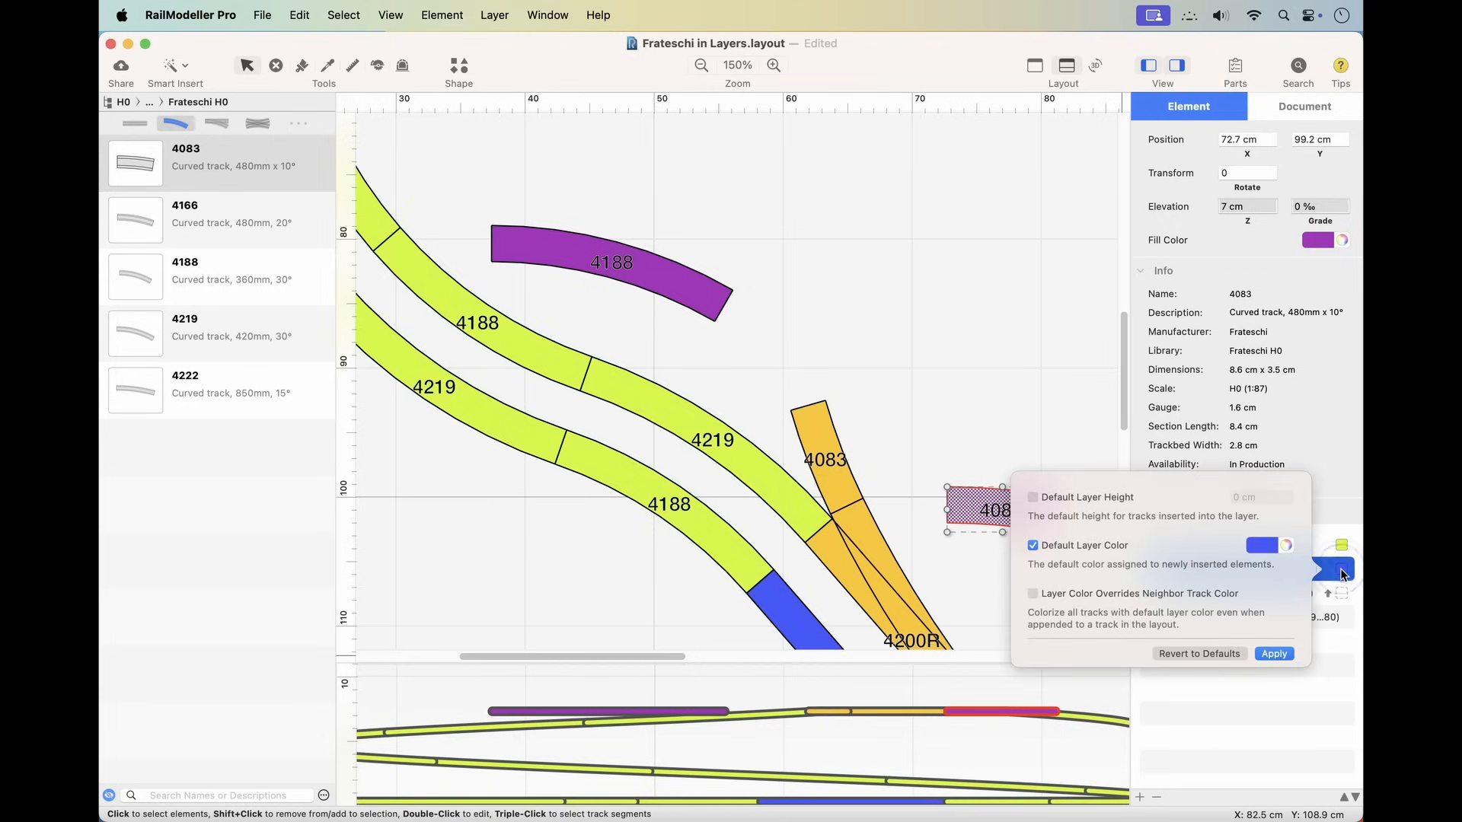
mouse_move(1340, 642)
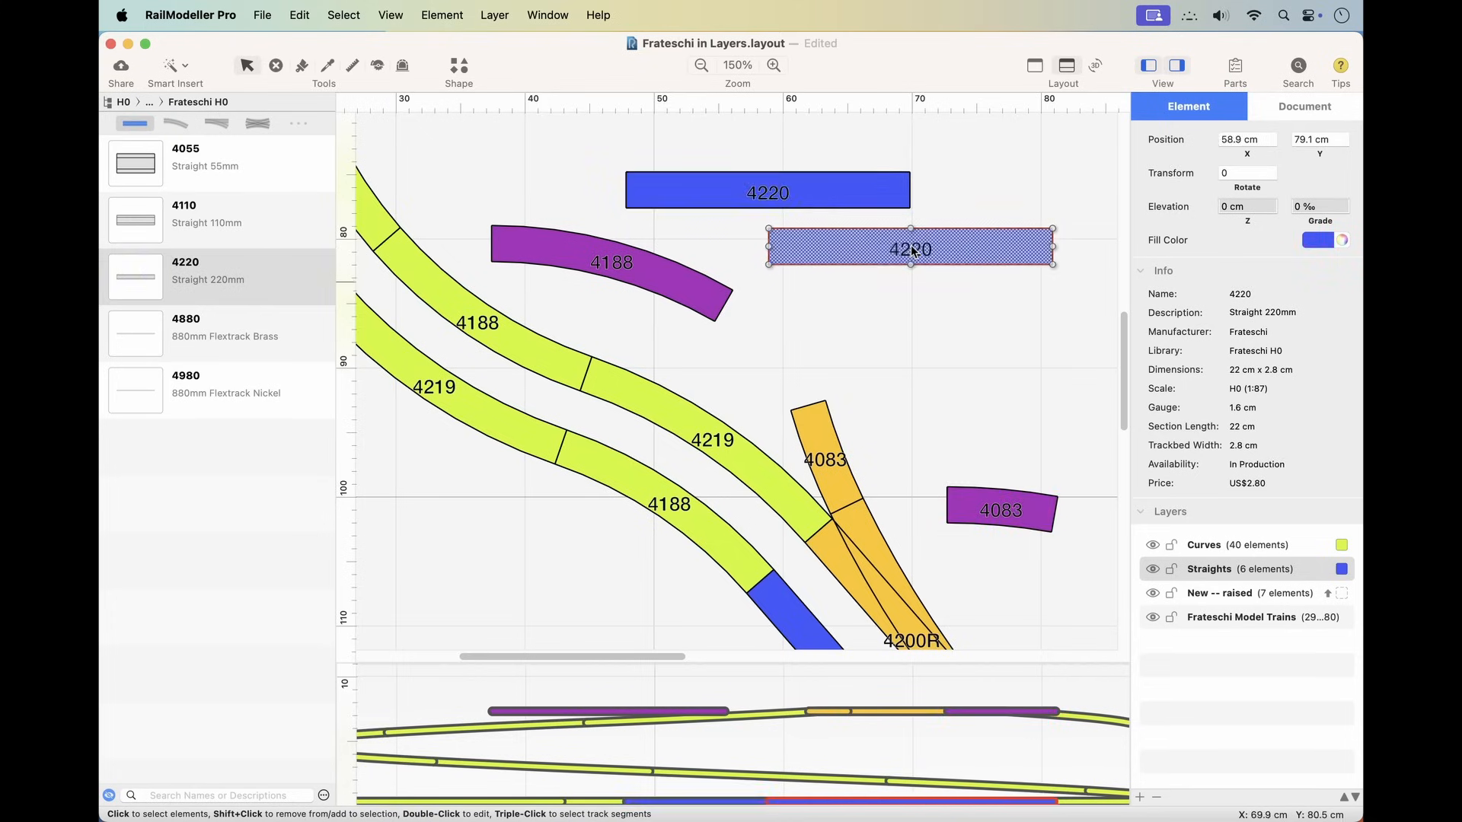
click(1203, 546)
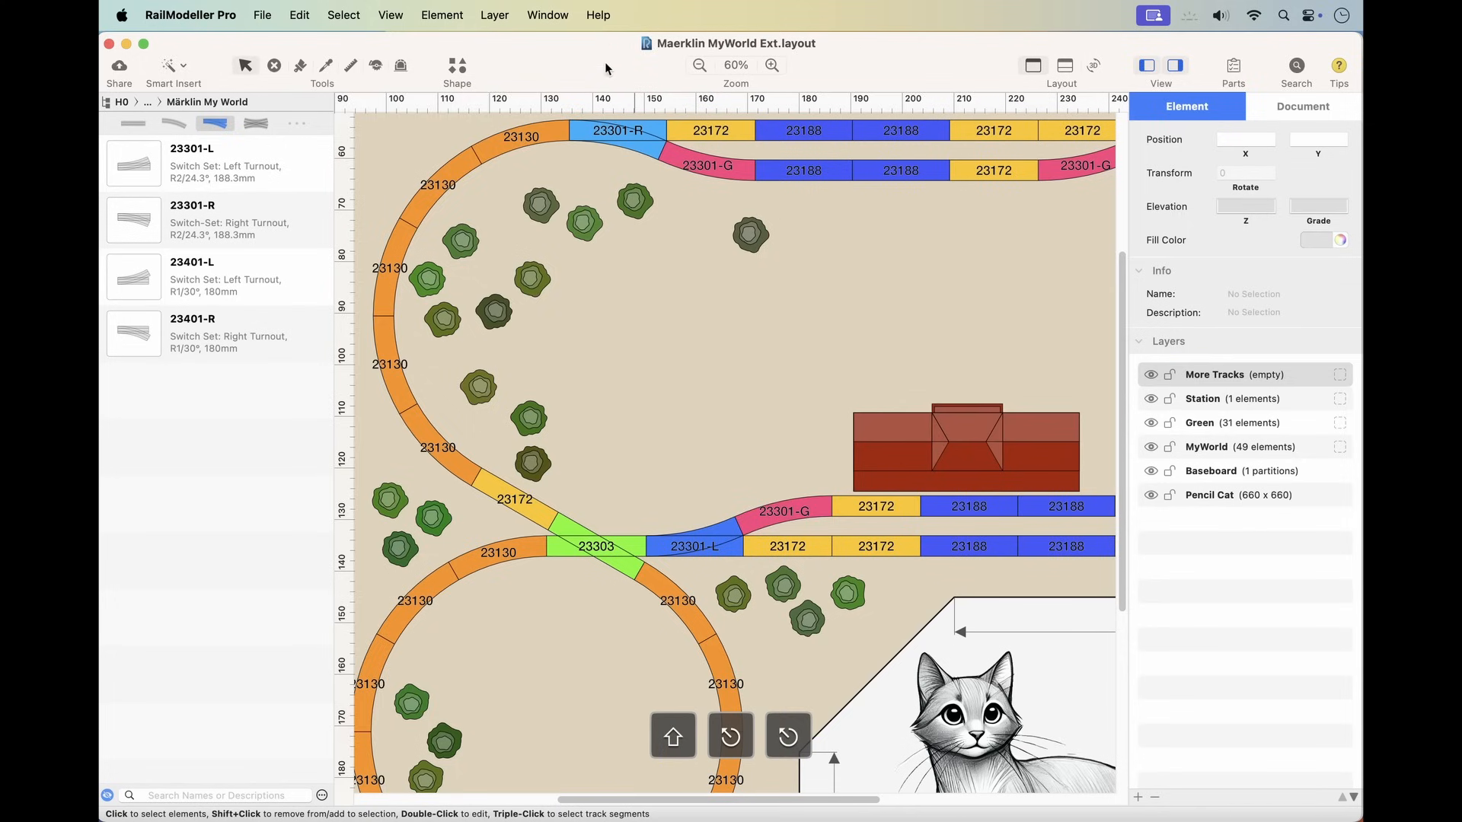
Step: Search the Help menu for 'Layer' to list layer commands and topics such as Layer Types
text(Layer)
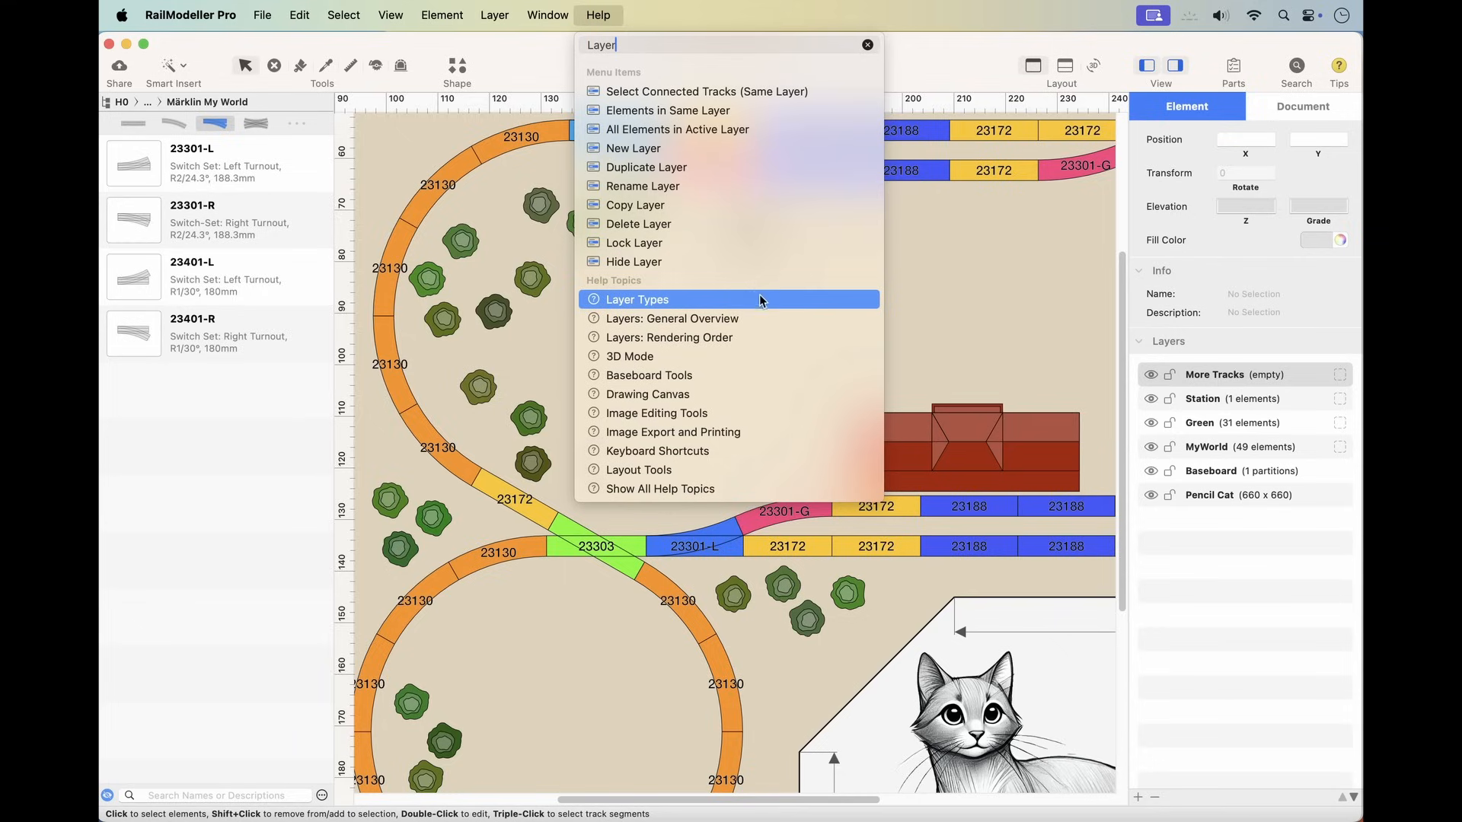
mouse_move(755, 333)
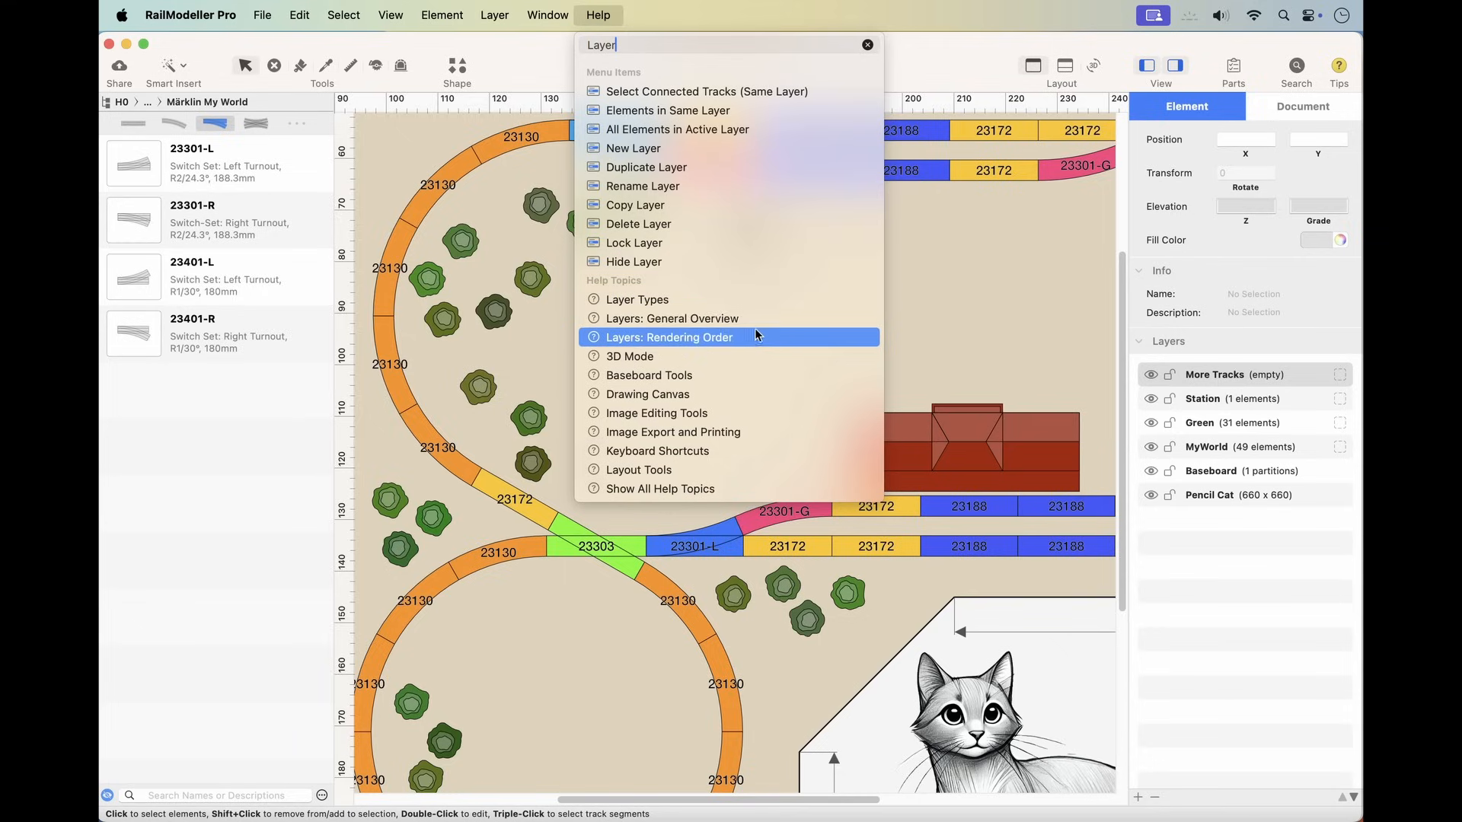